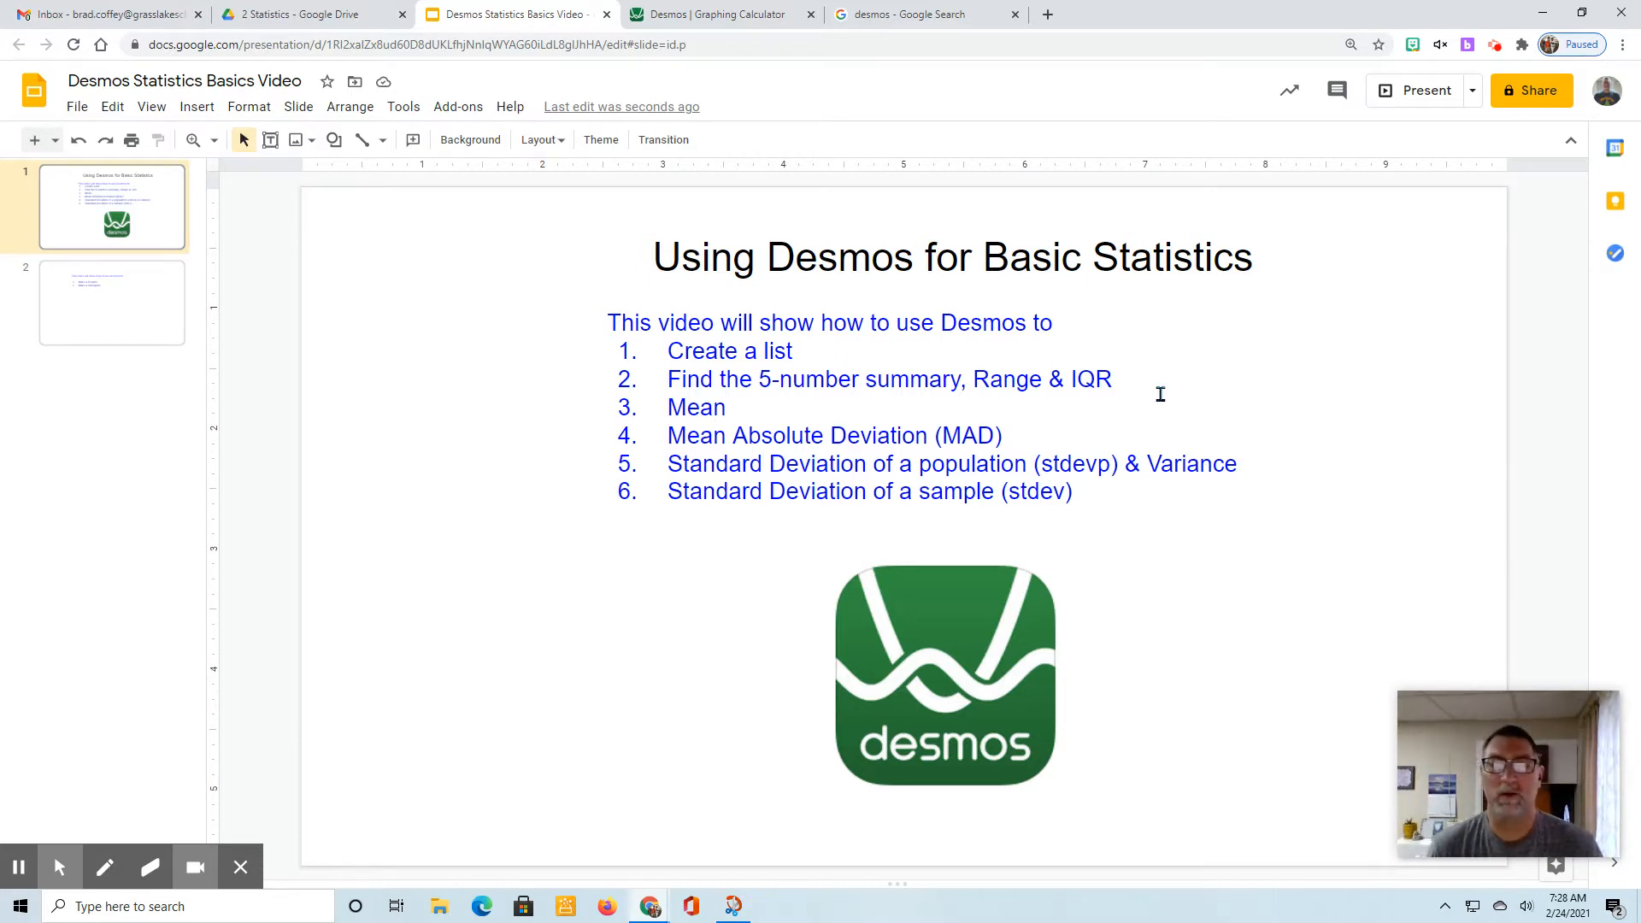
mouse_move(857, 440)
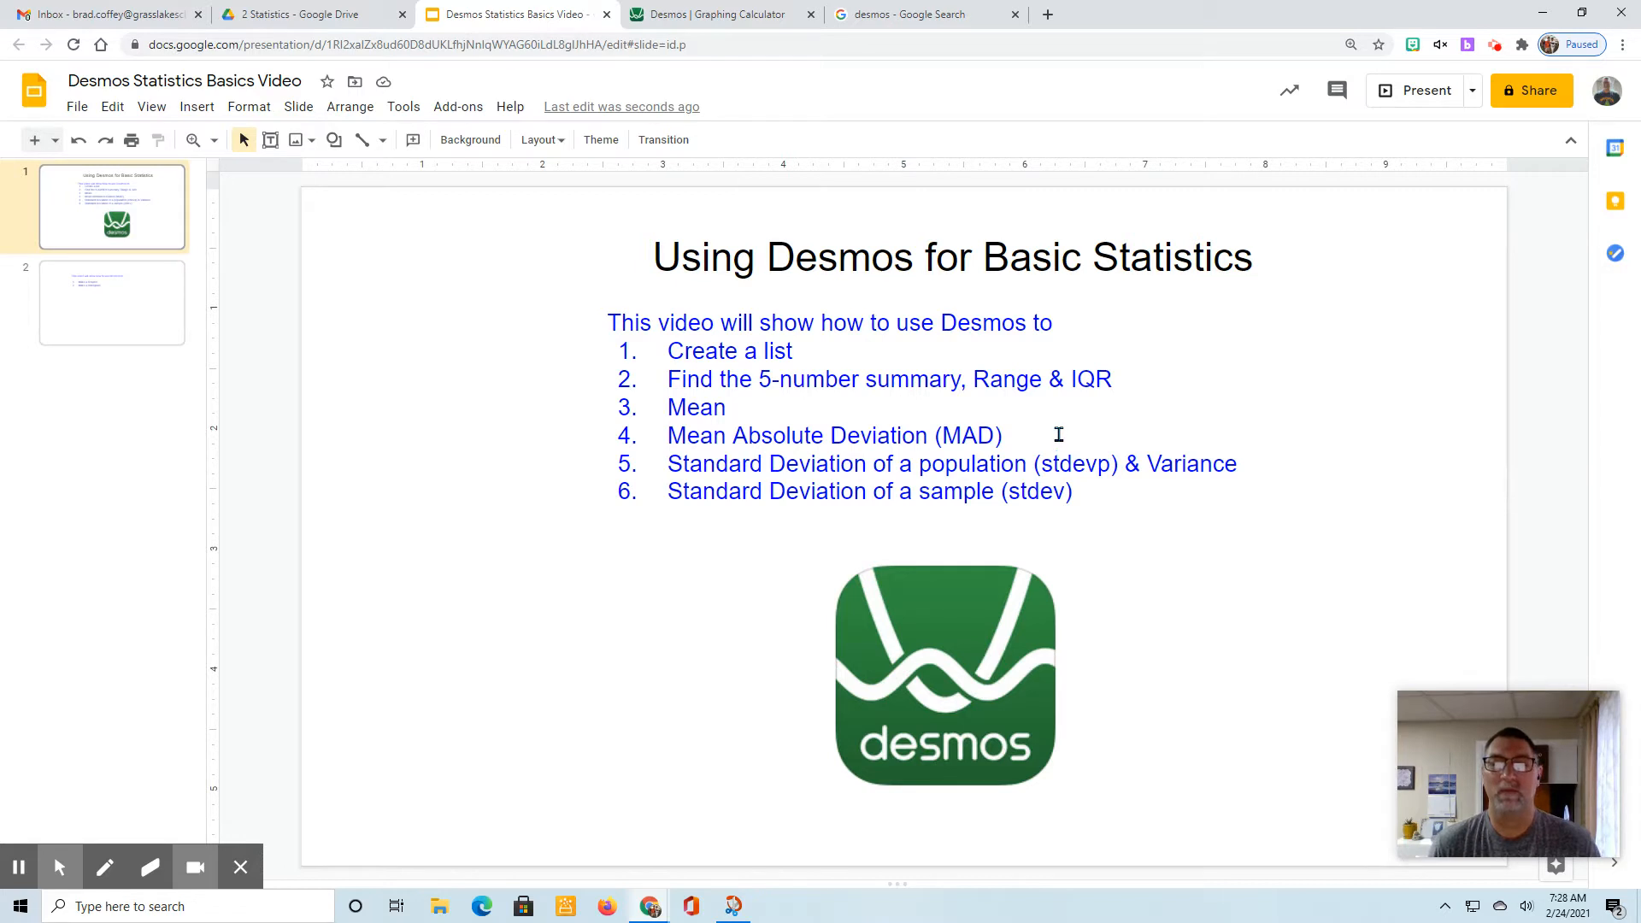
mouse_move(891, 456)
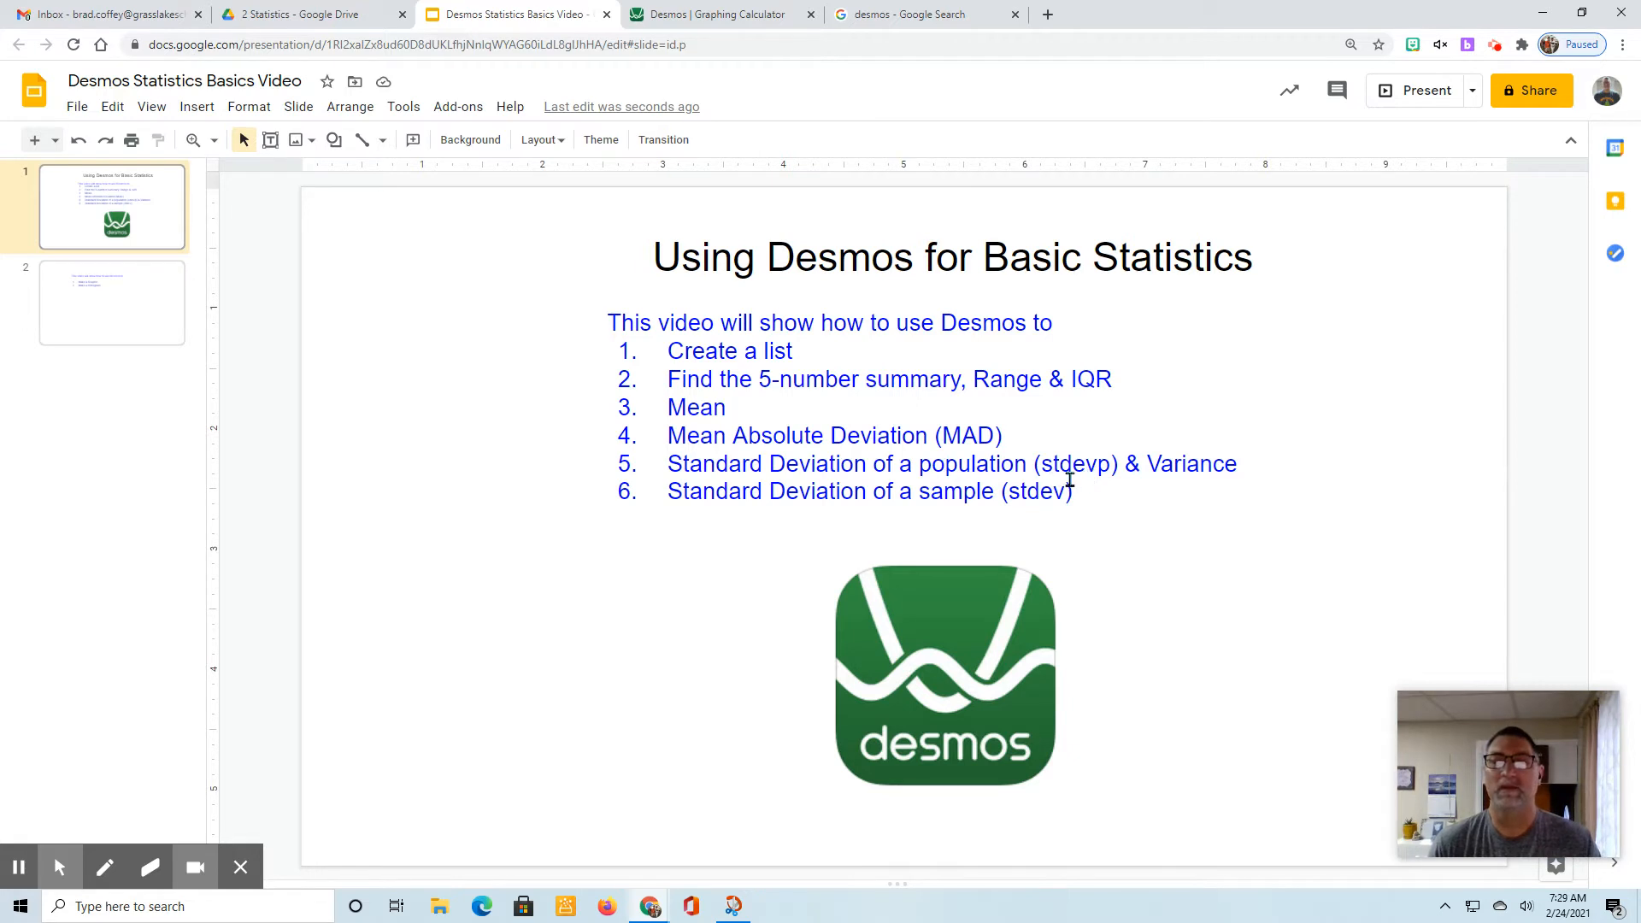
mouse_move(1097, 484)
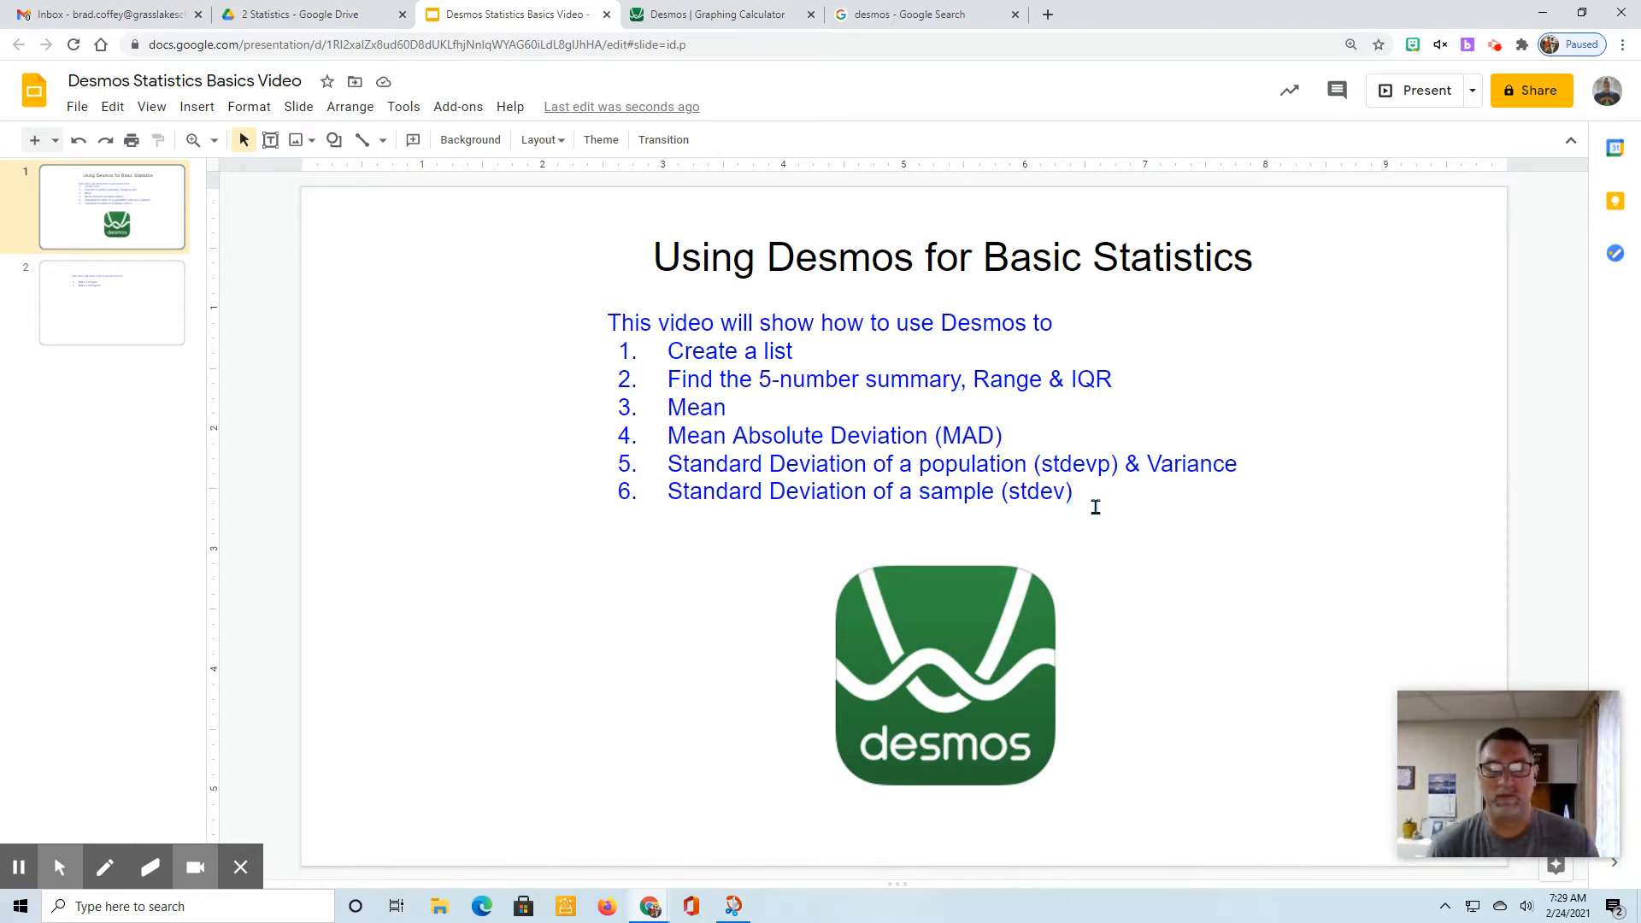
mouse_move(1083, 531)
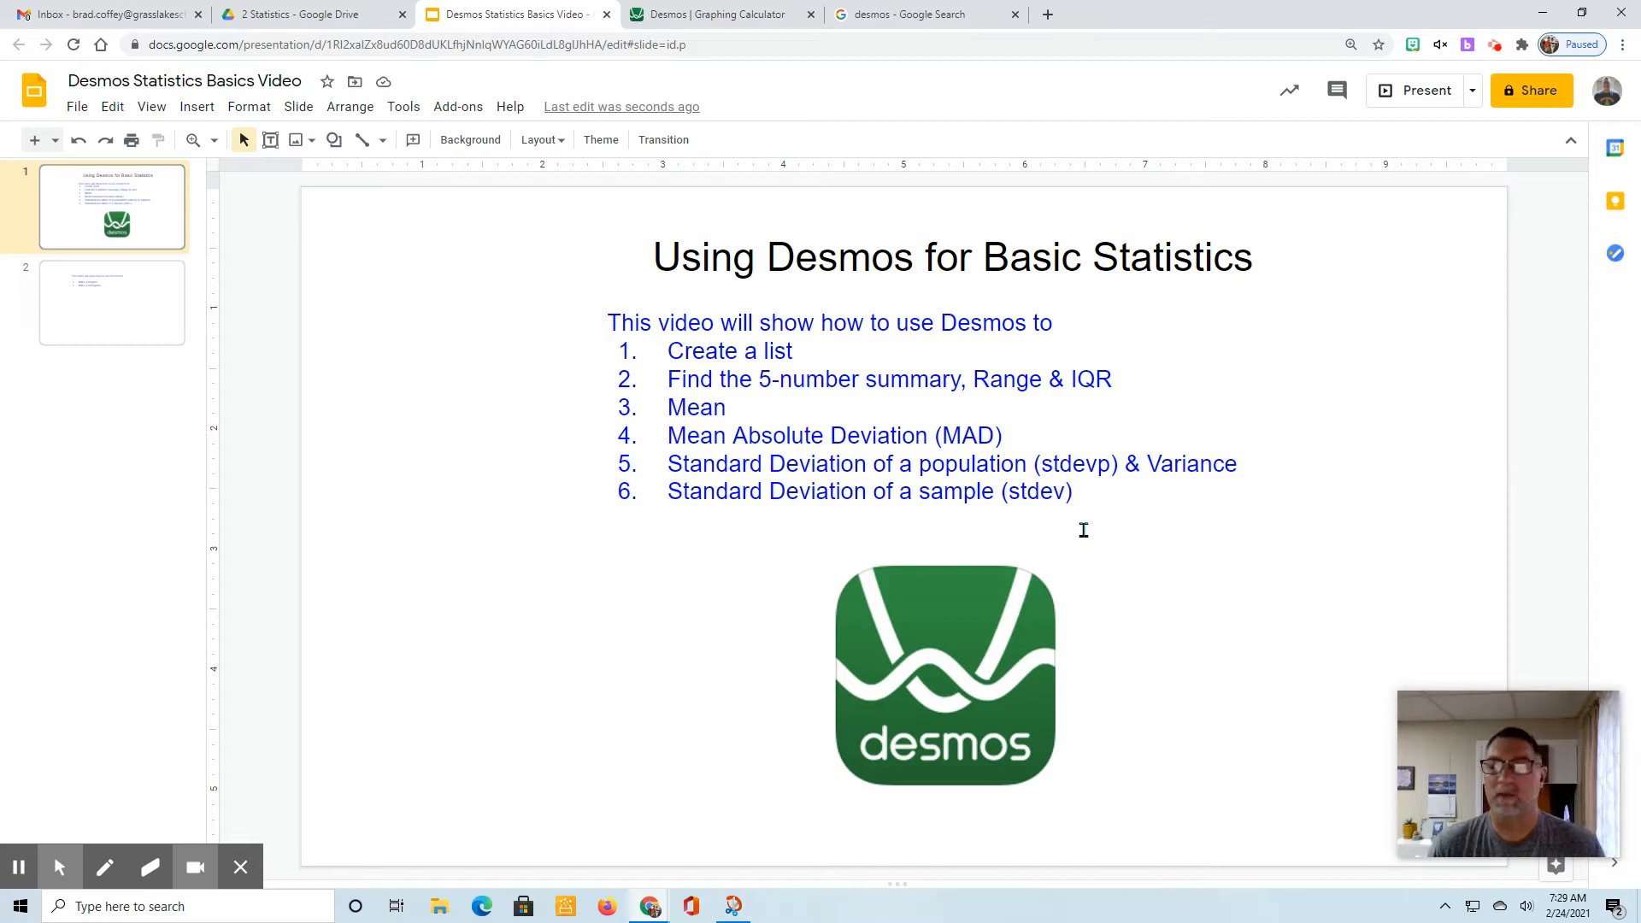
mouse_move(749, 141)
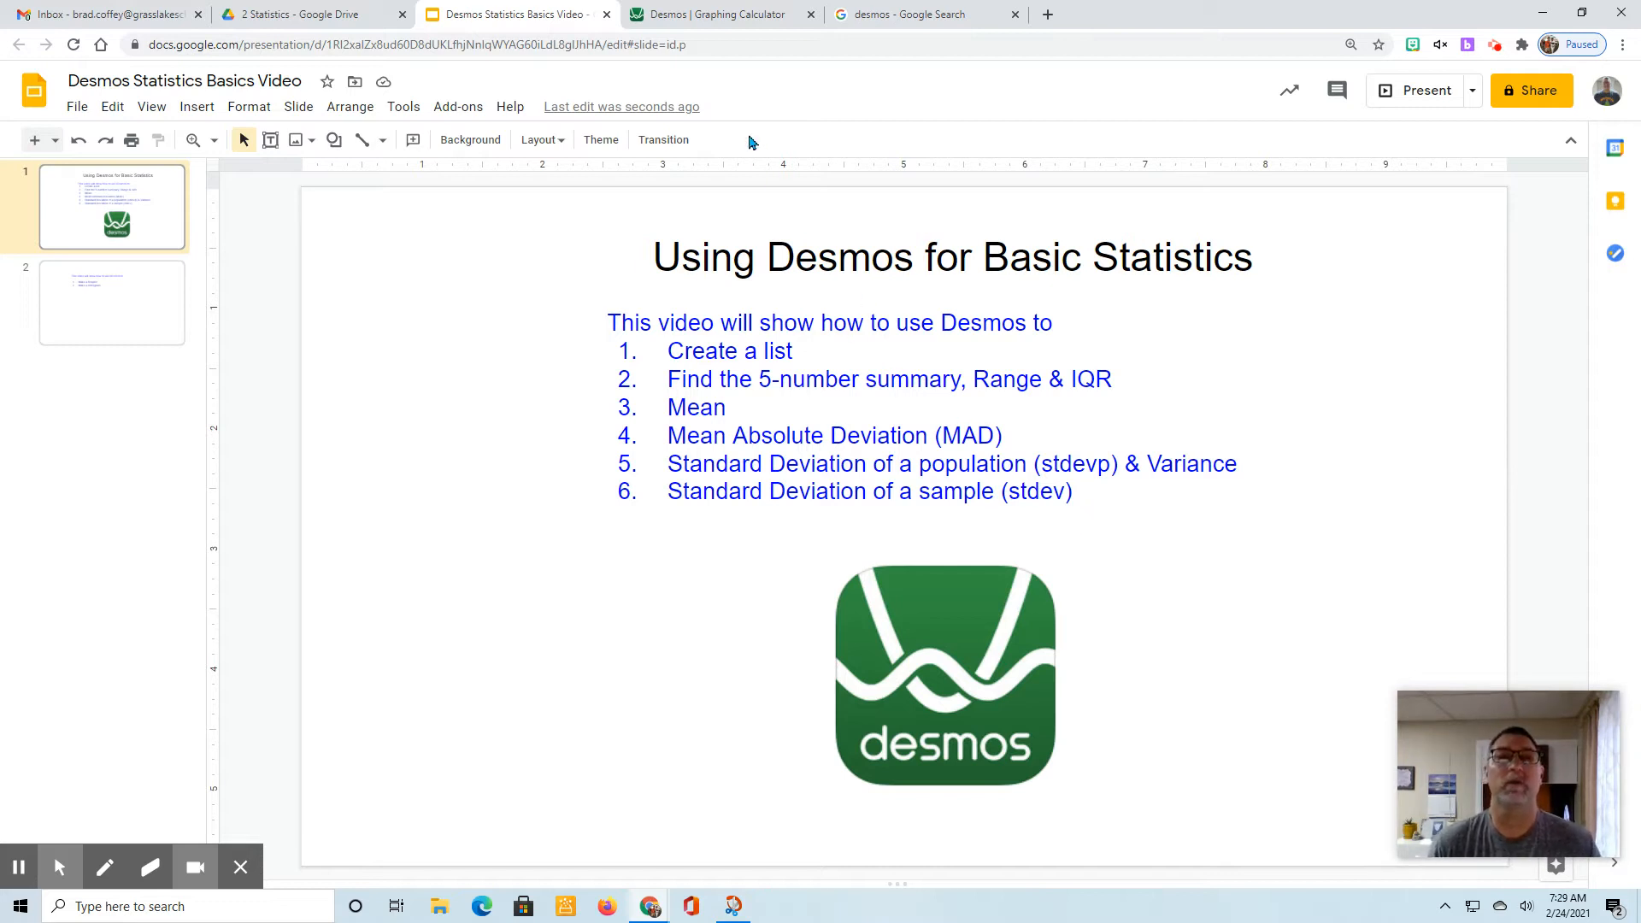
Step: In Desmos, enter a=[25,12,25,13,28,26,27,30,32,35] on the first expression line
left_click(719, 14)
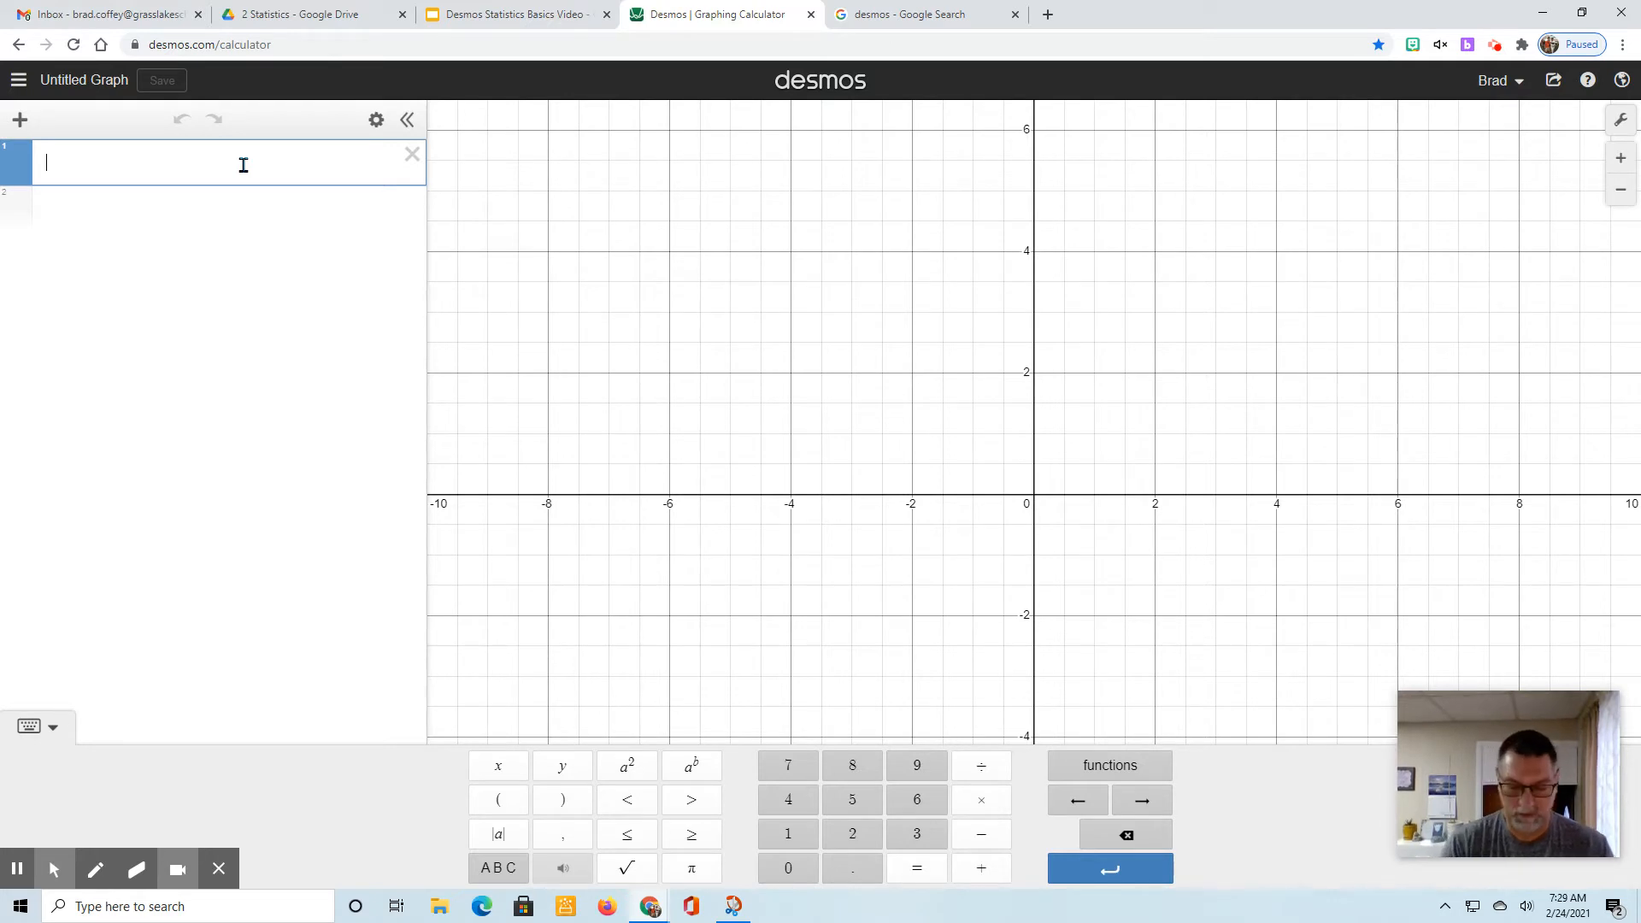
type("a")
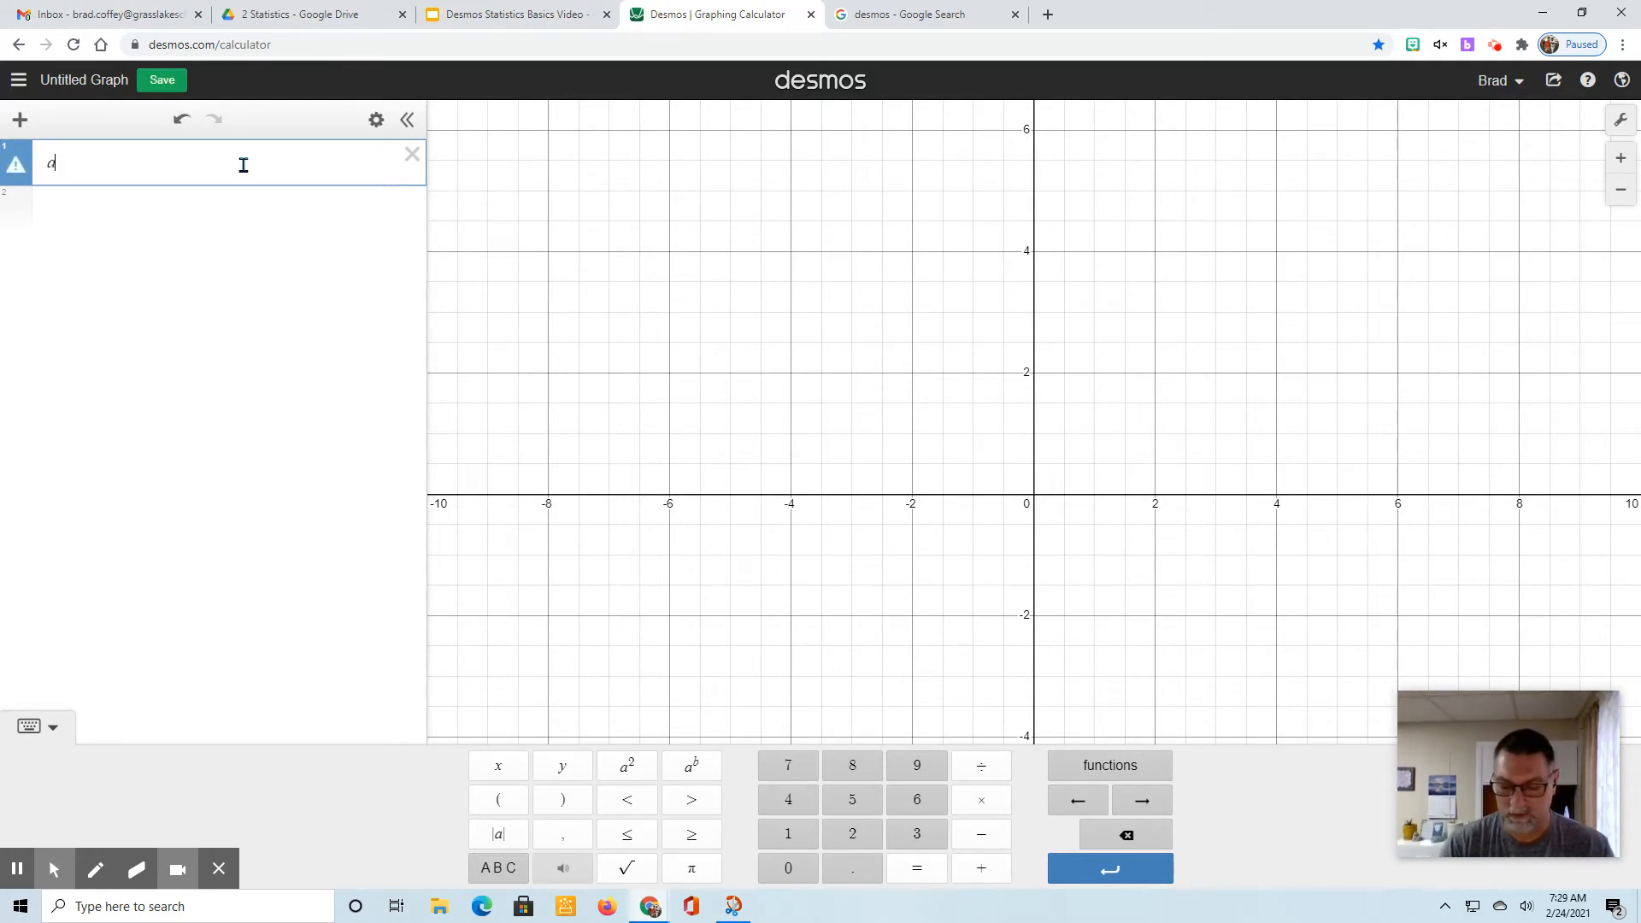
type("=[")
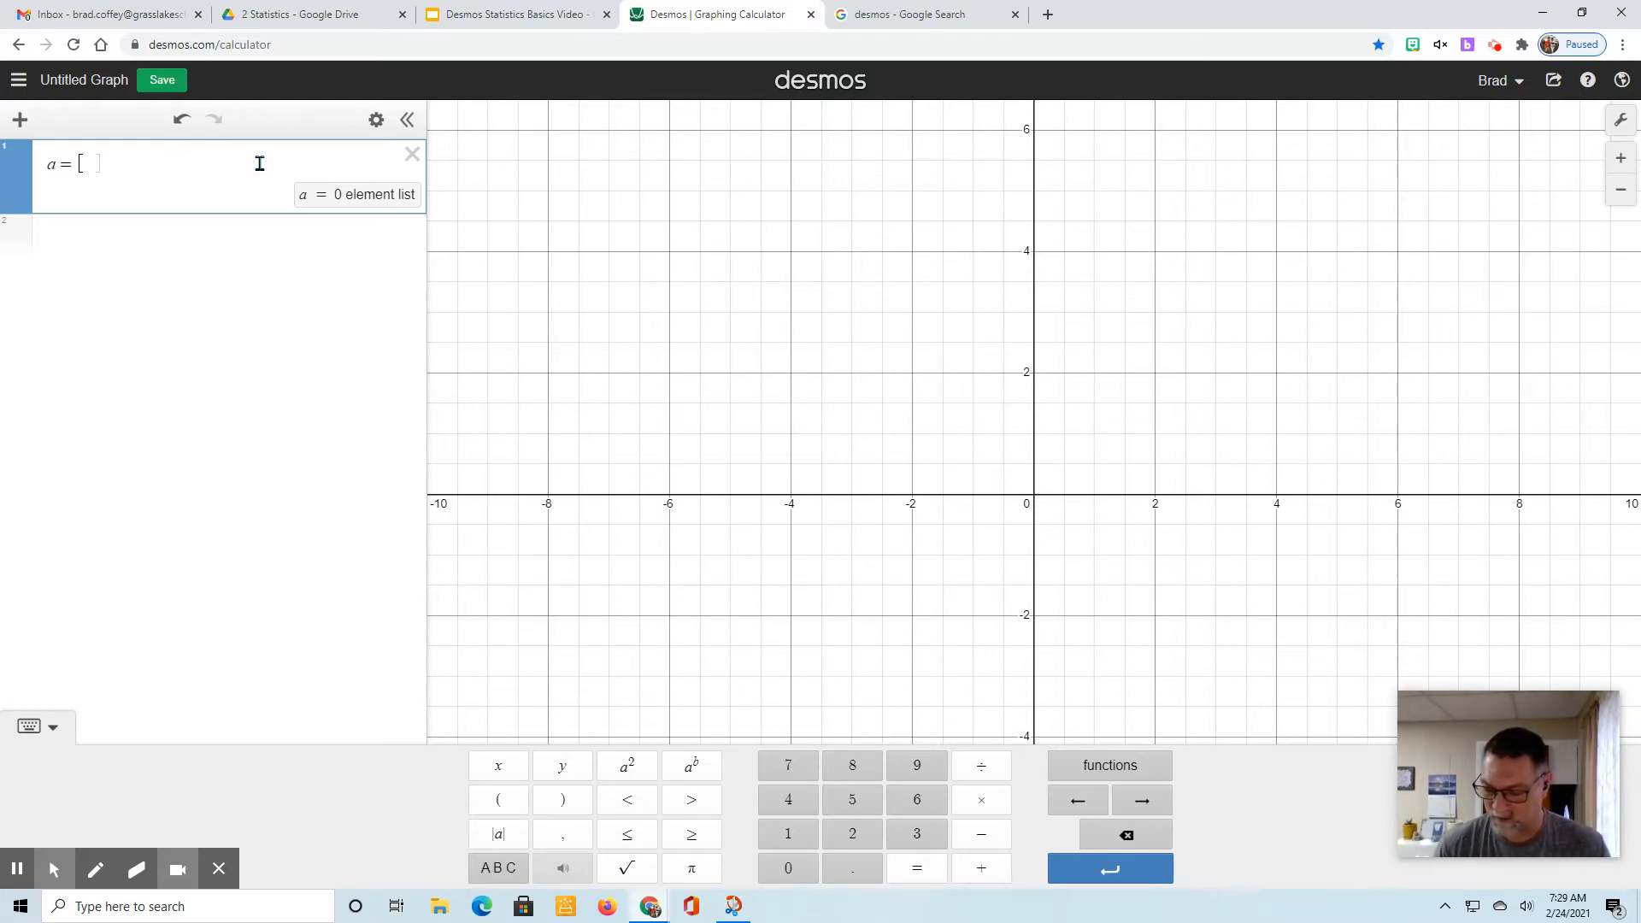
type("25")
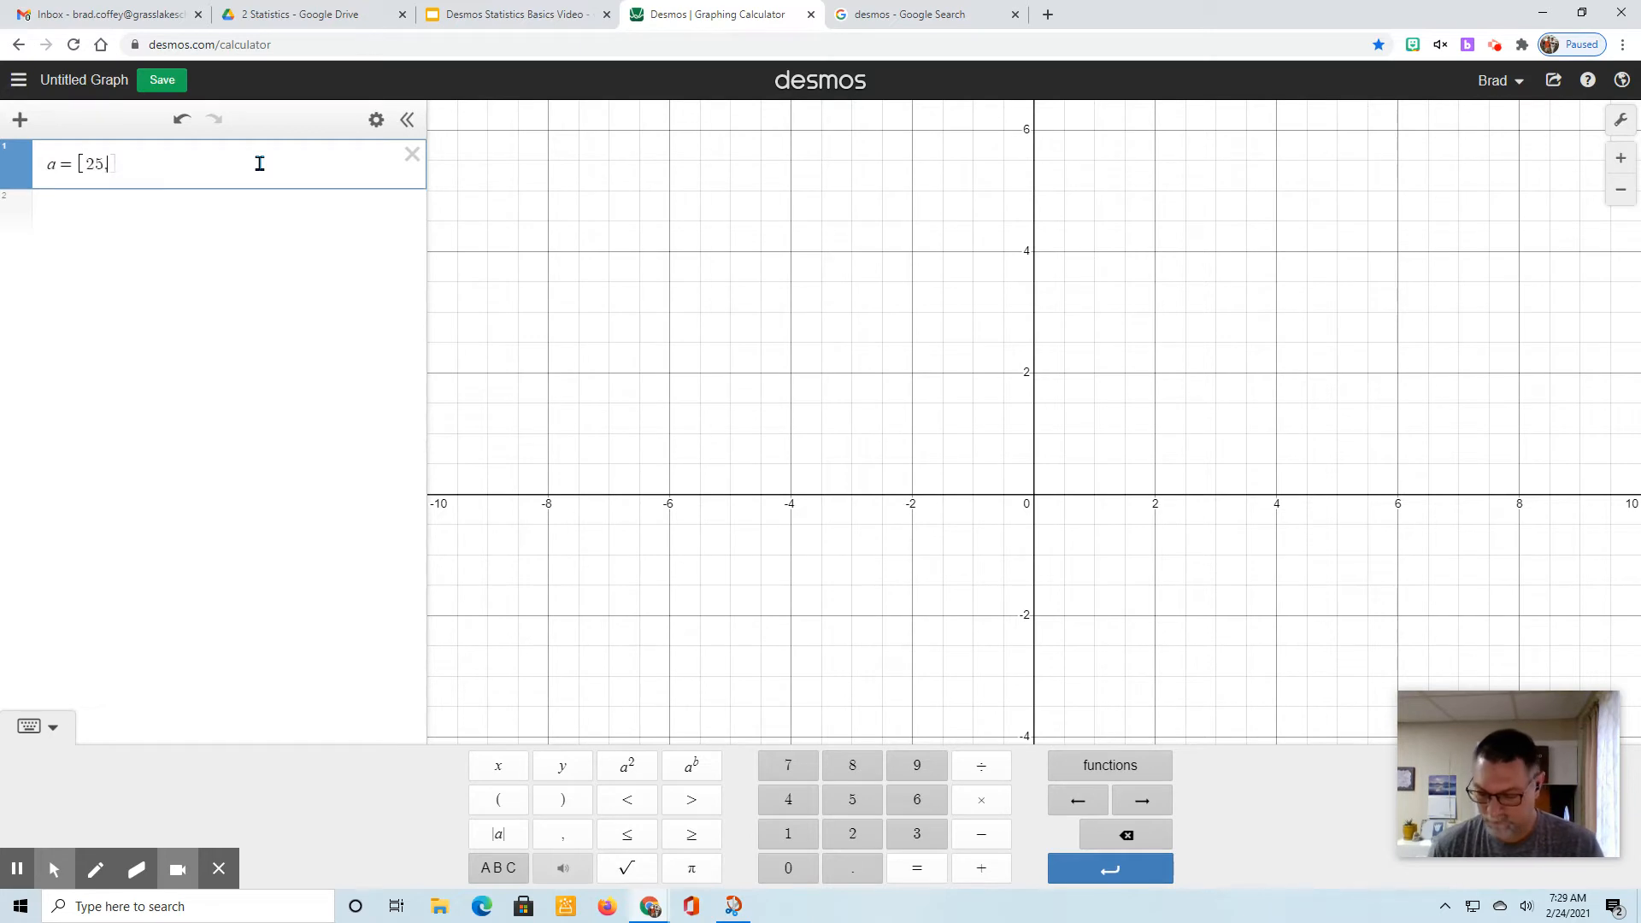
type(",12,2")
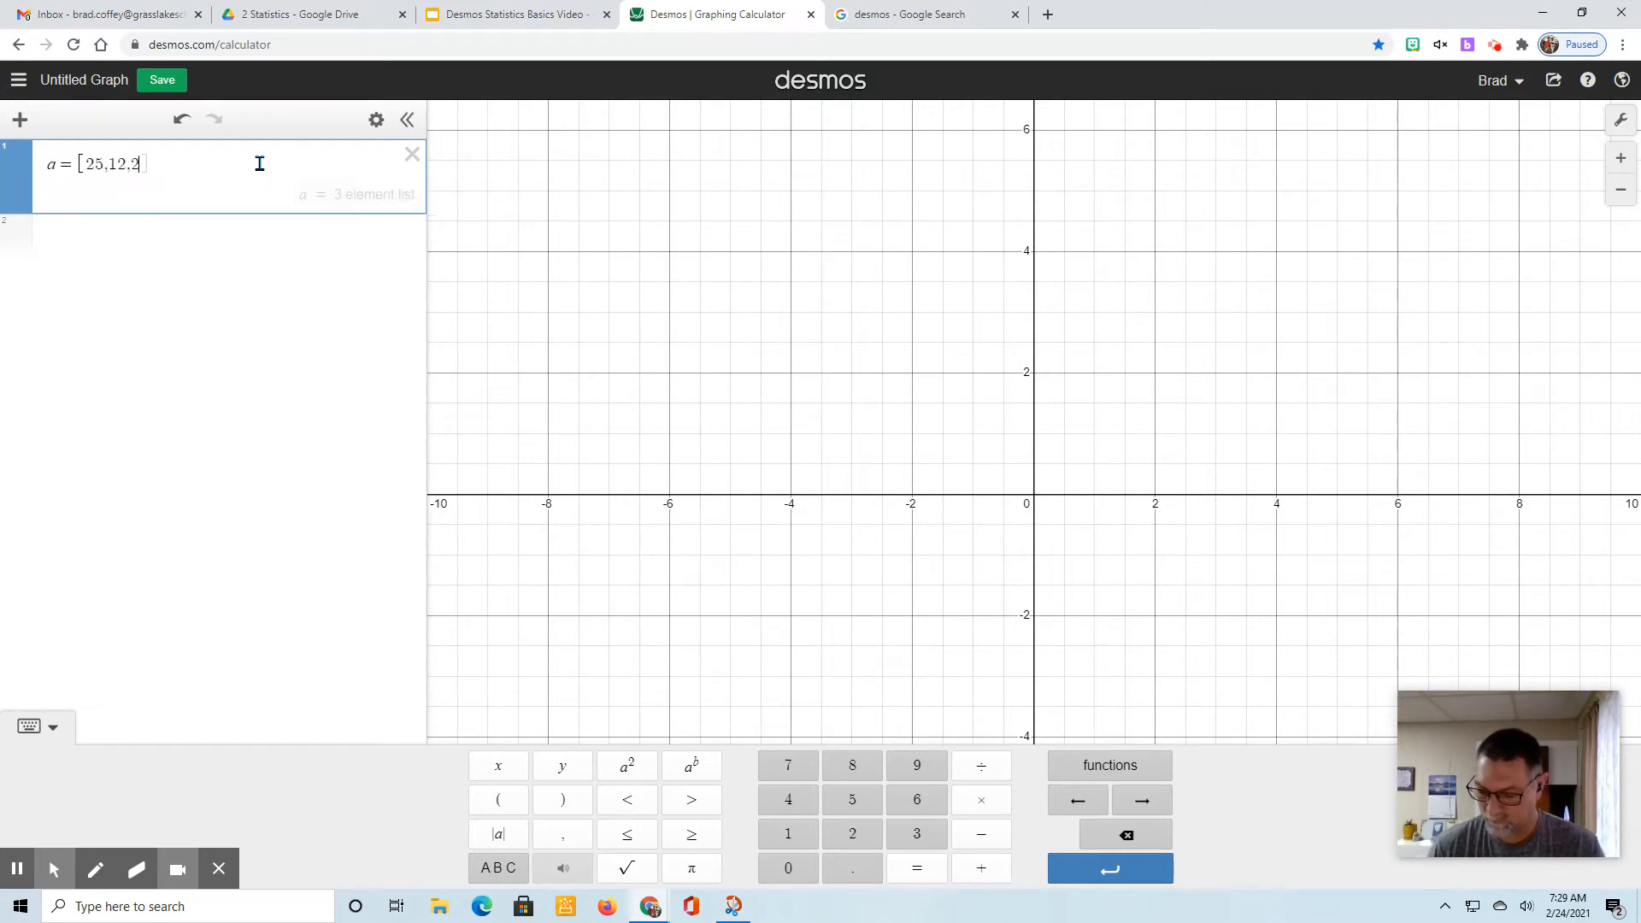
type("25,13,")
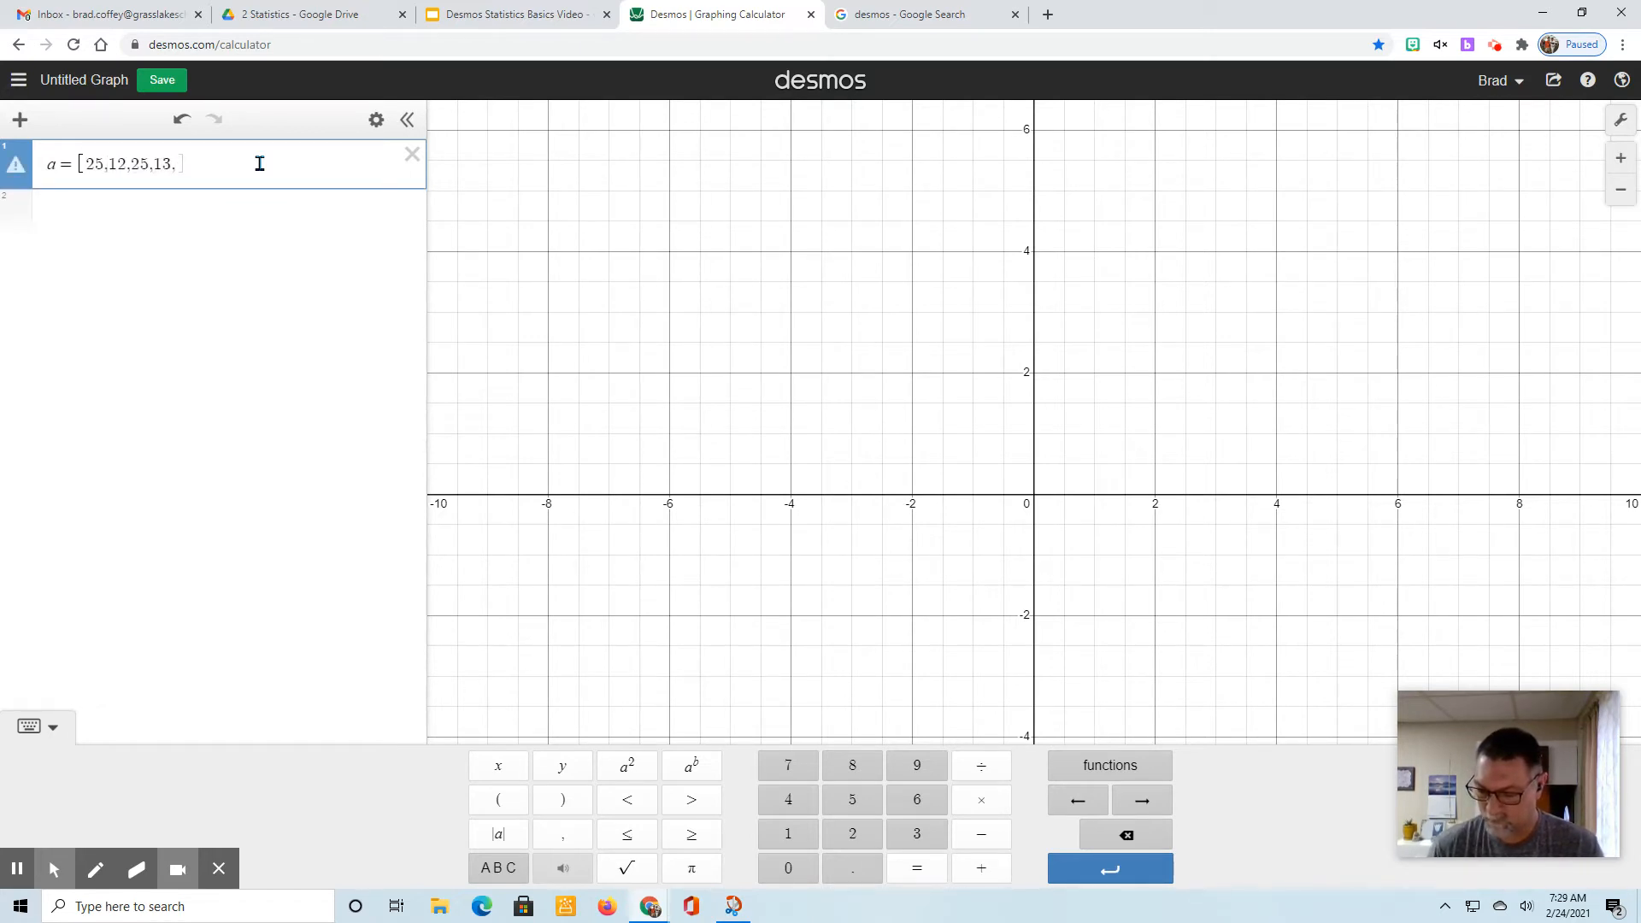
type("28,26,27,30")
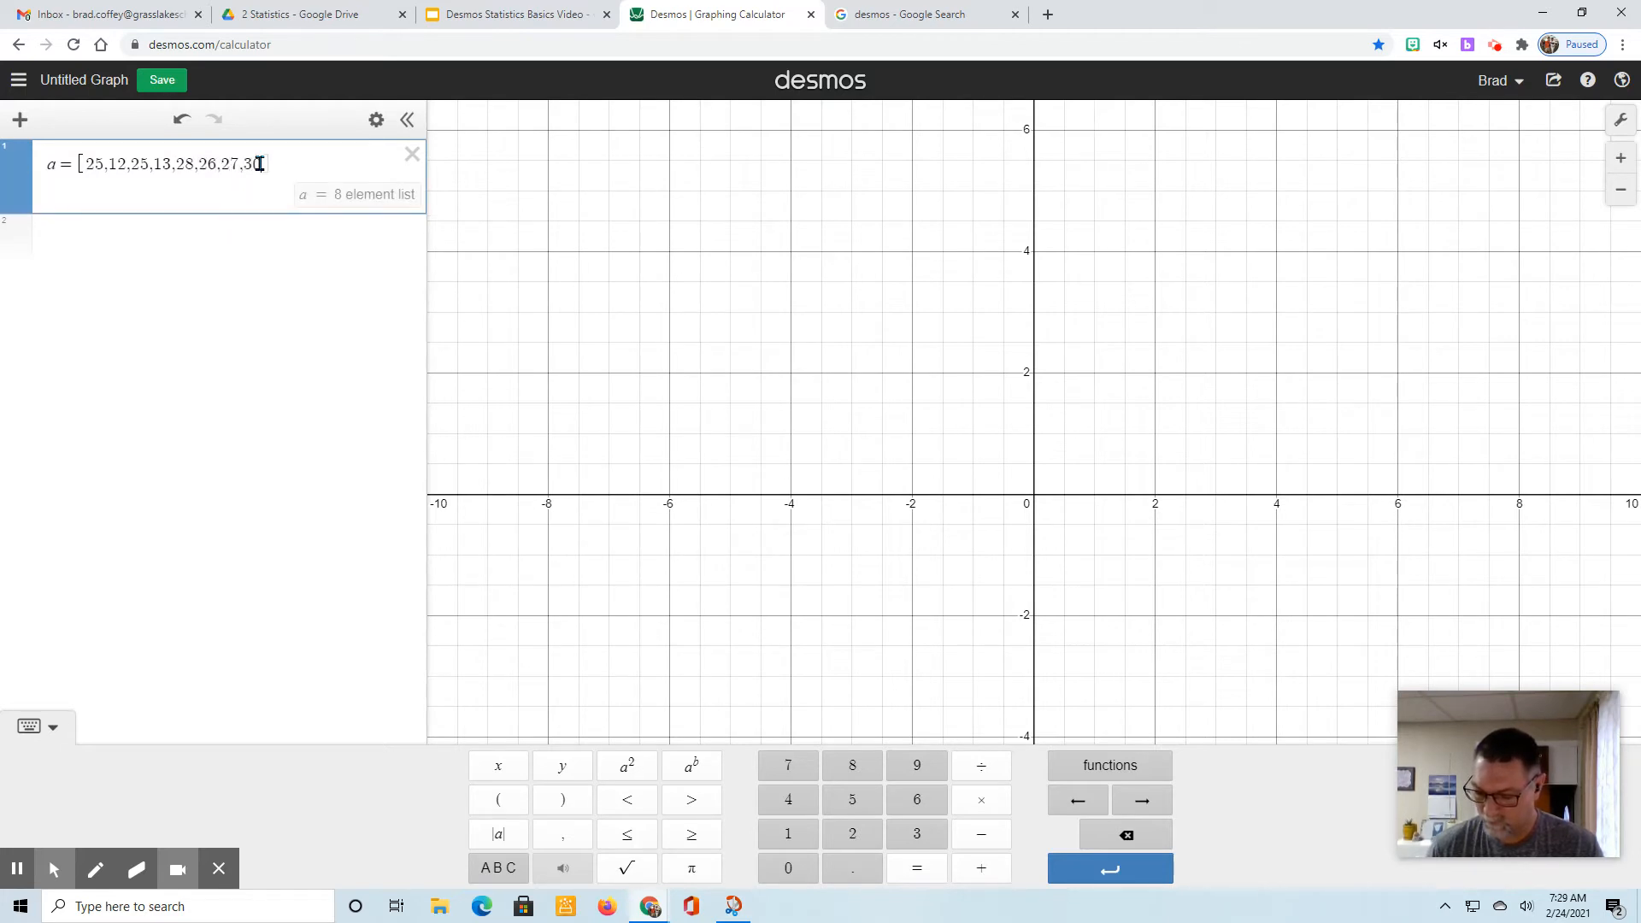
type(",32,")
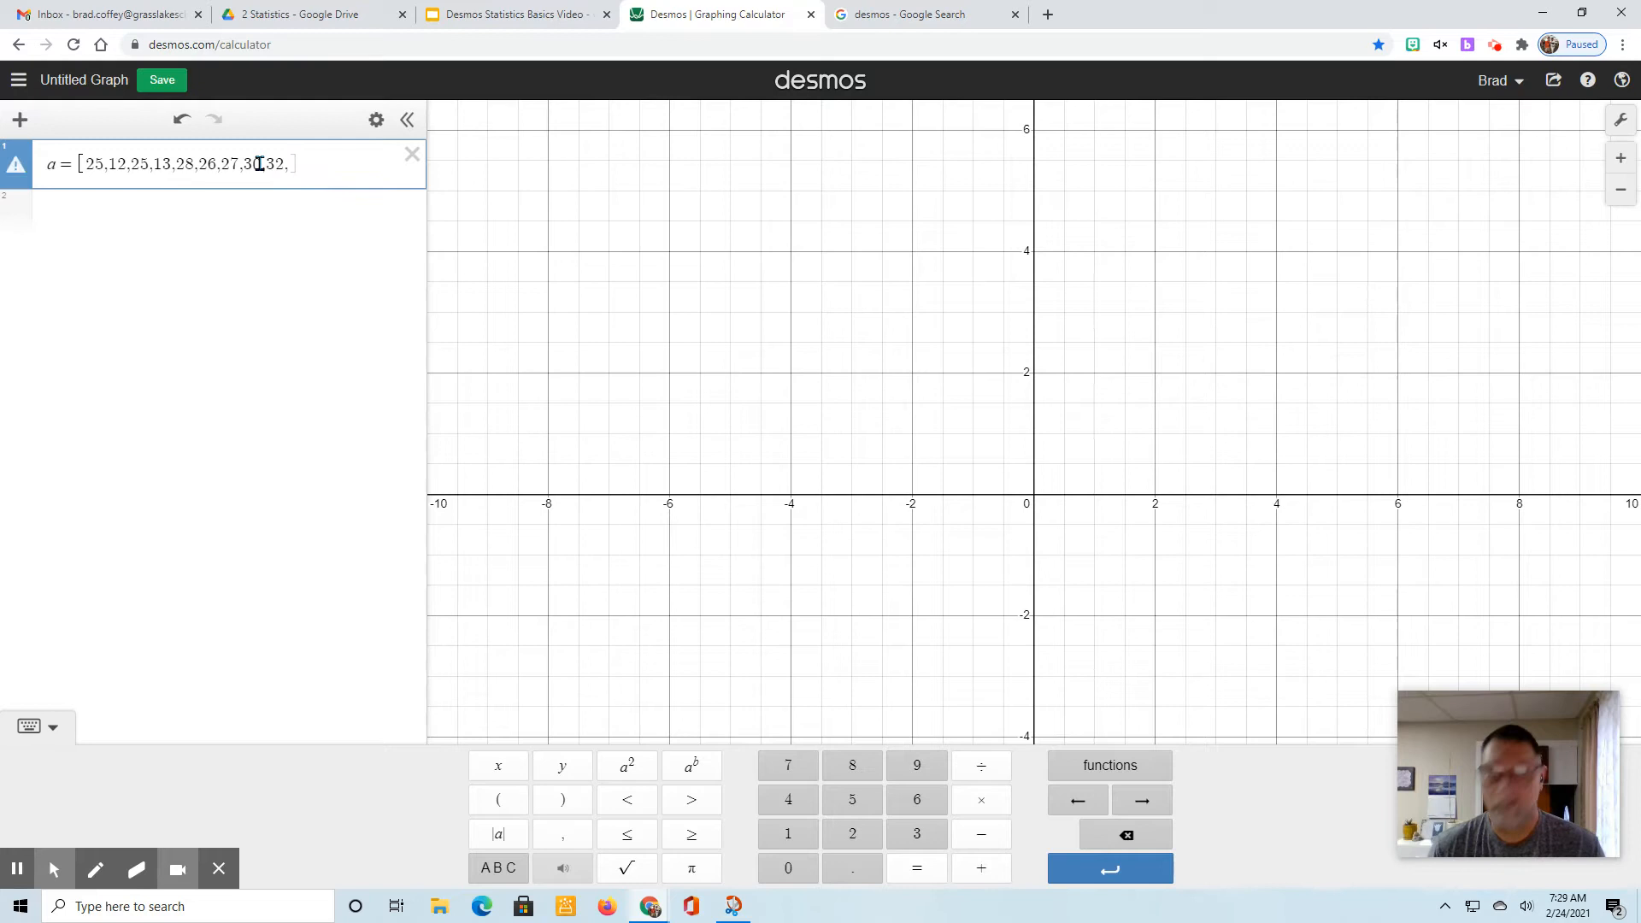
type("35")
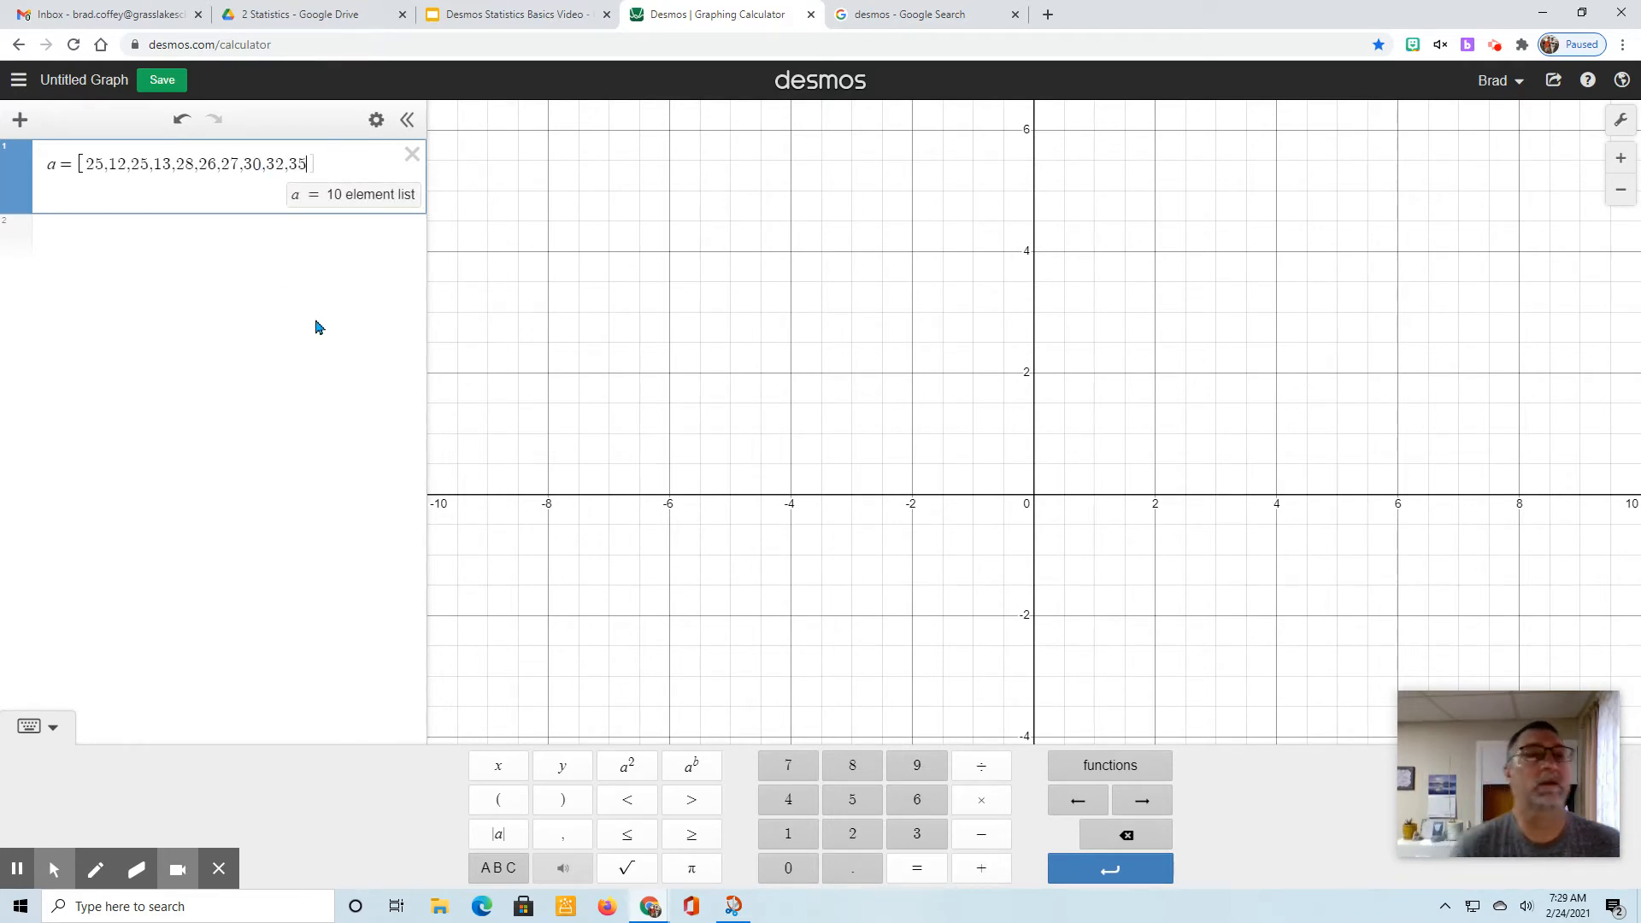
Step: Add a stats(a) expression giving Min 12, Q1 25, Median 26.5, Q3 30, Max 35
left_click(209, 235)
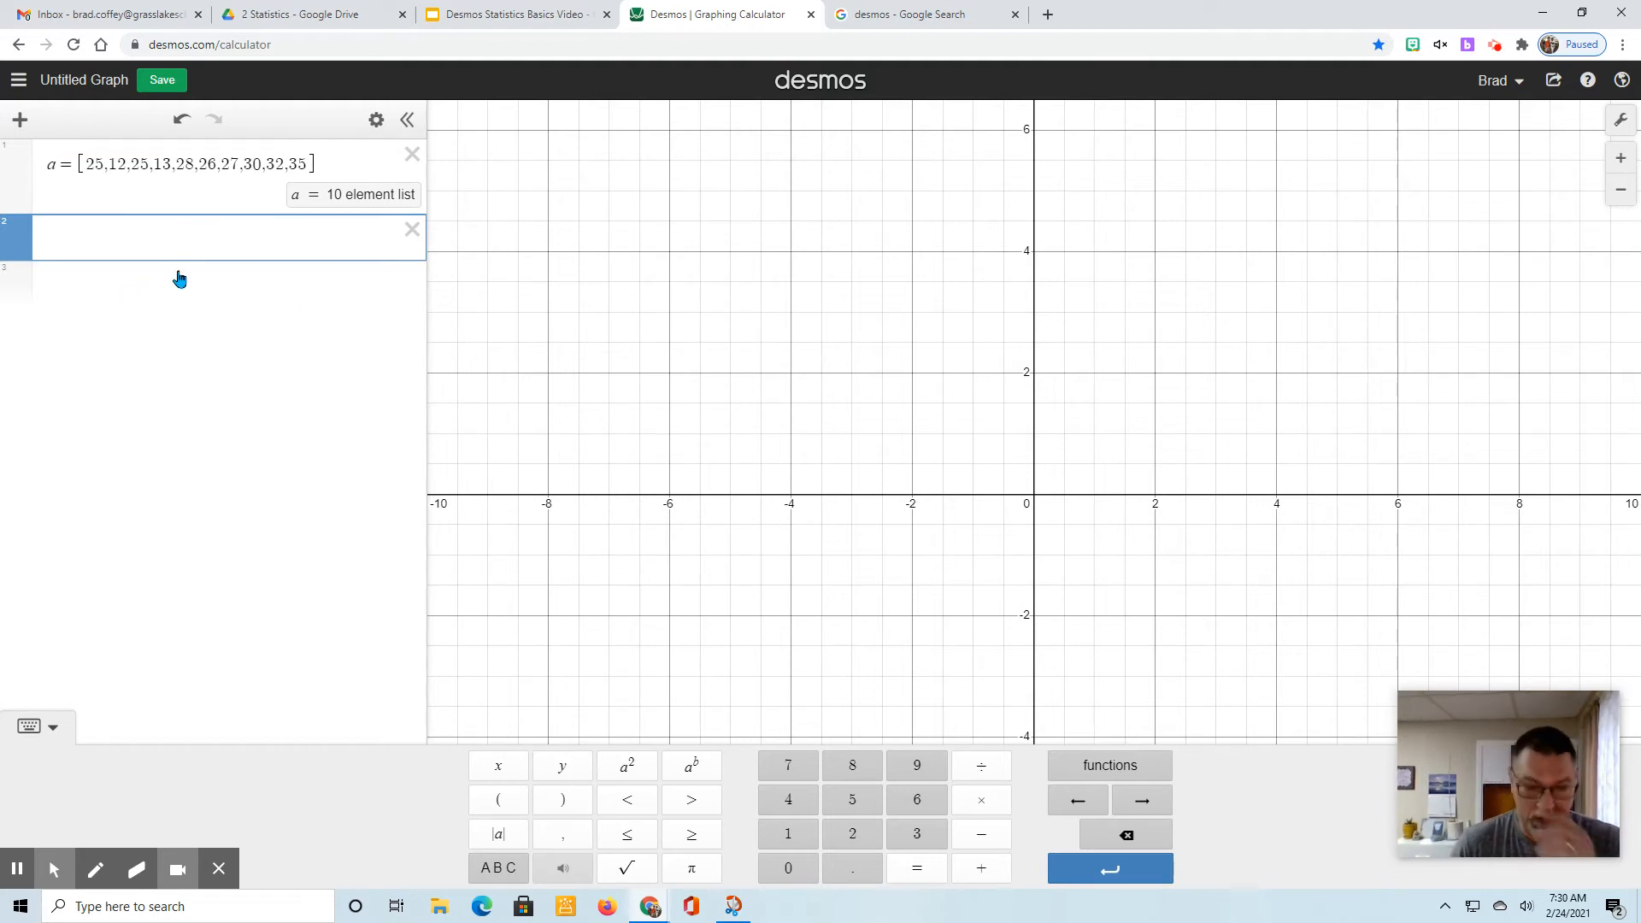
mouse_move(388, 476)
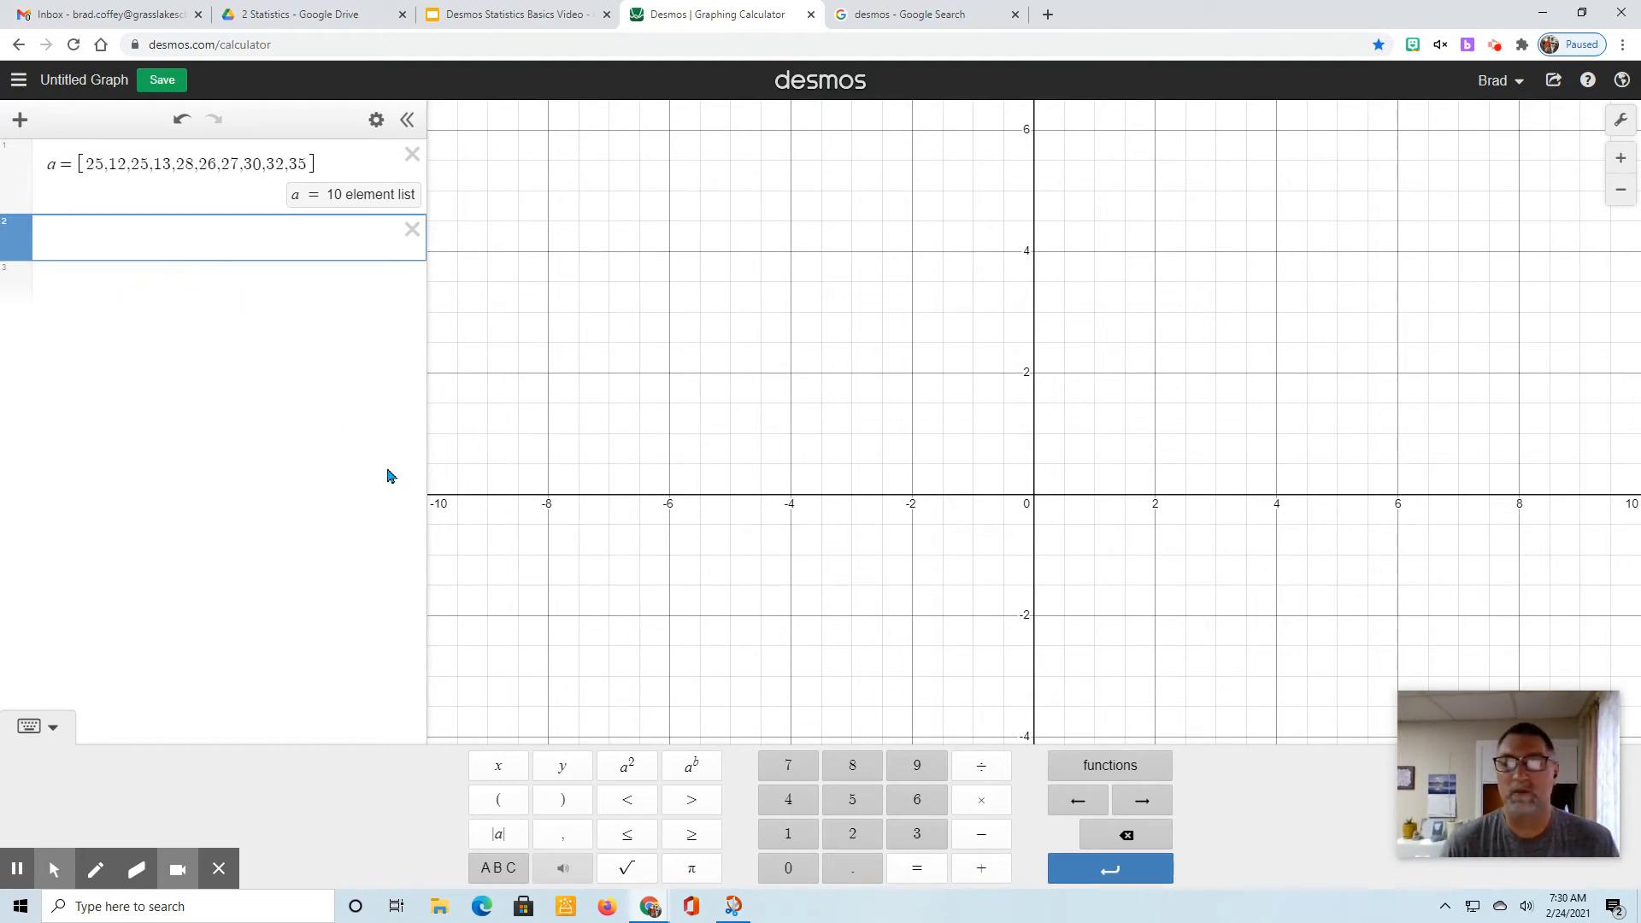
mouse_move(507, 514)
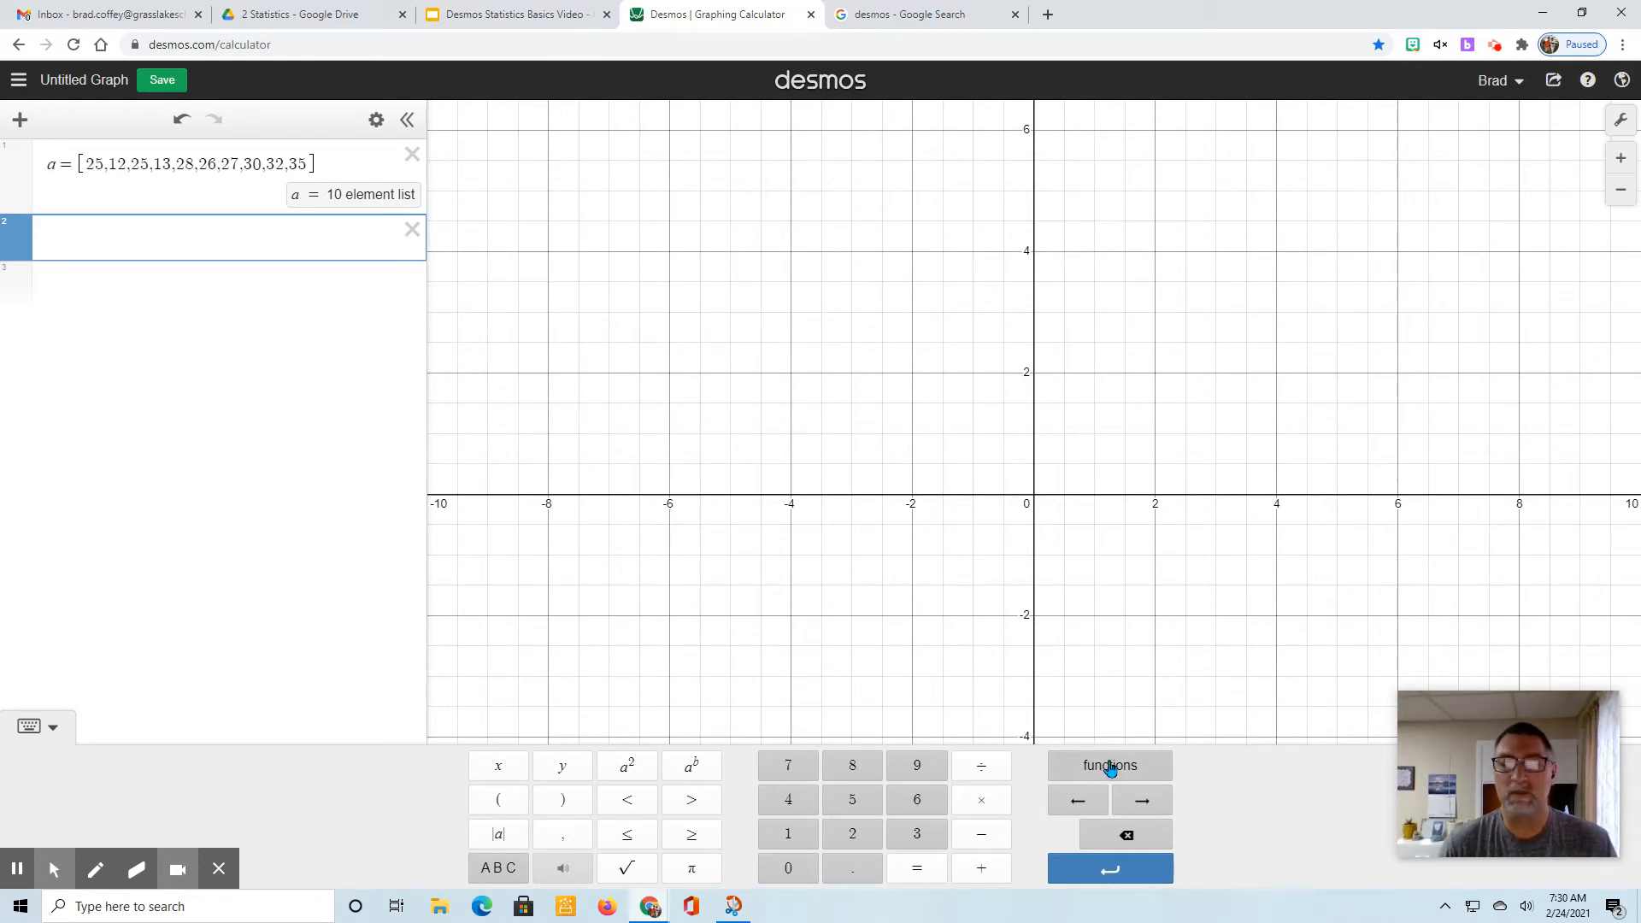
left_click(1109, 765)
type("stats(")
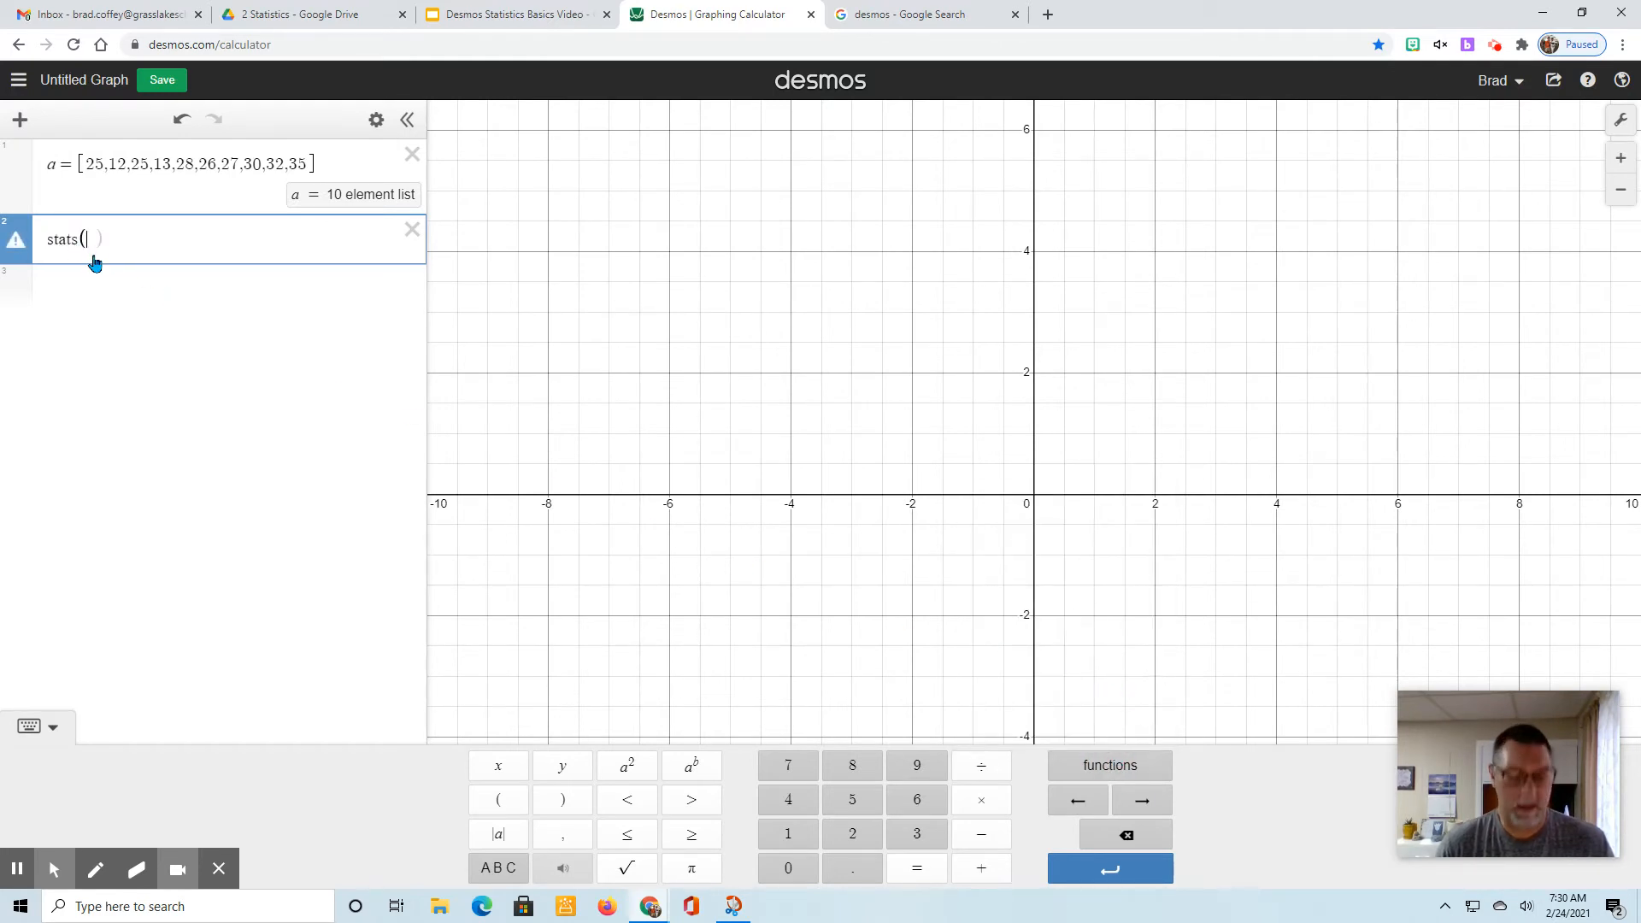
type("d")
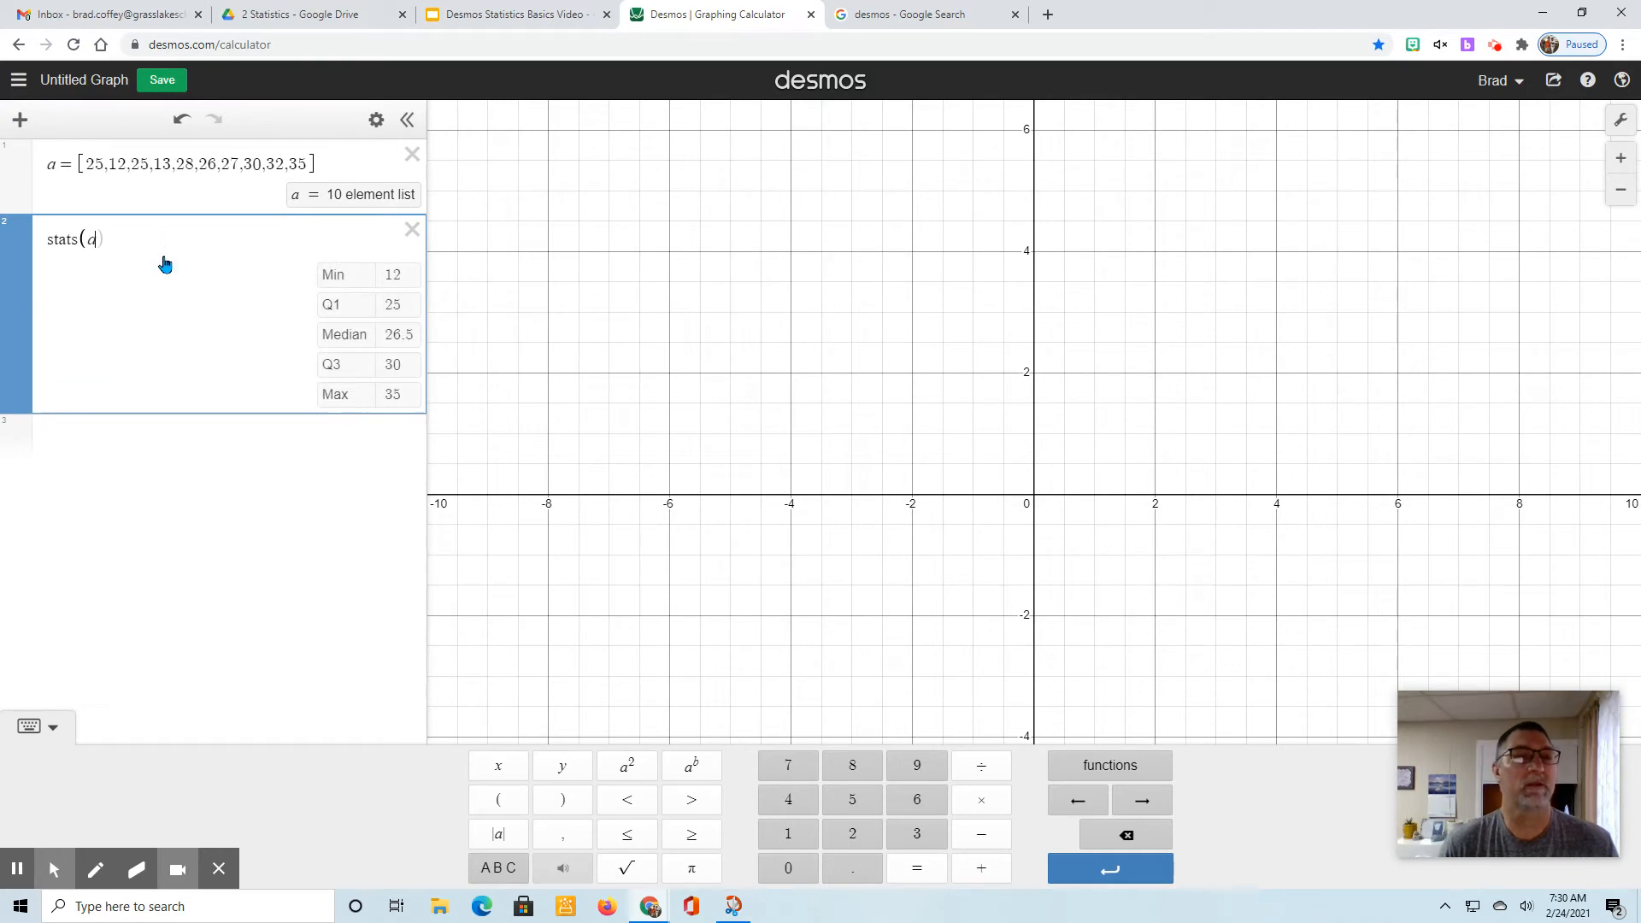
mouse_move(258, 280)
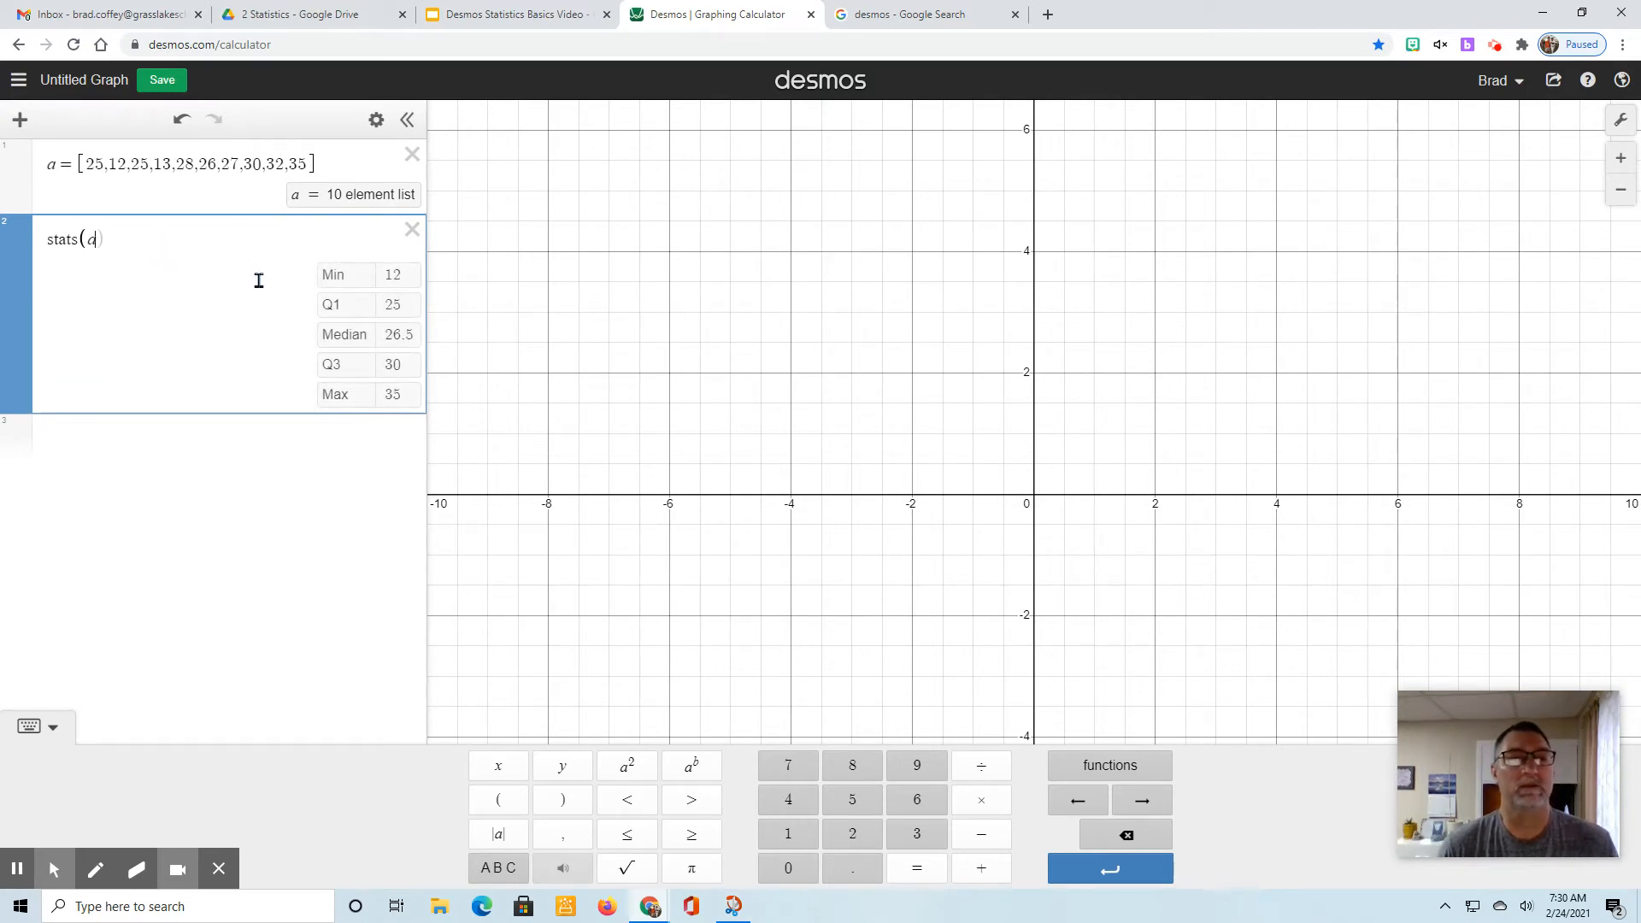
mouse_move(374, 405)
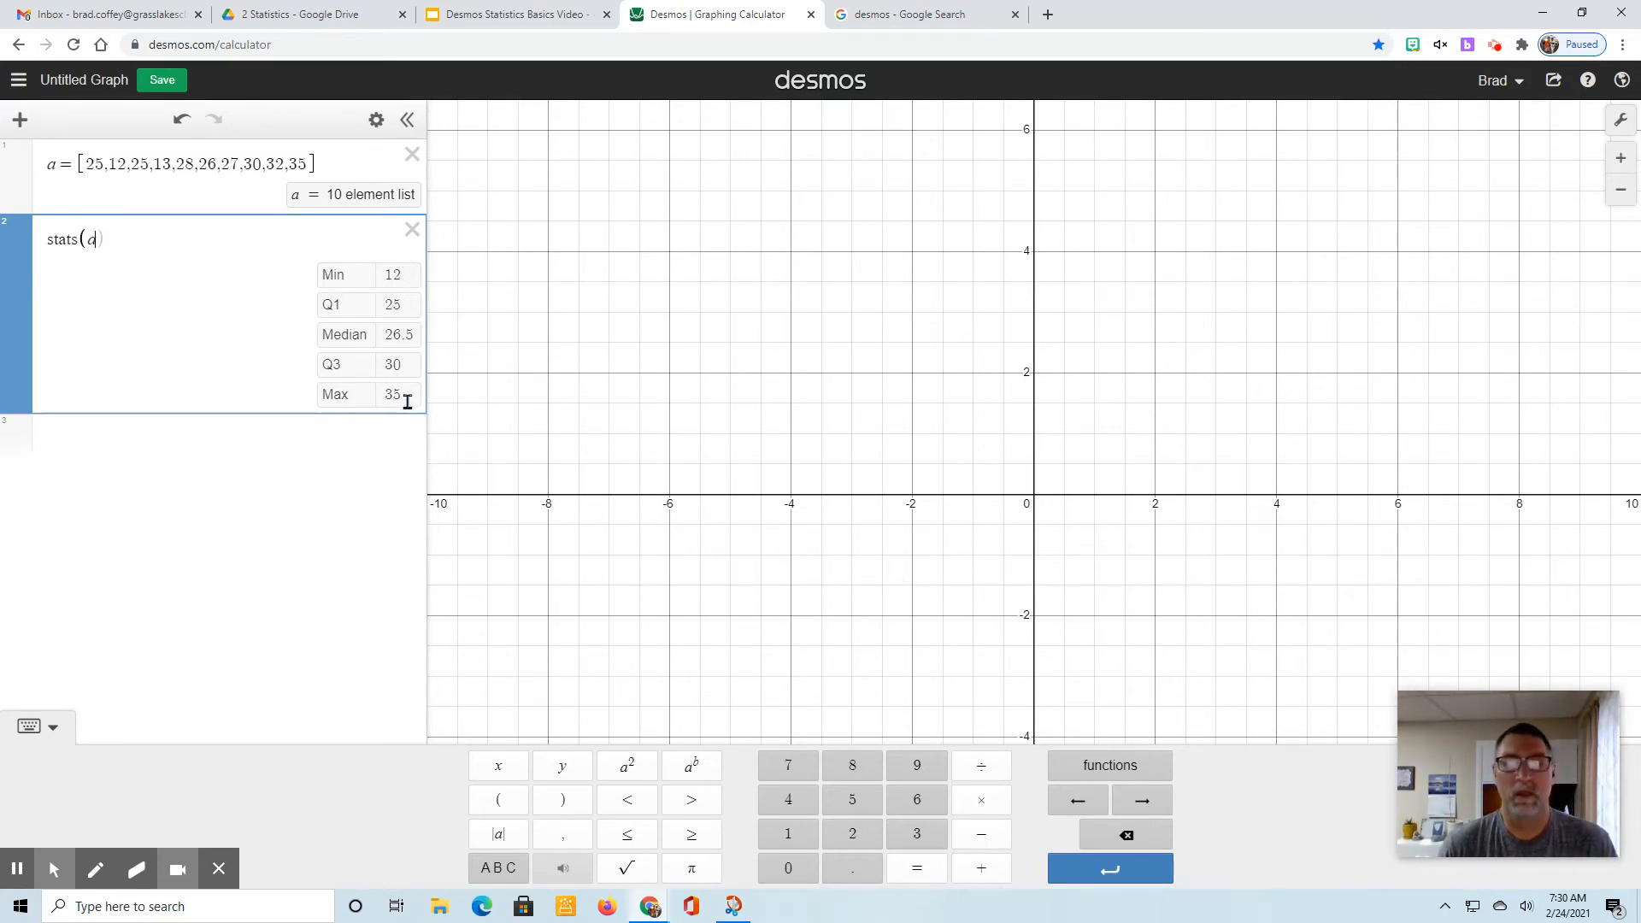
mouse_move(287, 477)
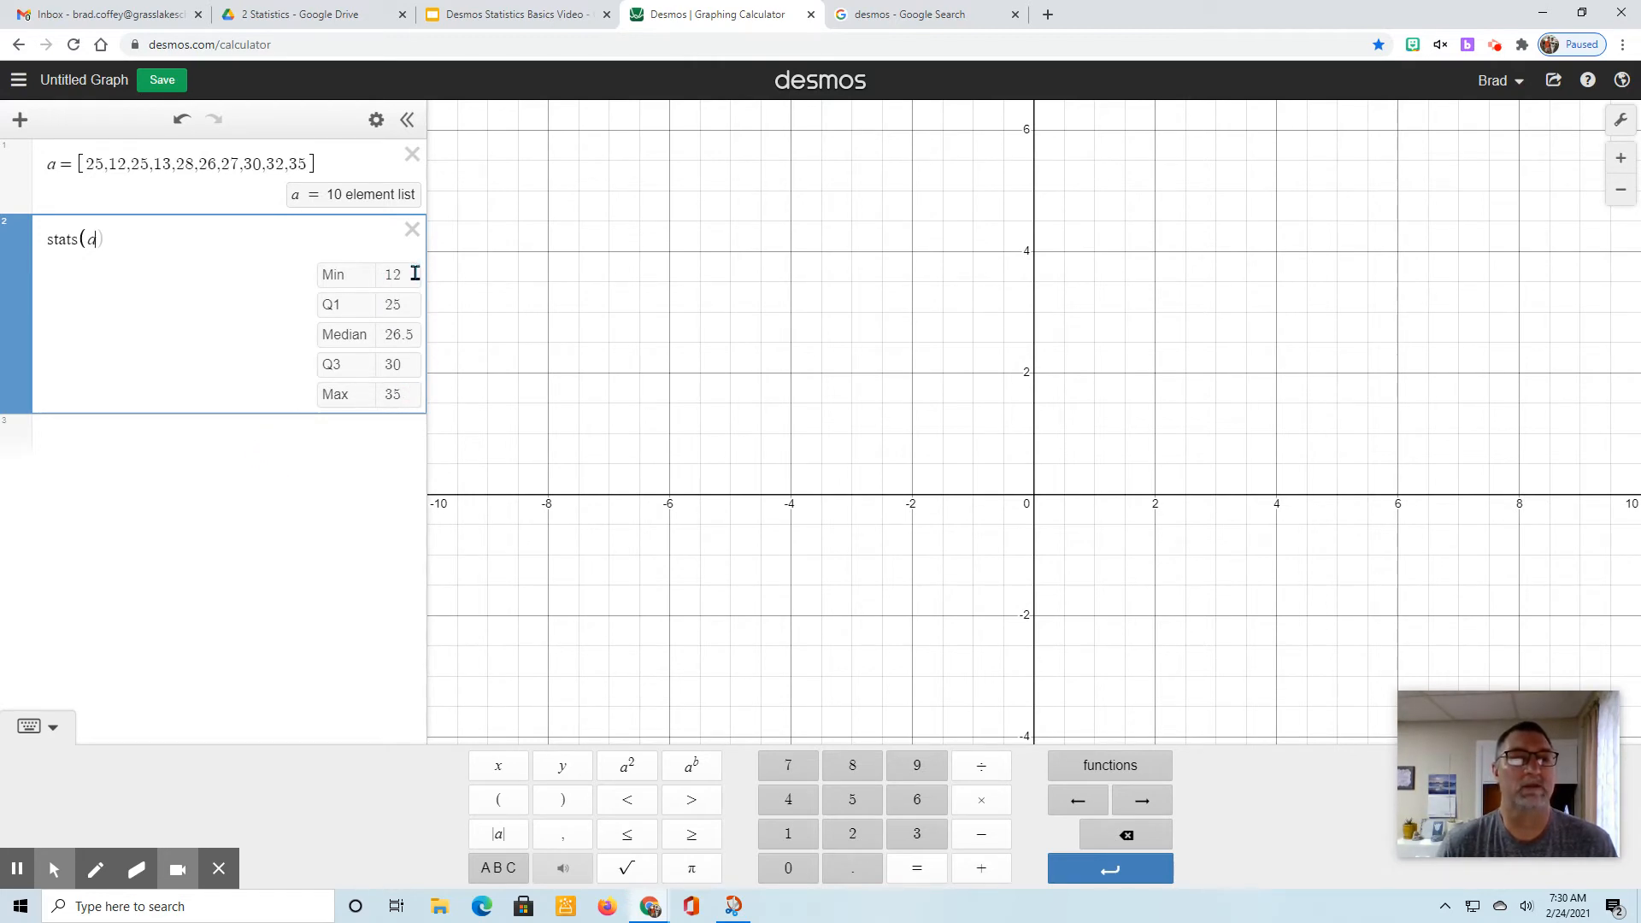
mouse_move(414, 374)
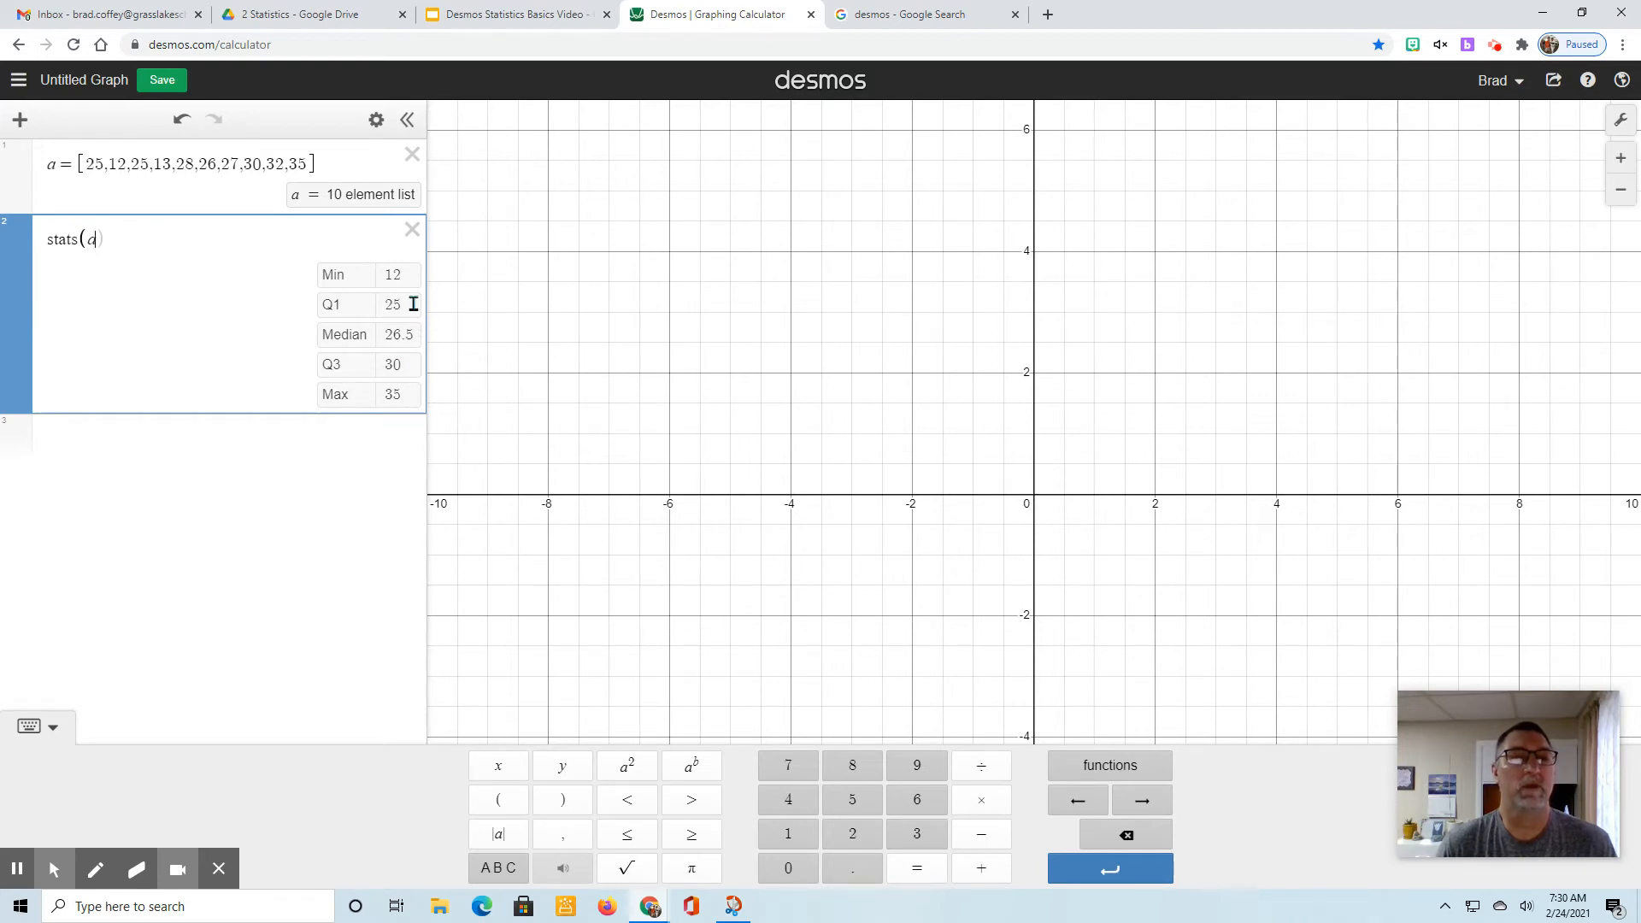
mouse_move(280, 432)
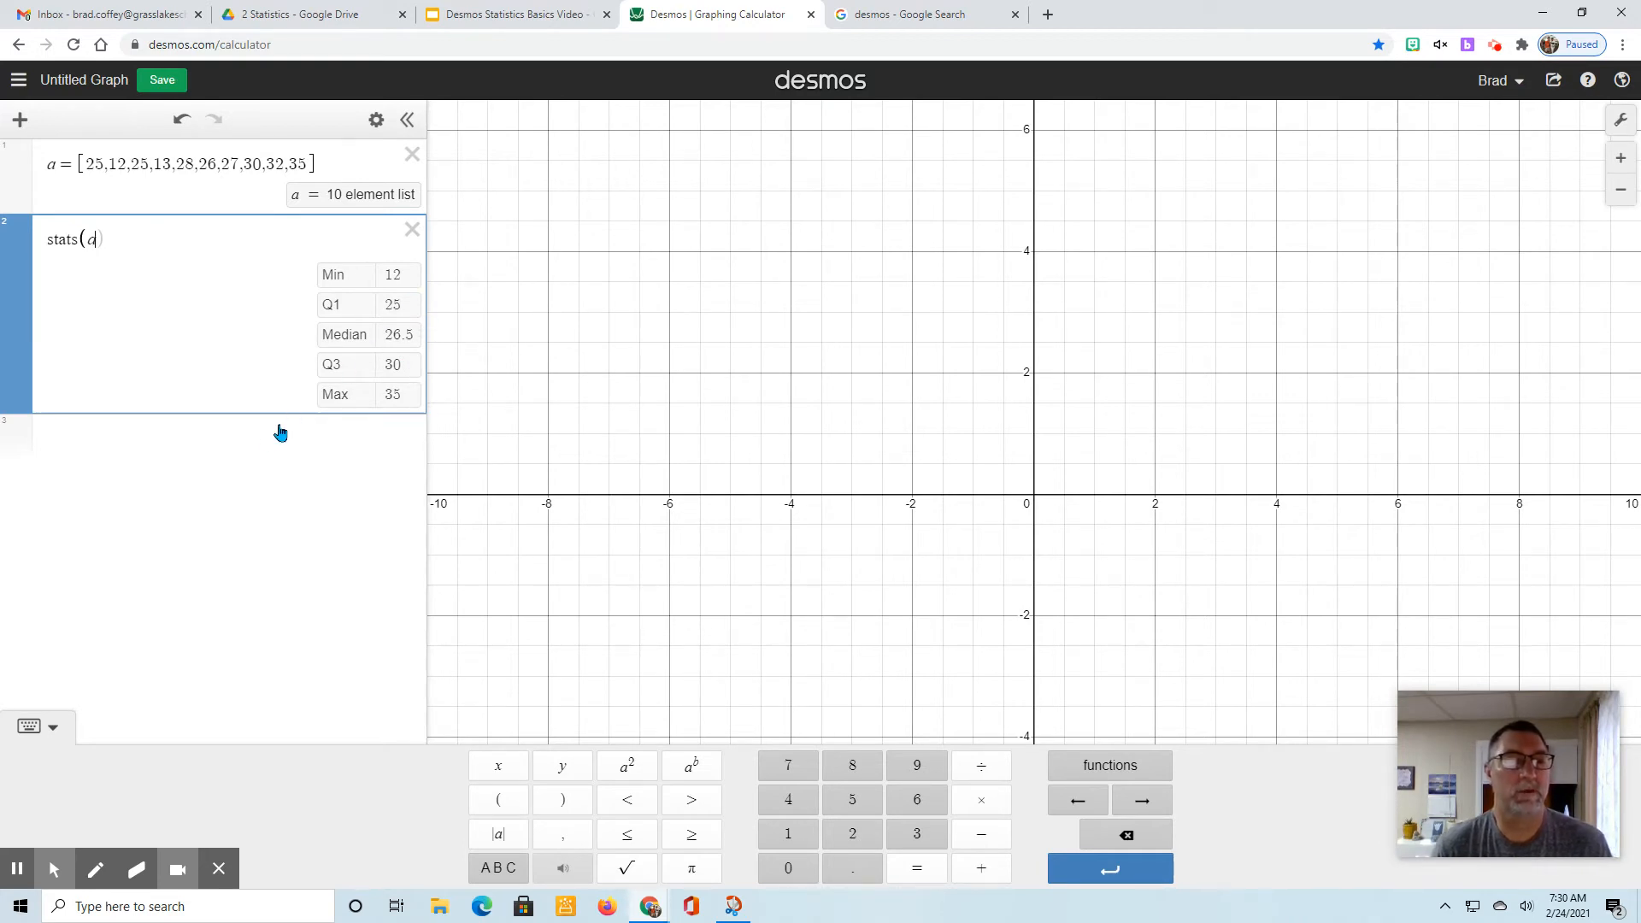
left_click(230, 435)
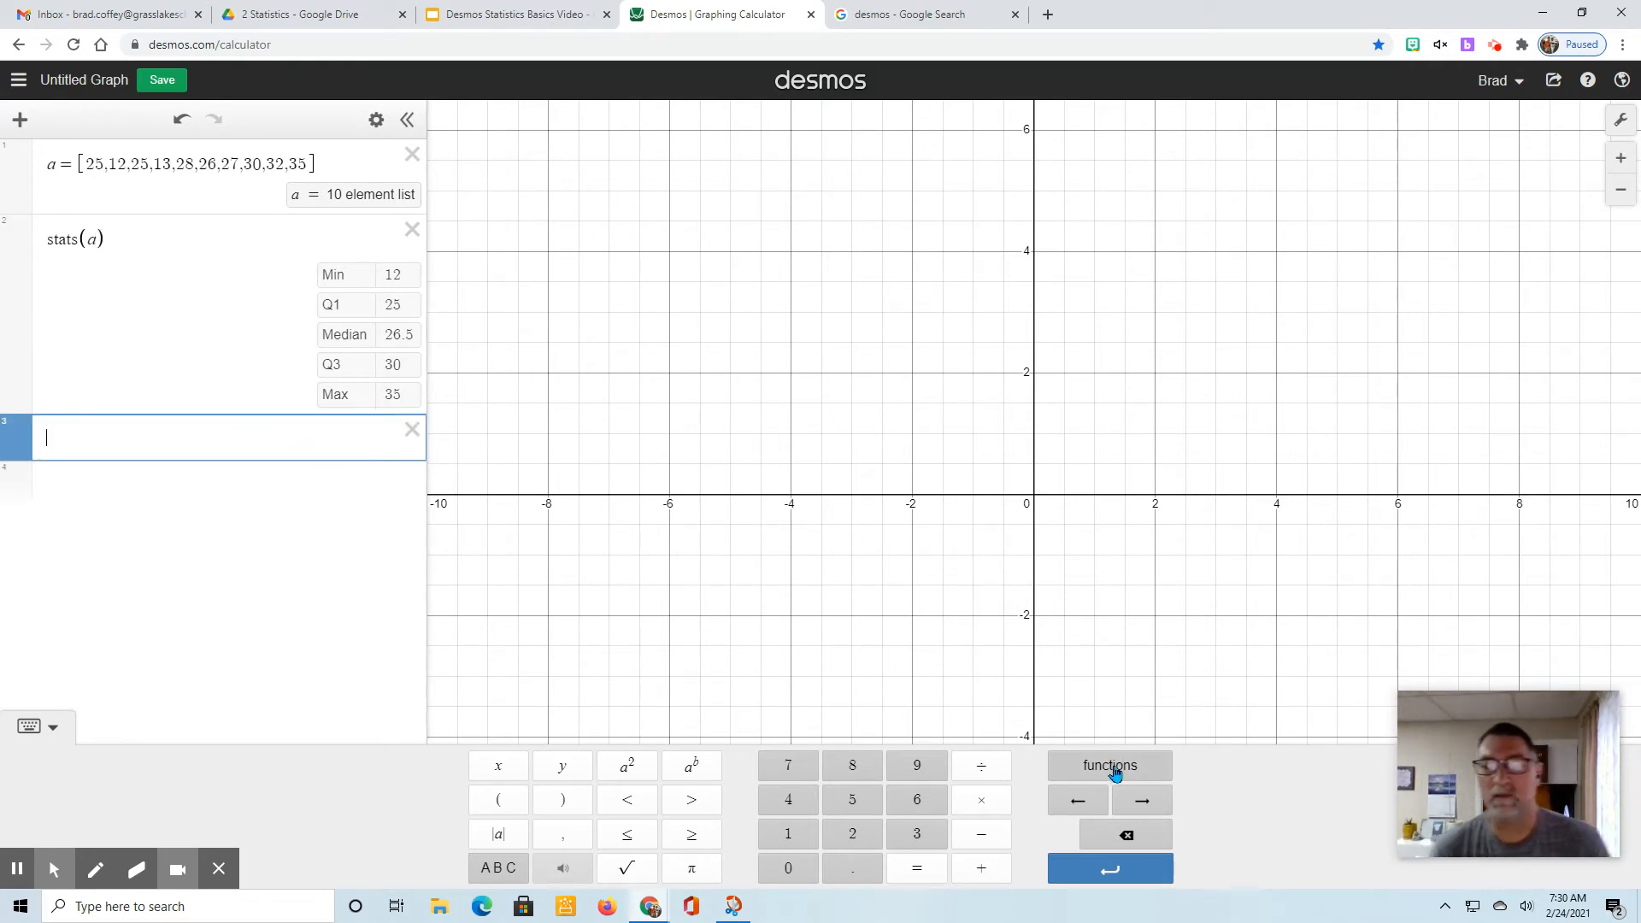
Step: Insert mean(a) from the Stats functions, evaluating to 25.3, then begin a new line
left_click(1109, 765)
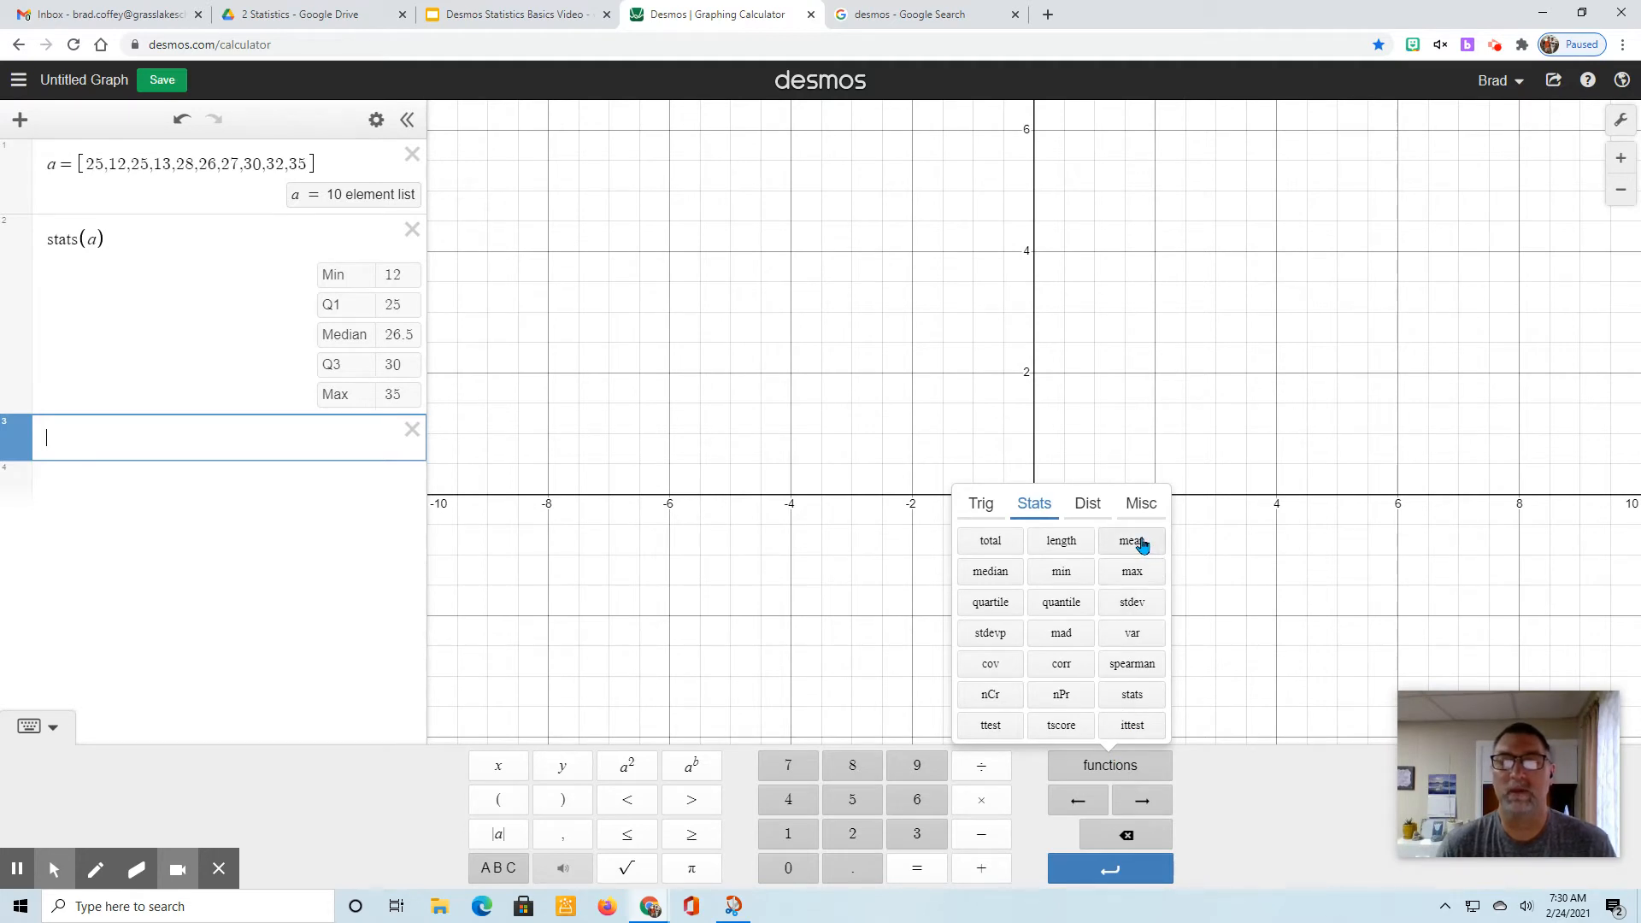
left_click(1131, 540)
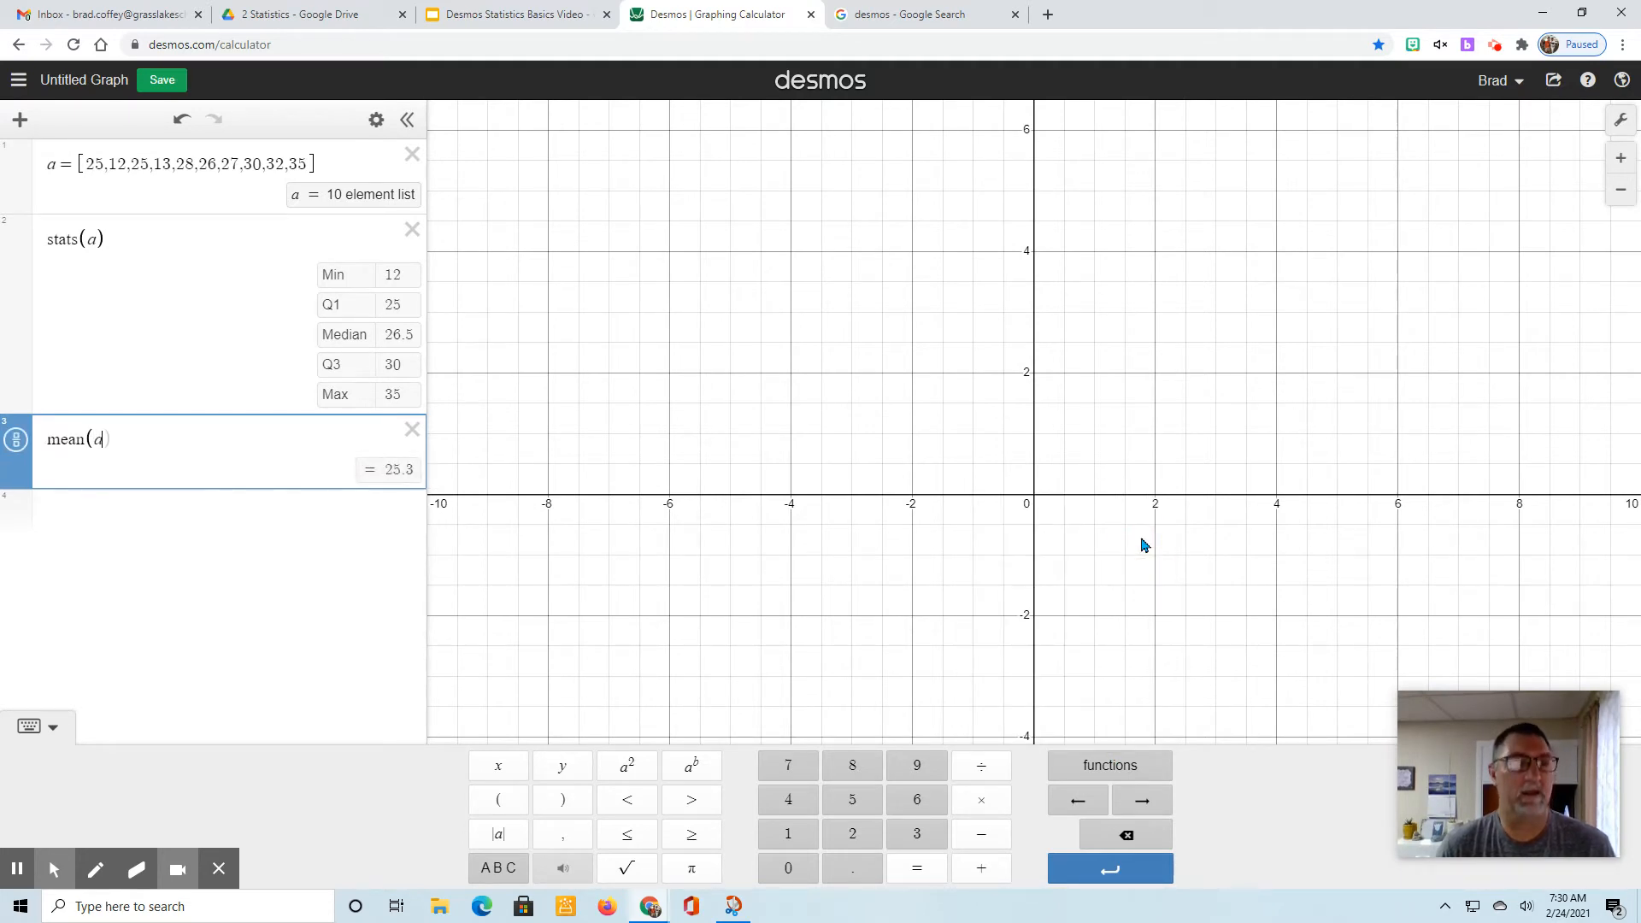
mouse_move(256, 521)
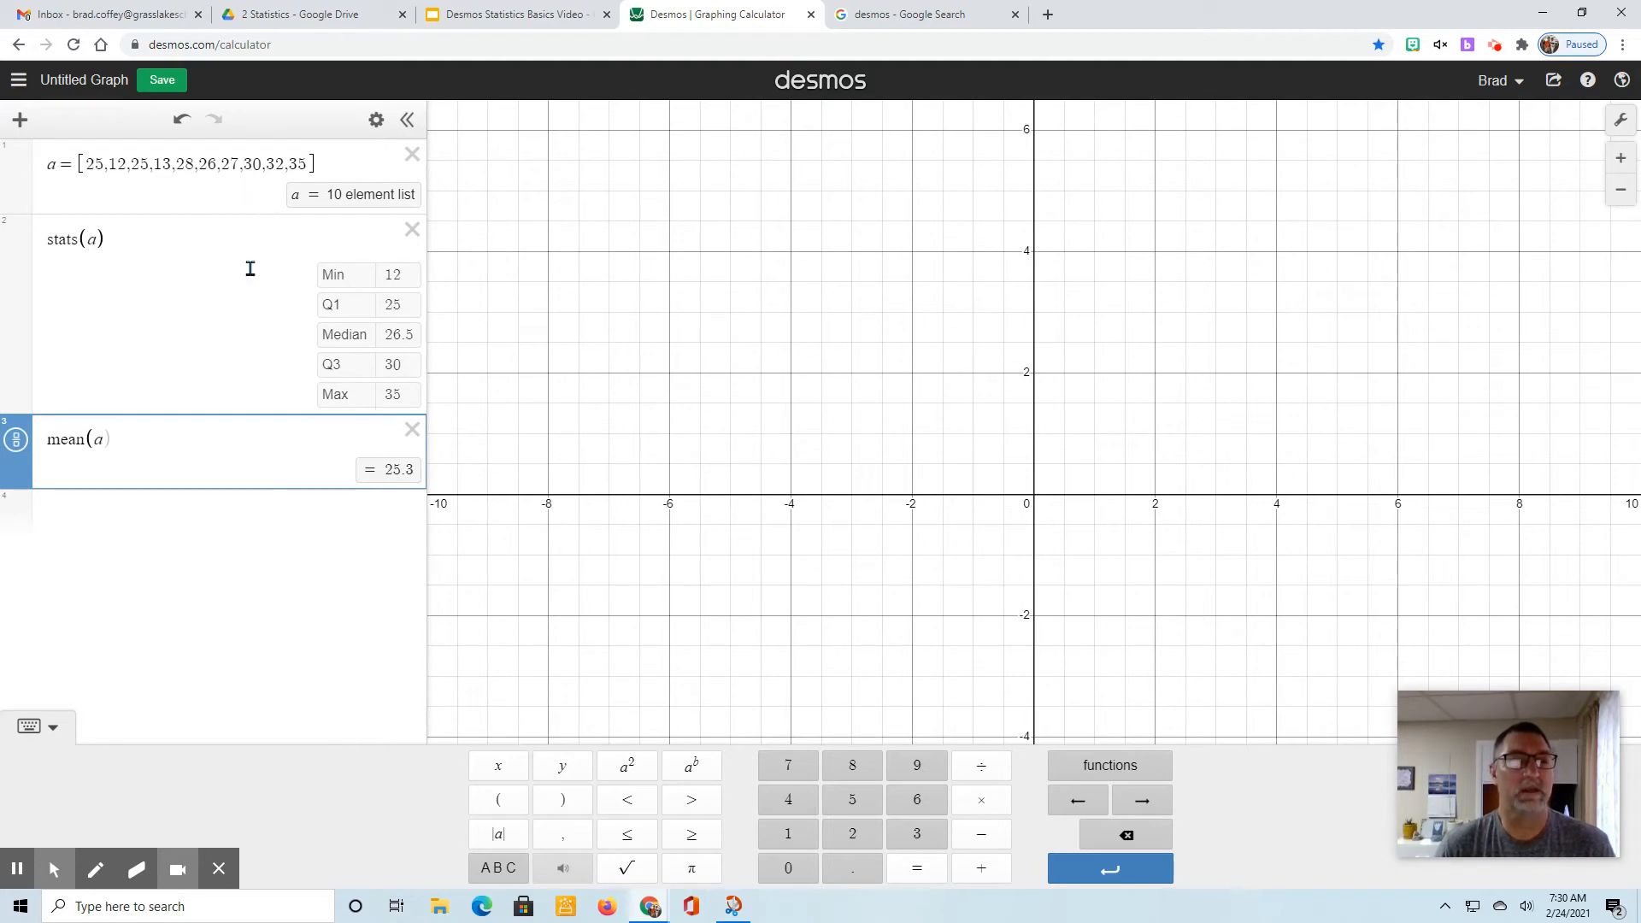
mouse_move(206, 527)
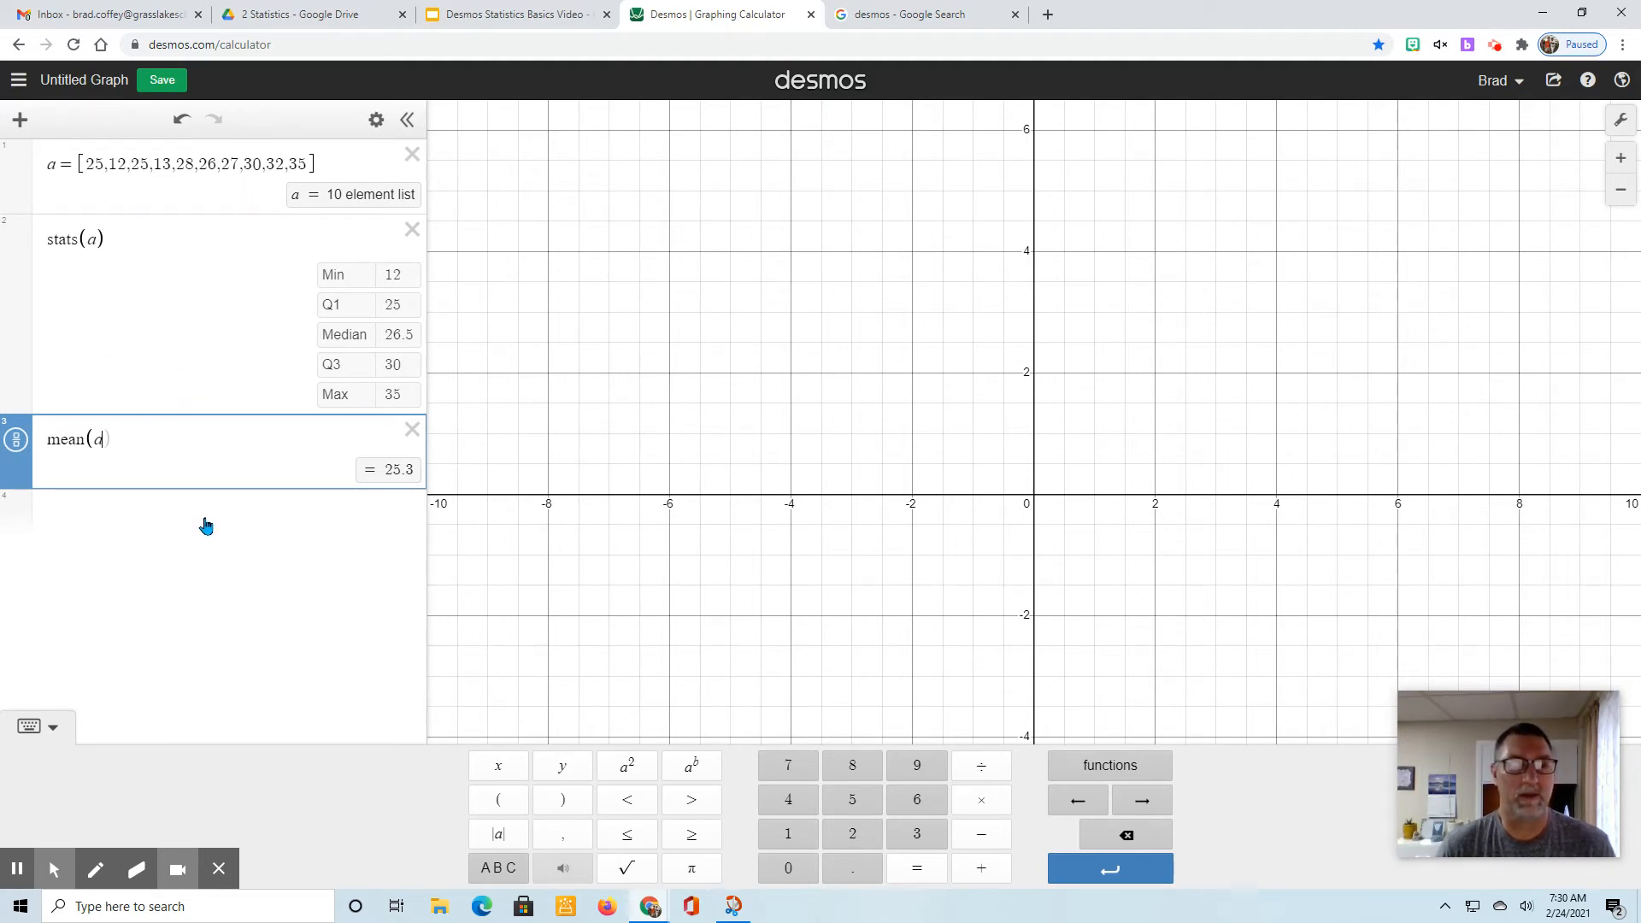
left_click(206, 512)
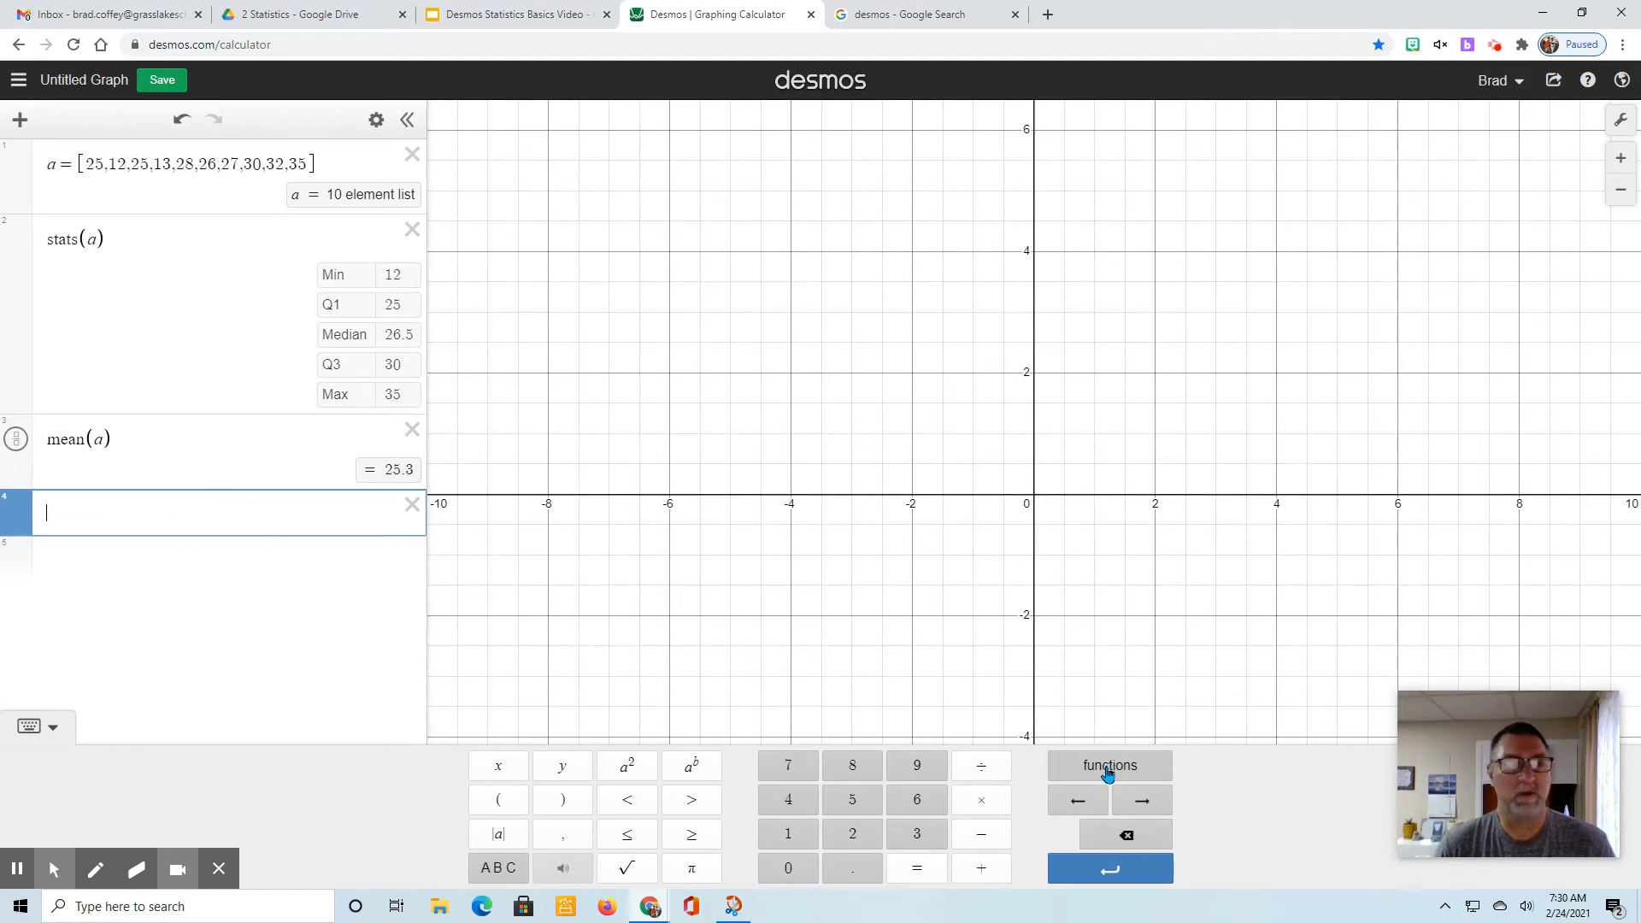
Step: Insert mad(a) from the Stats functions, evaluating to 5.24
left_click(1109, 764)
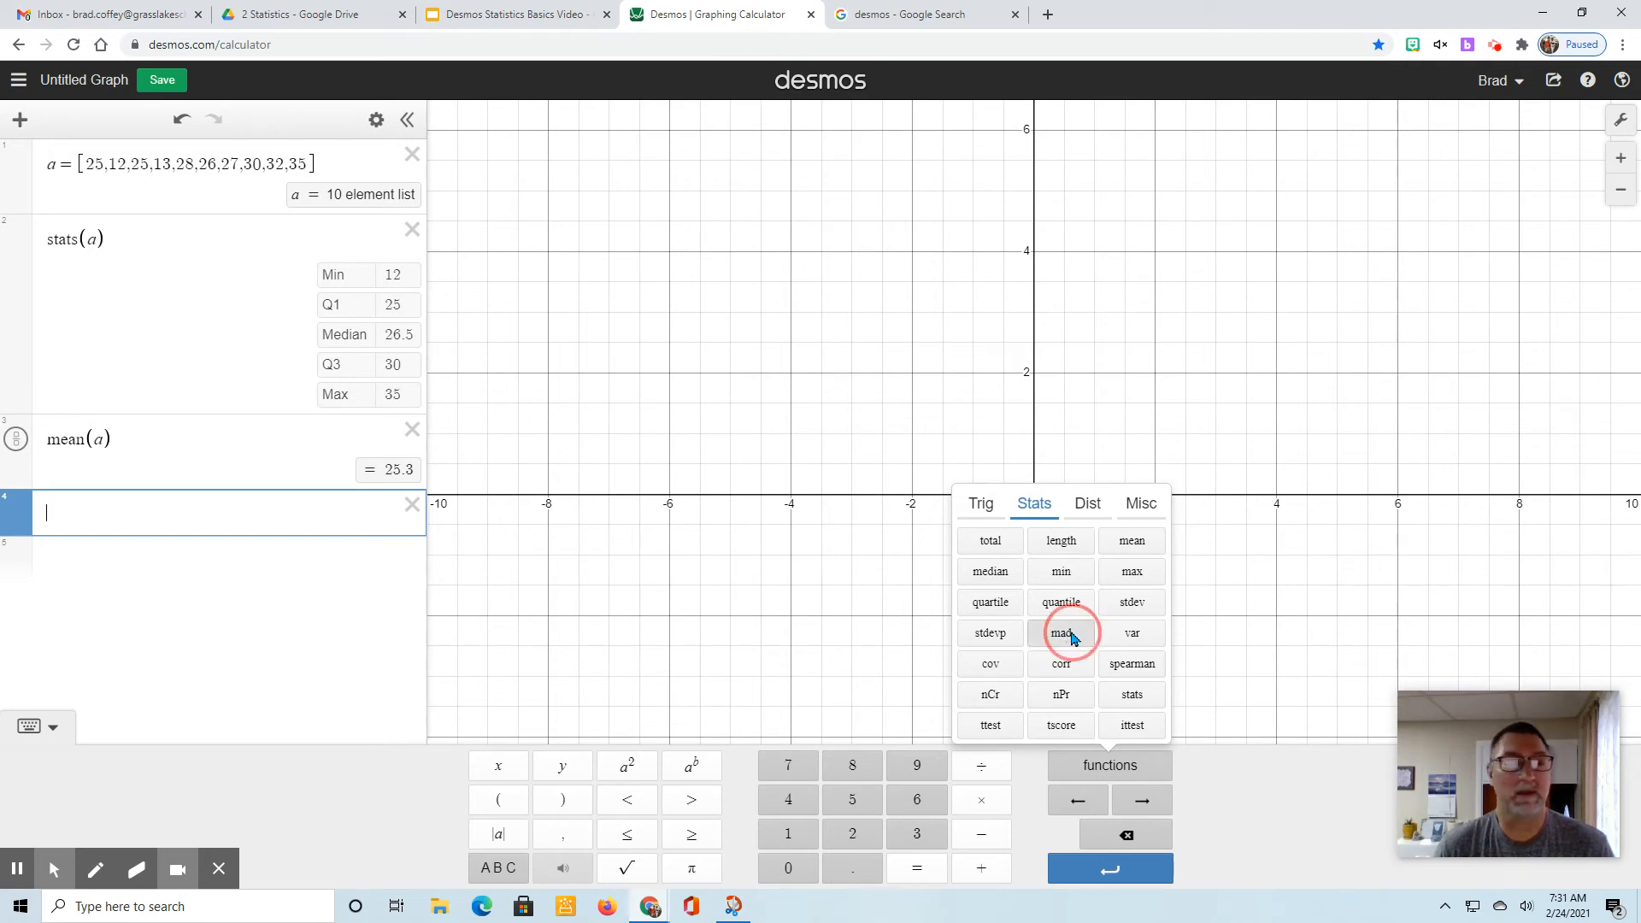
left_click(1060, 632)
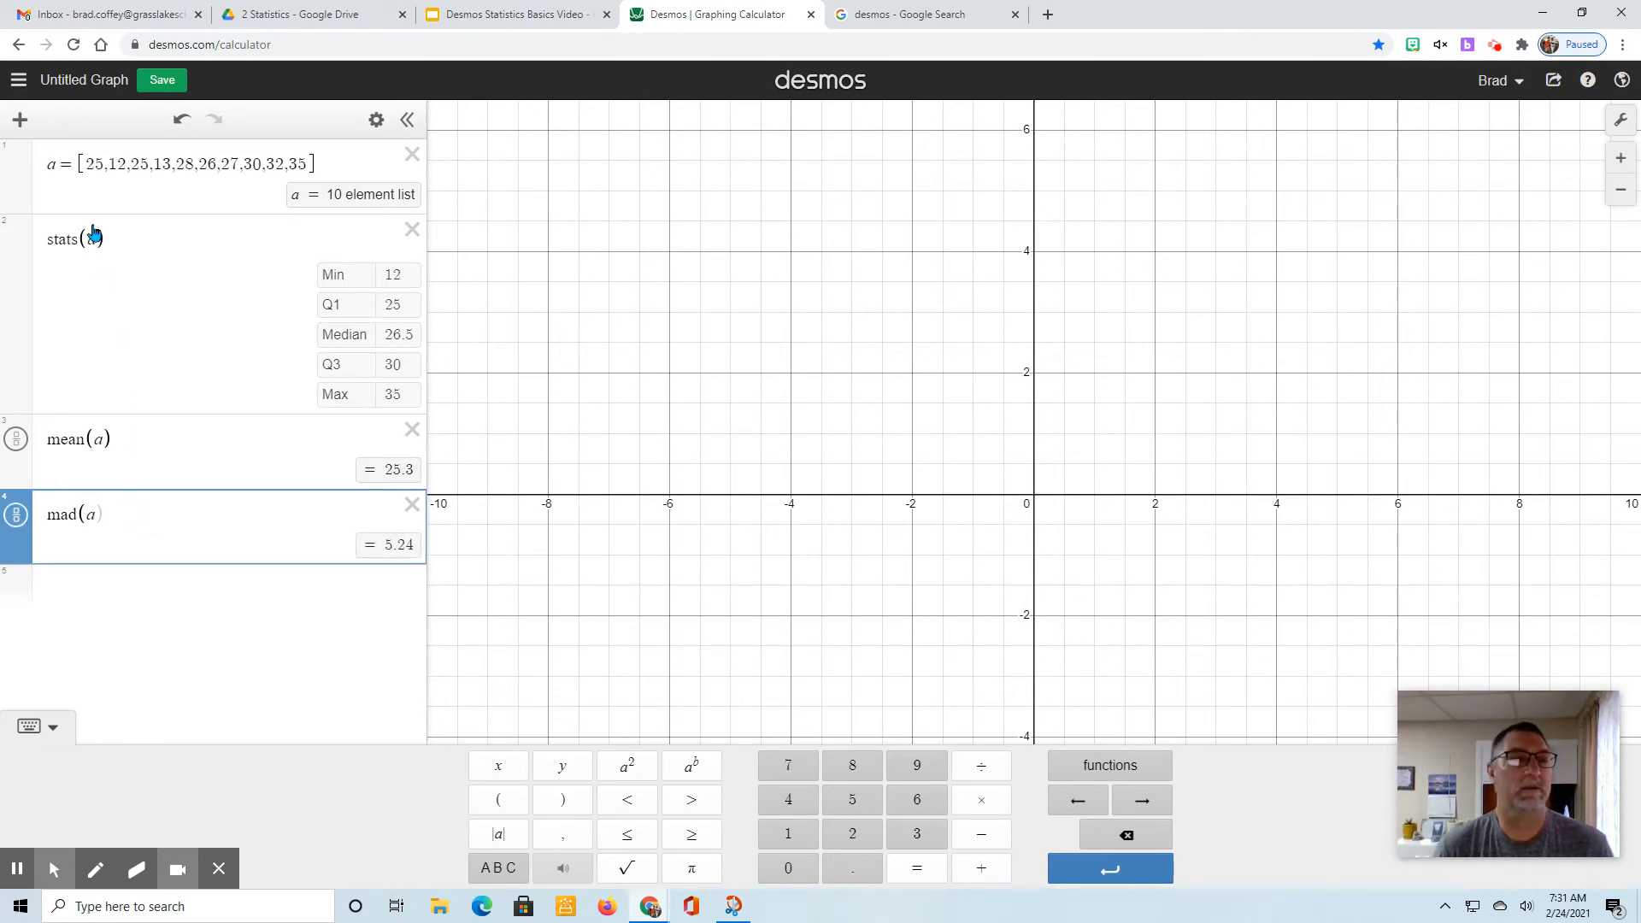
mouse_move(216, 598)
type(")")
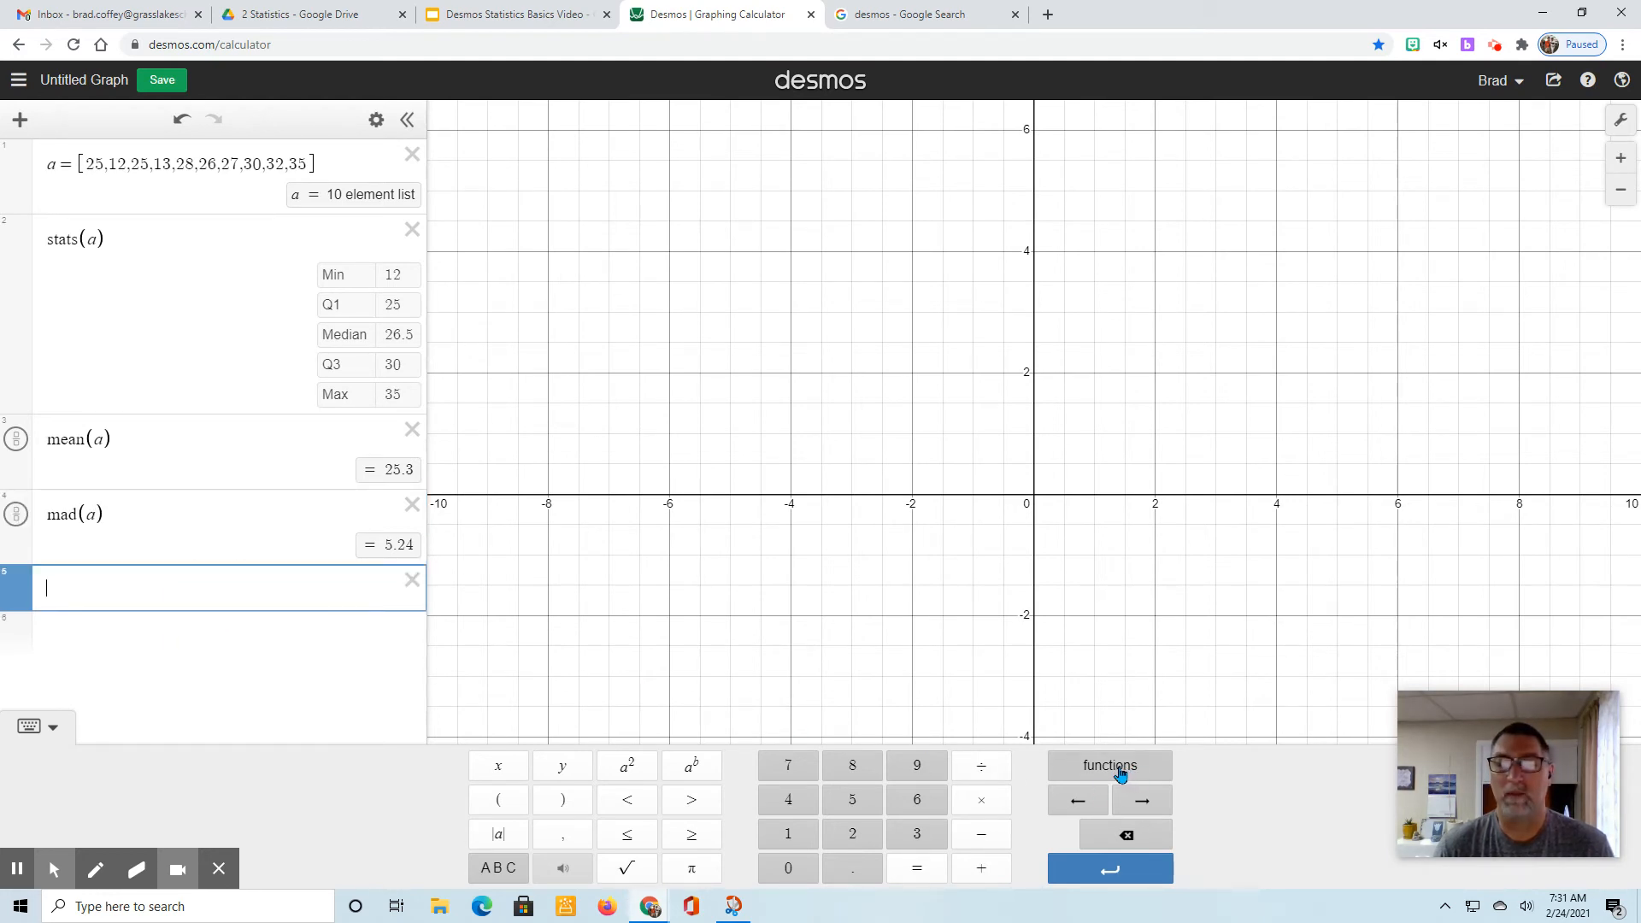
Step: Insert stdevp(a) from the Stats functions, evaluating to 7.07177488329
left_click(1109, 765)
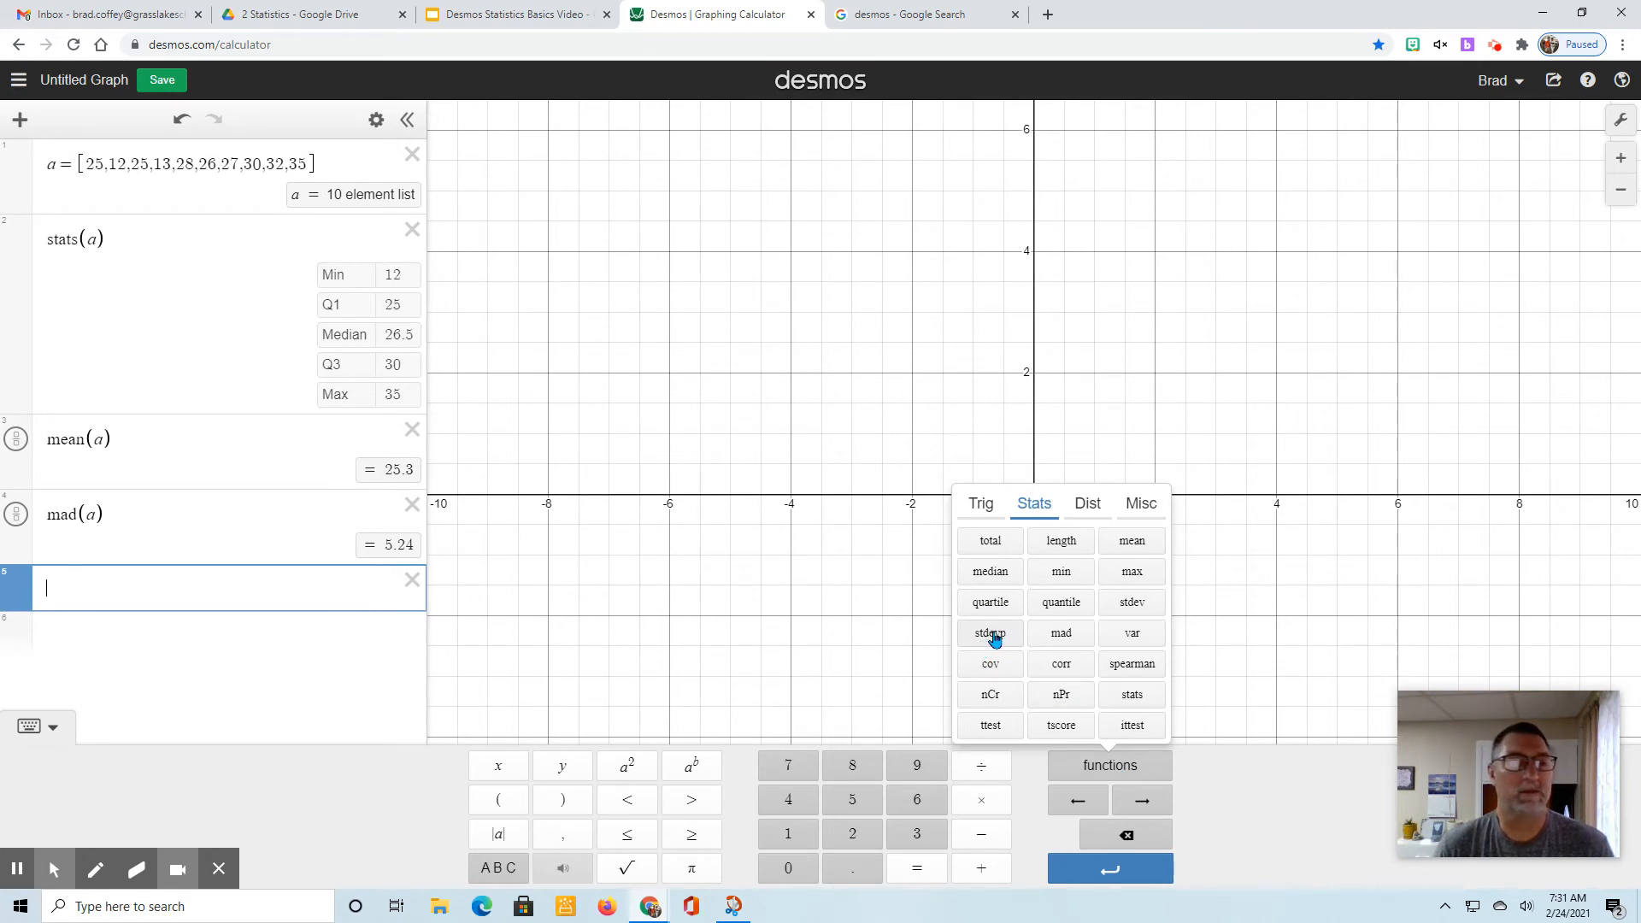
left_click(989, 633)
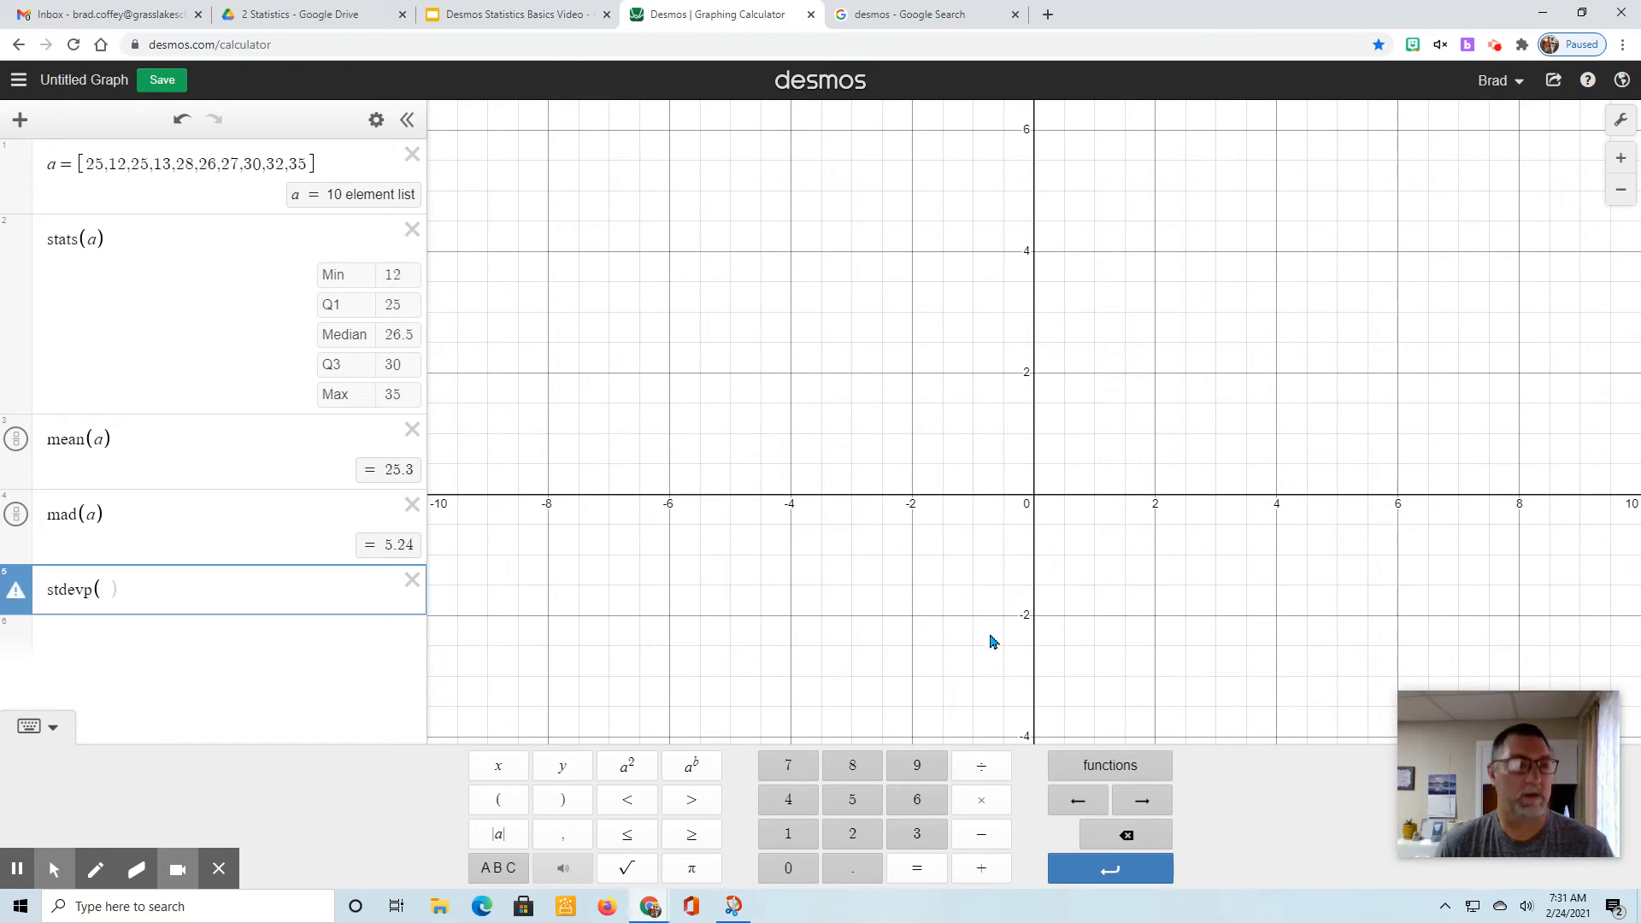
type("a")
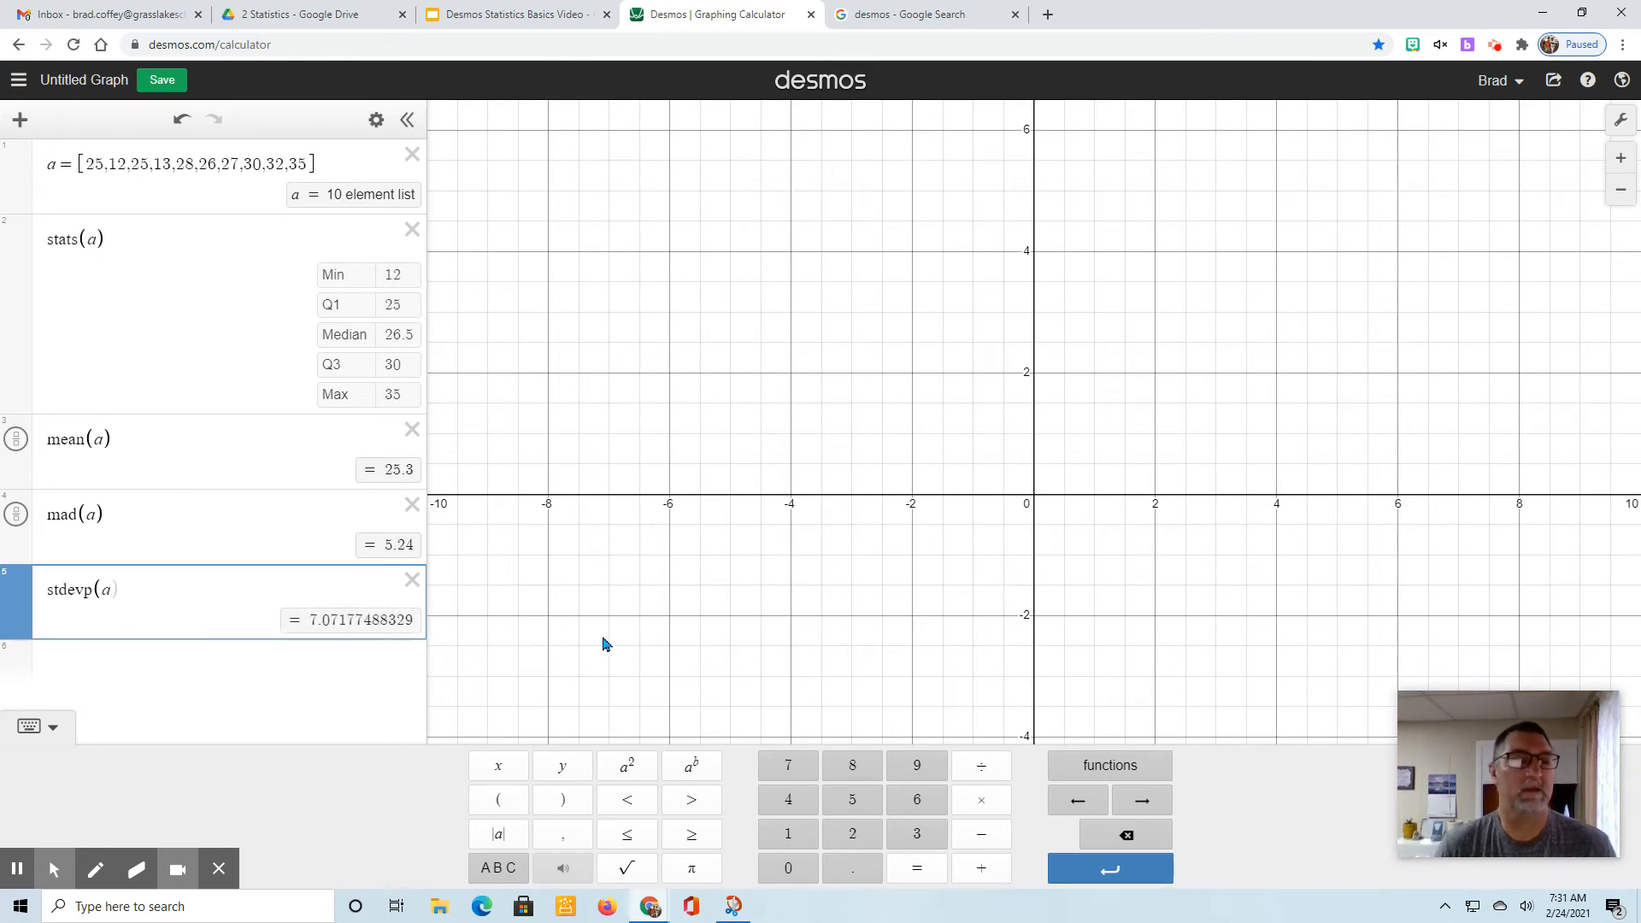
left_click(118, 589)
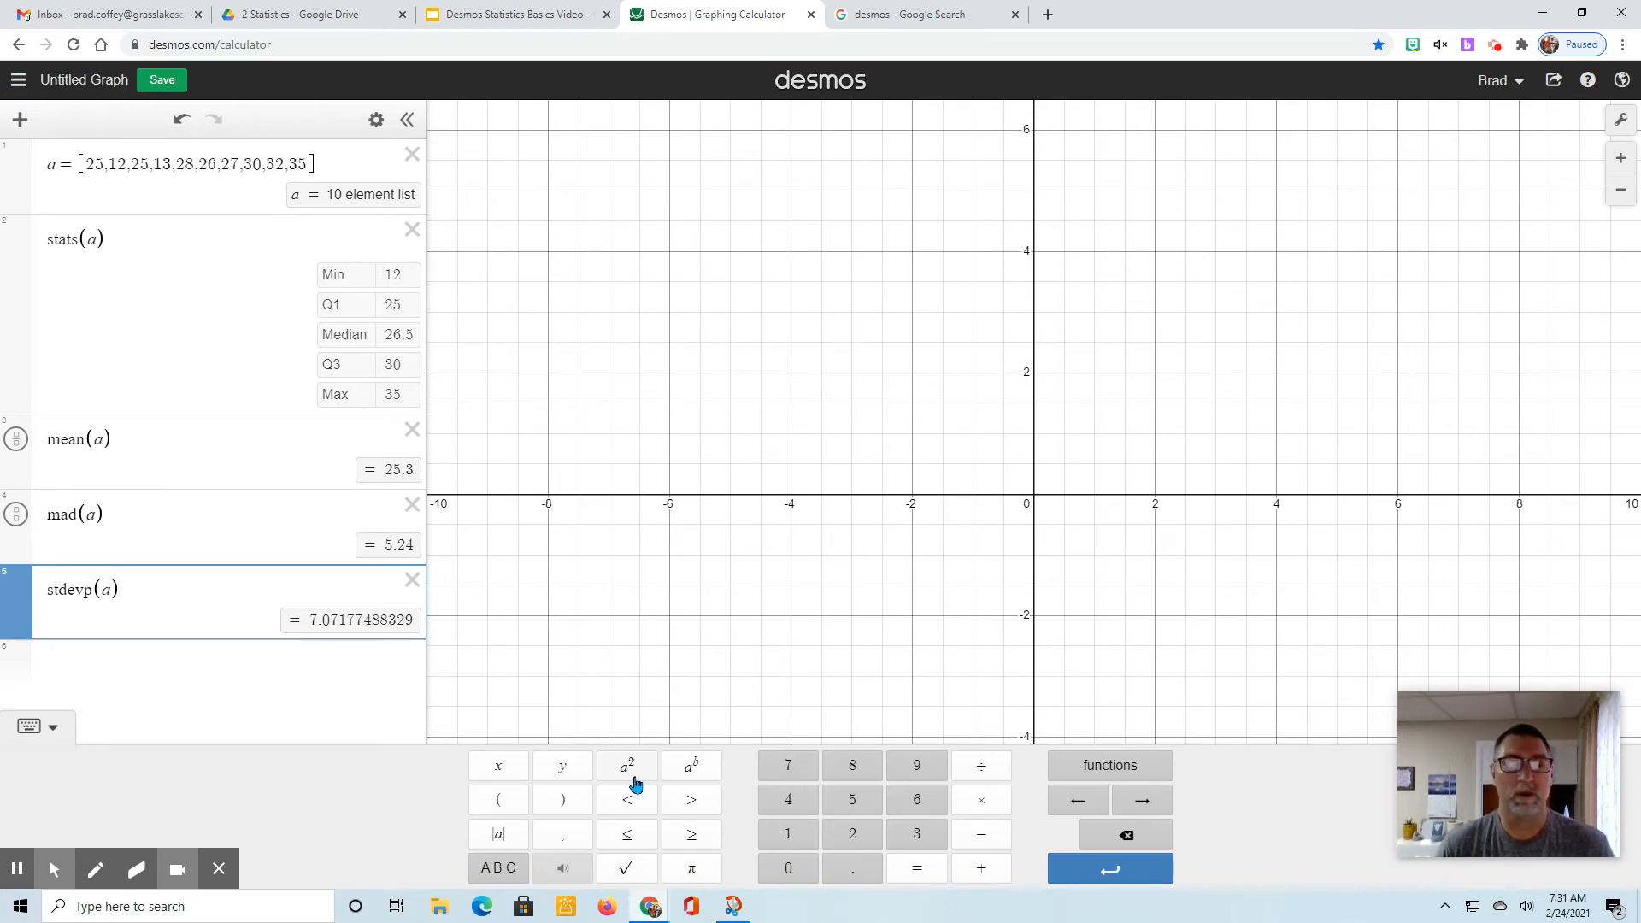
Step: Preview stdevp(a) squared as 50.01, keep it unsquared, and add a blank line
left_click(627, 764)
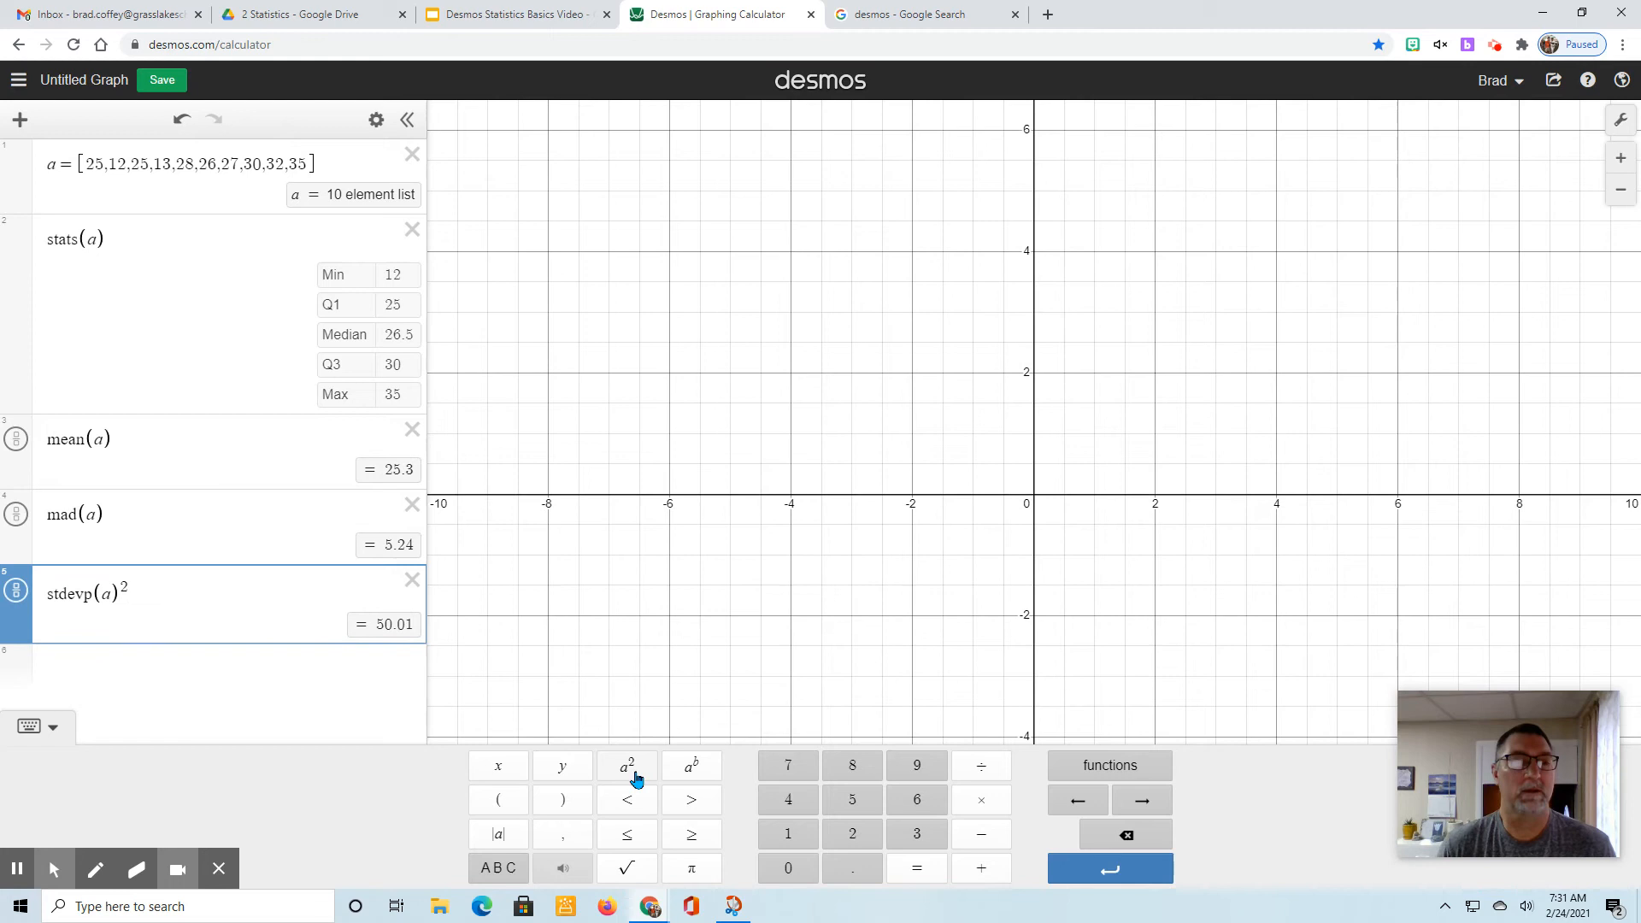
mouse_move(411, 646)
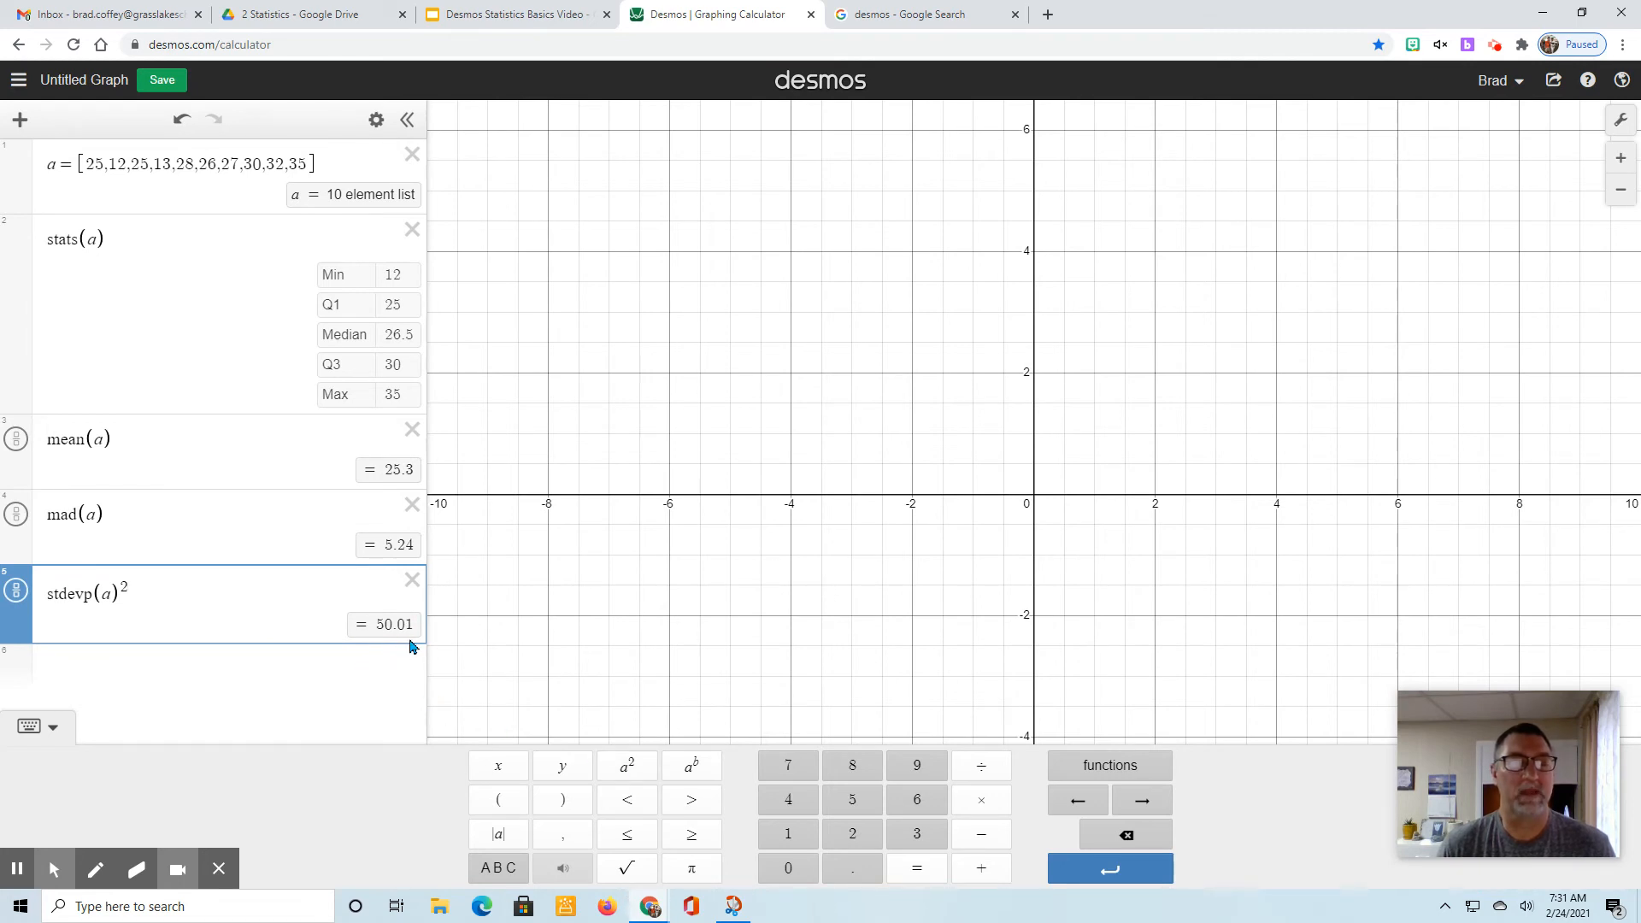
mouse_move(404, 640)
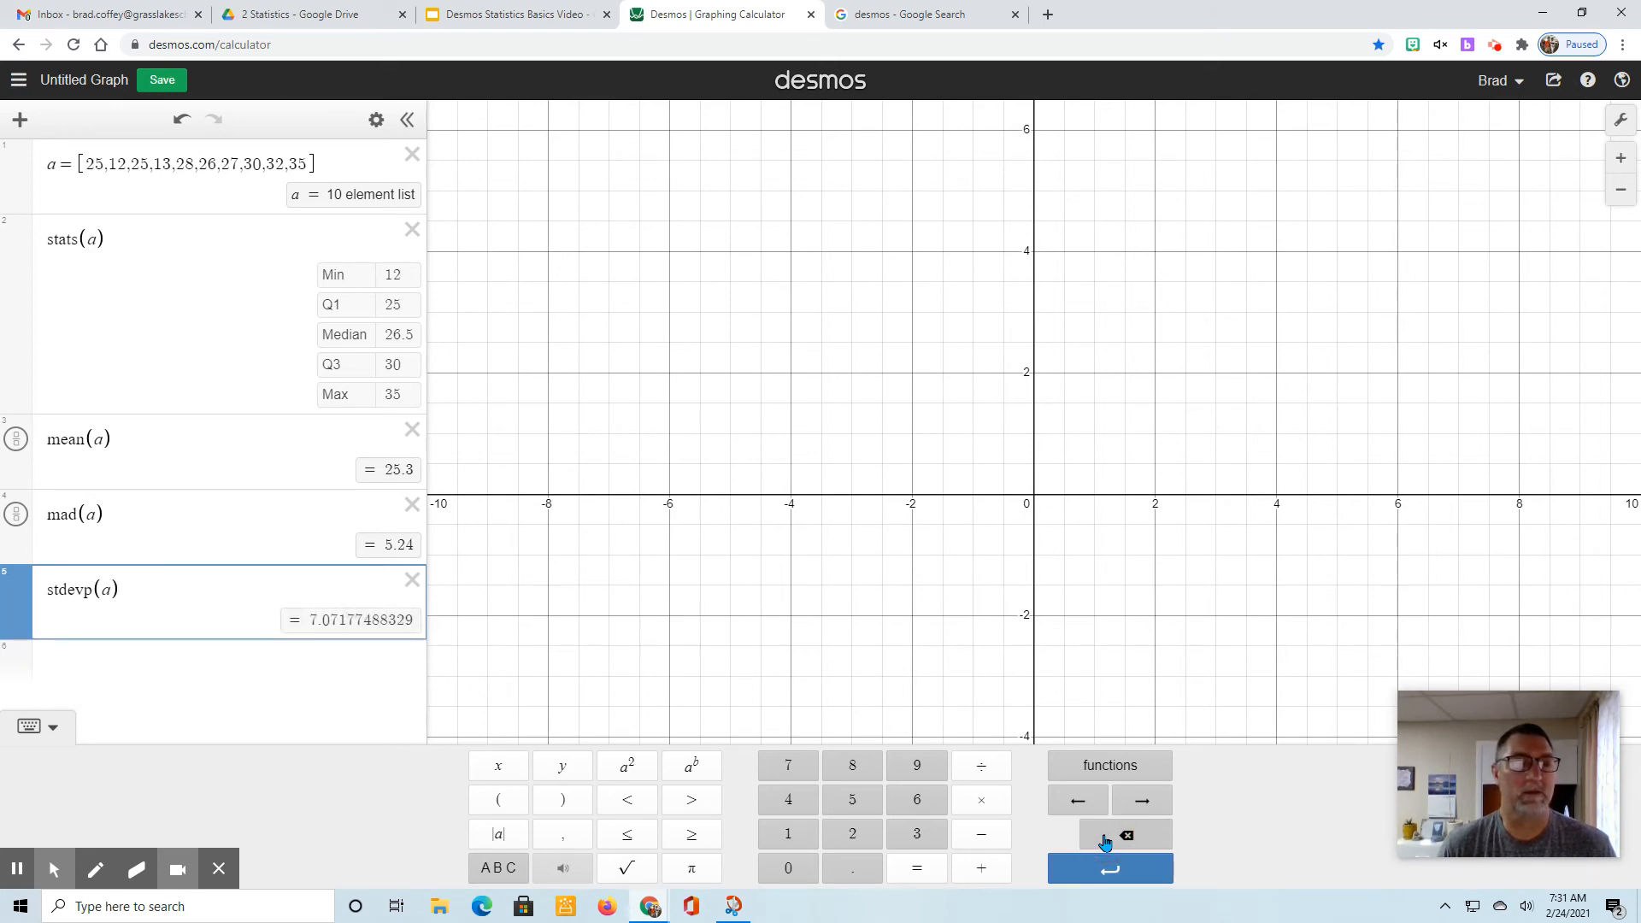
mouse_move(185, 667)
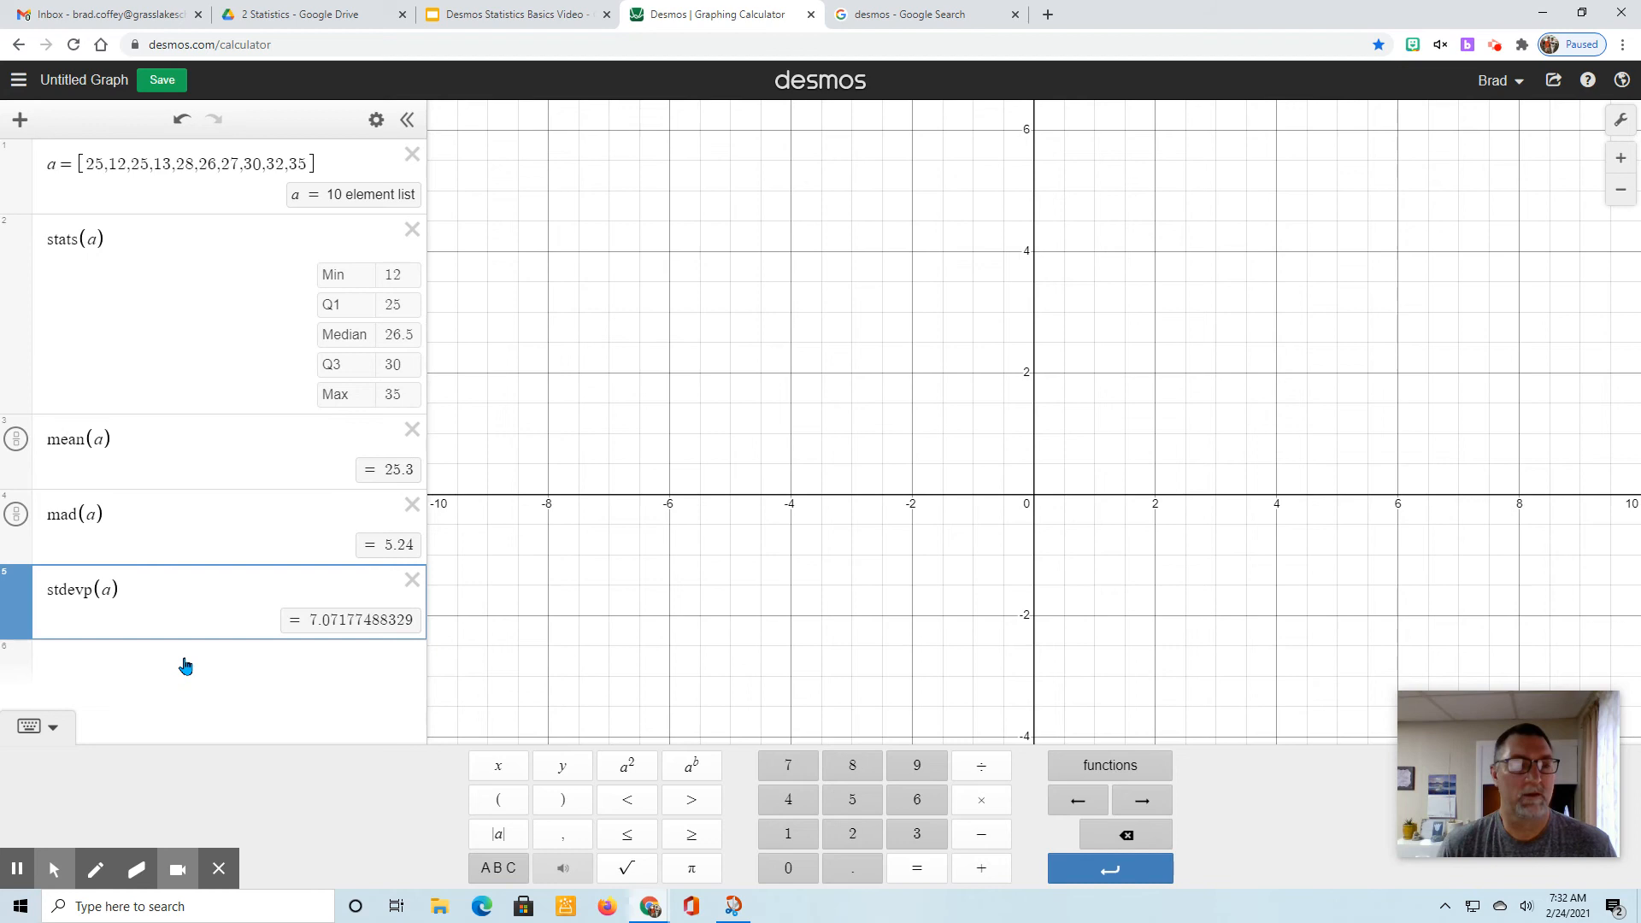
left_click(188, 667)
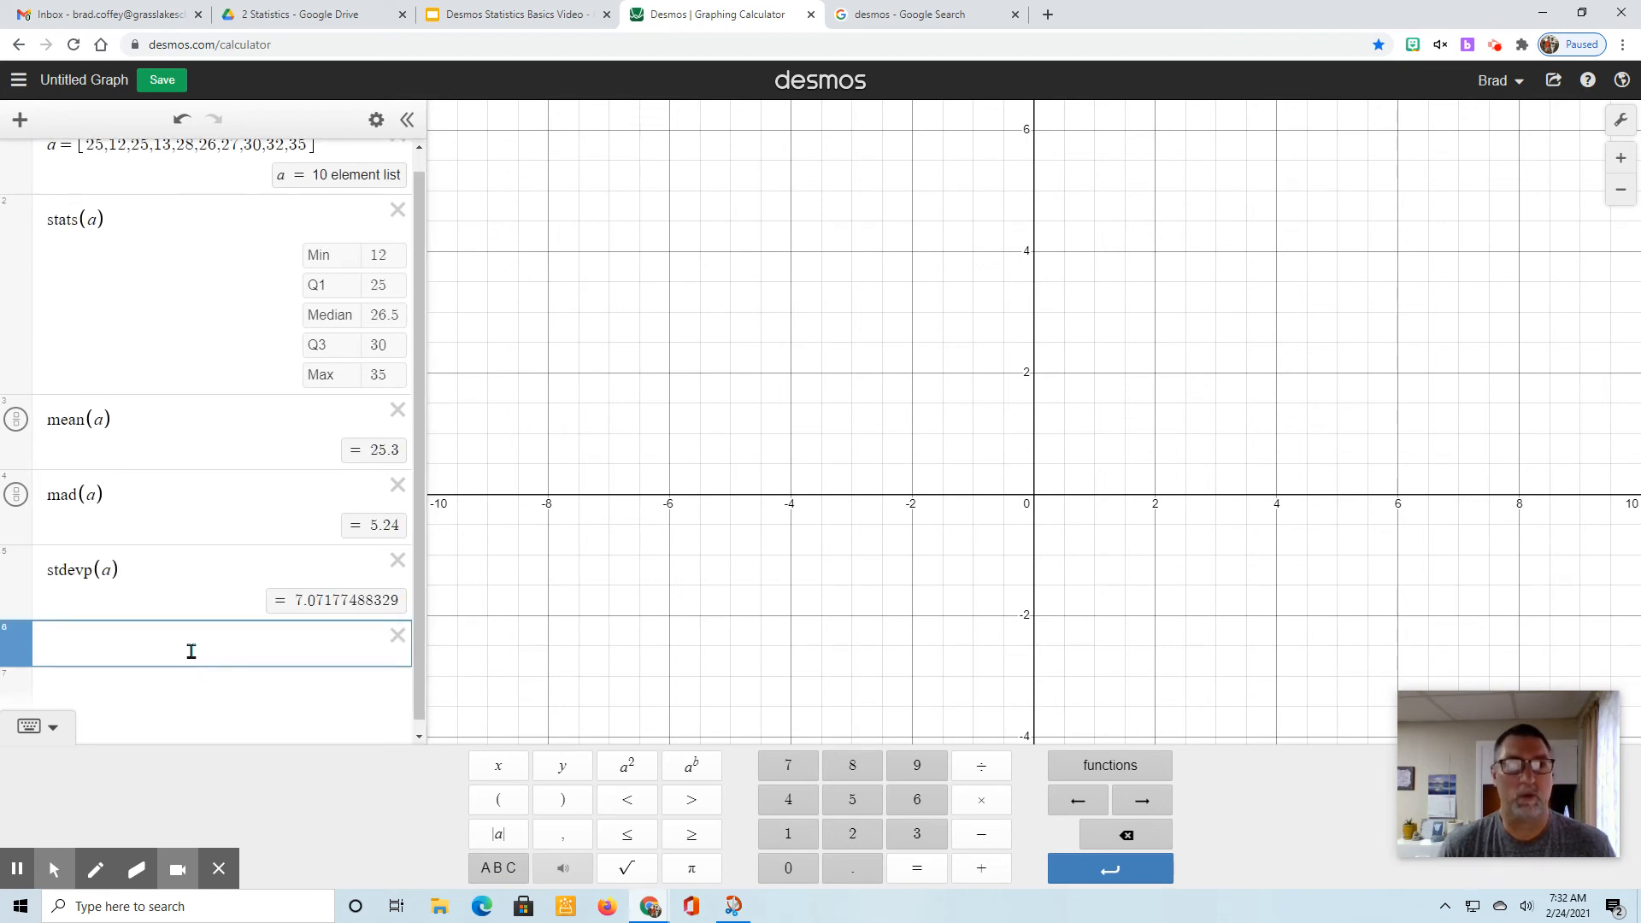
Step: Insert stdev(a) from the Stats functions, evaluating to 7.45430524373
left_click(1108, 765)
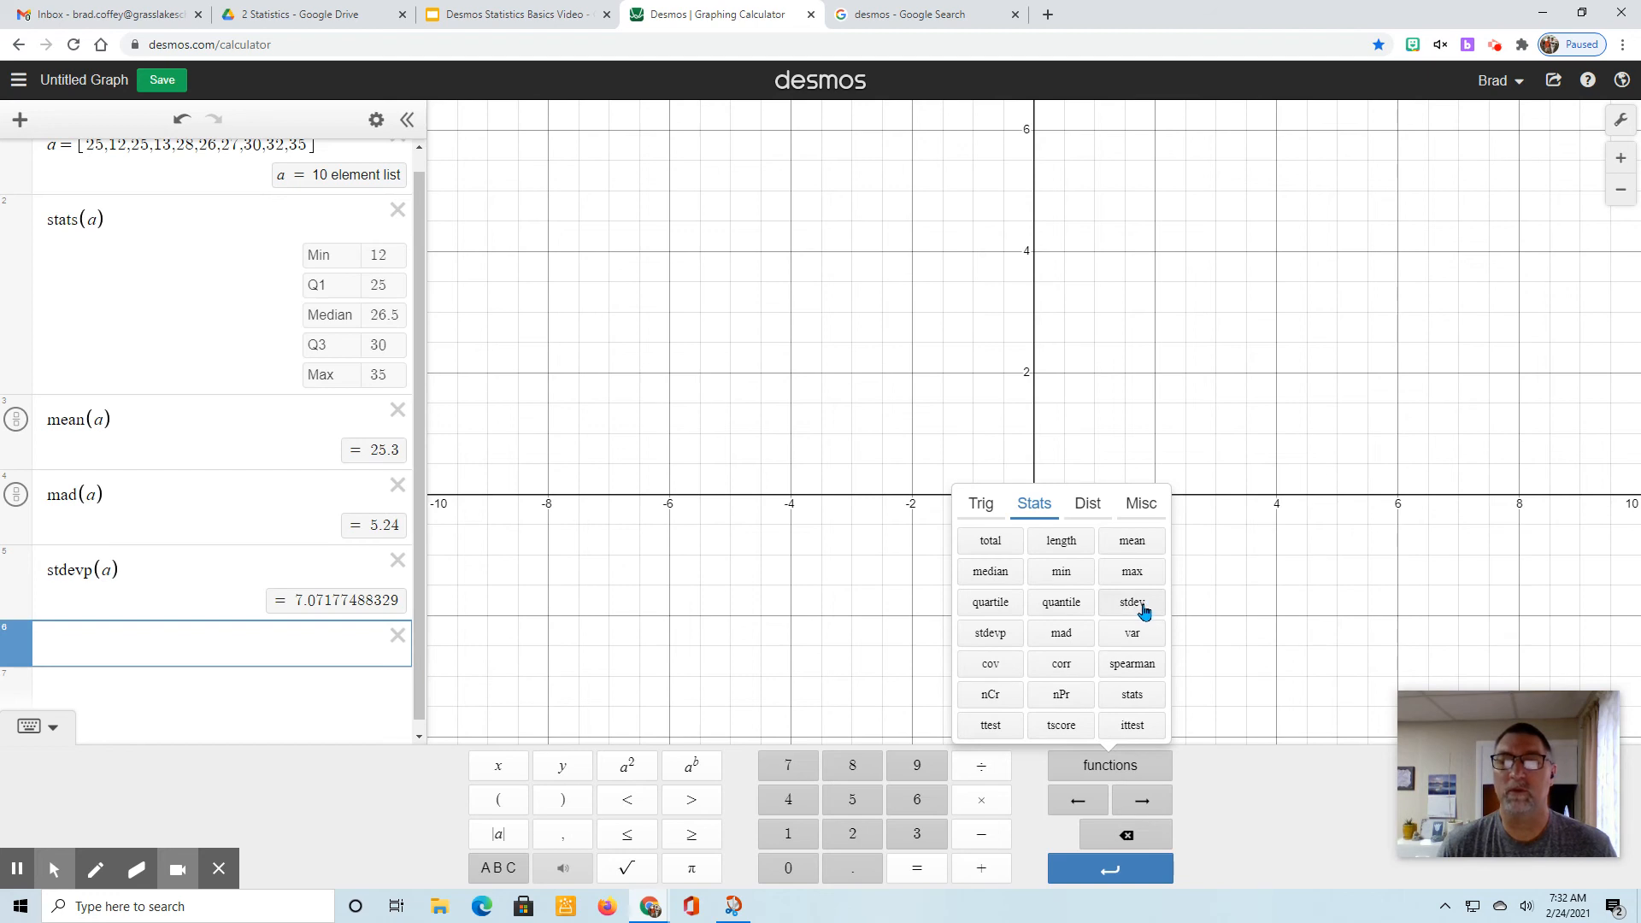
left_click(1132, 602)
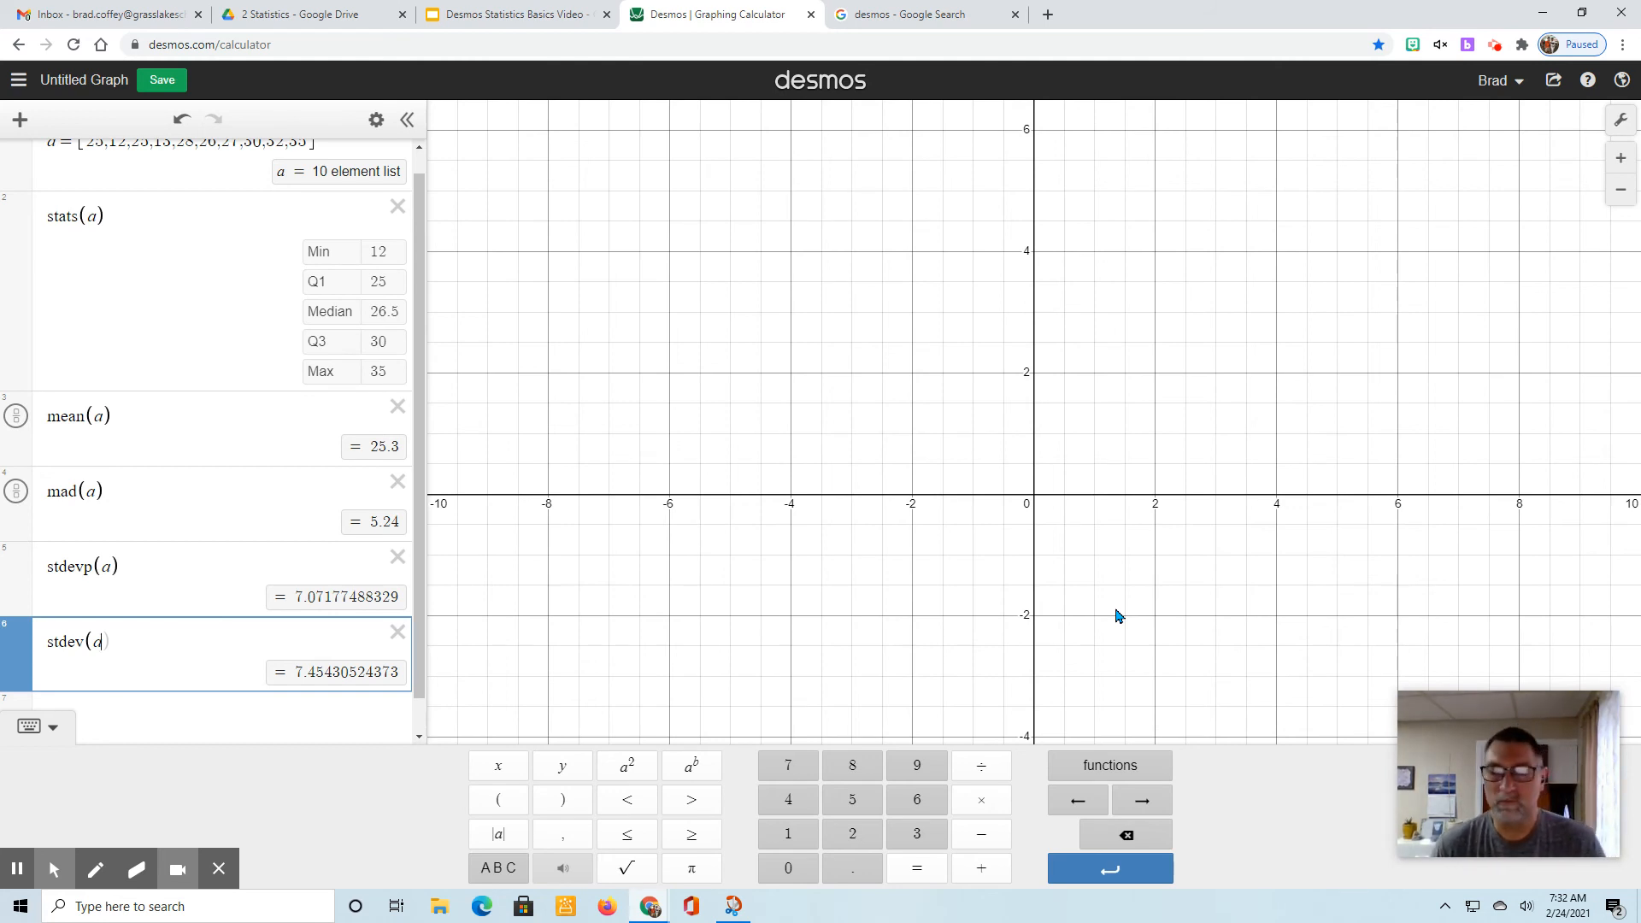
mouse_move(921, 587)
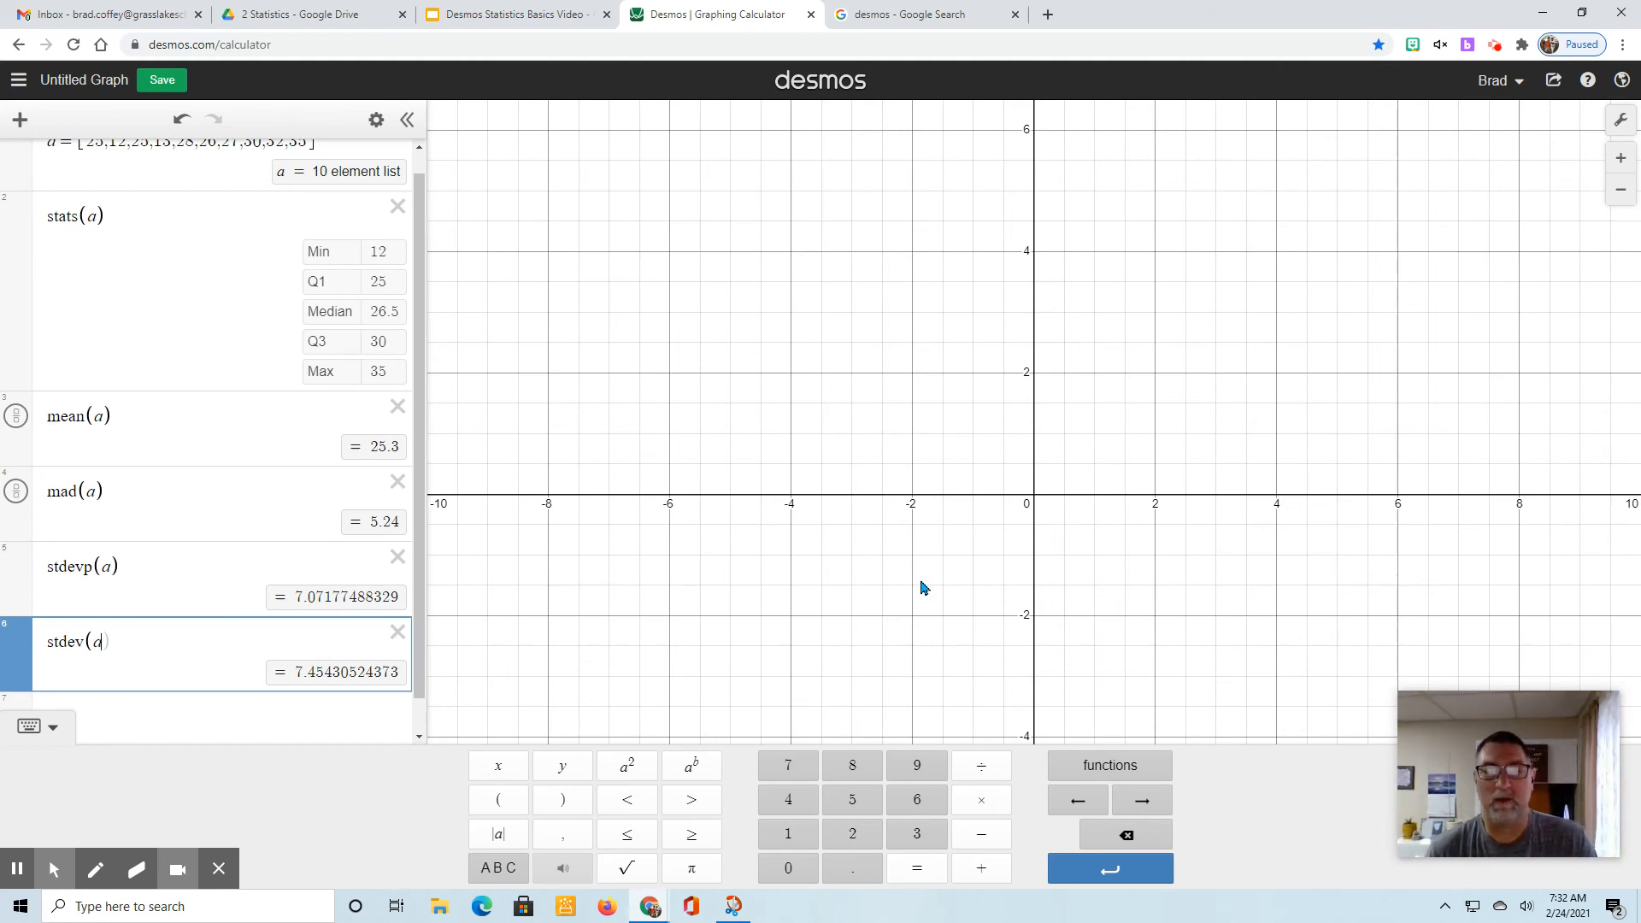
mouse_move(895, 579)
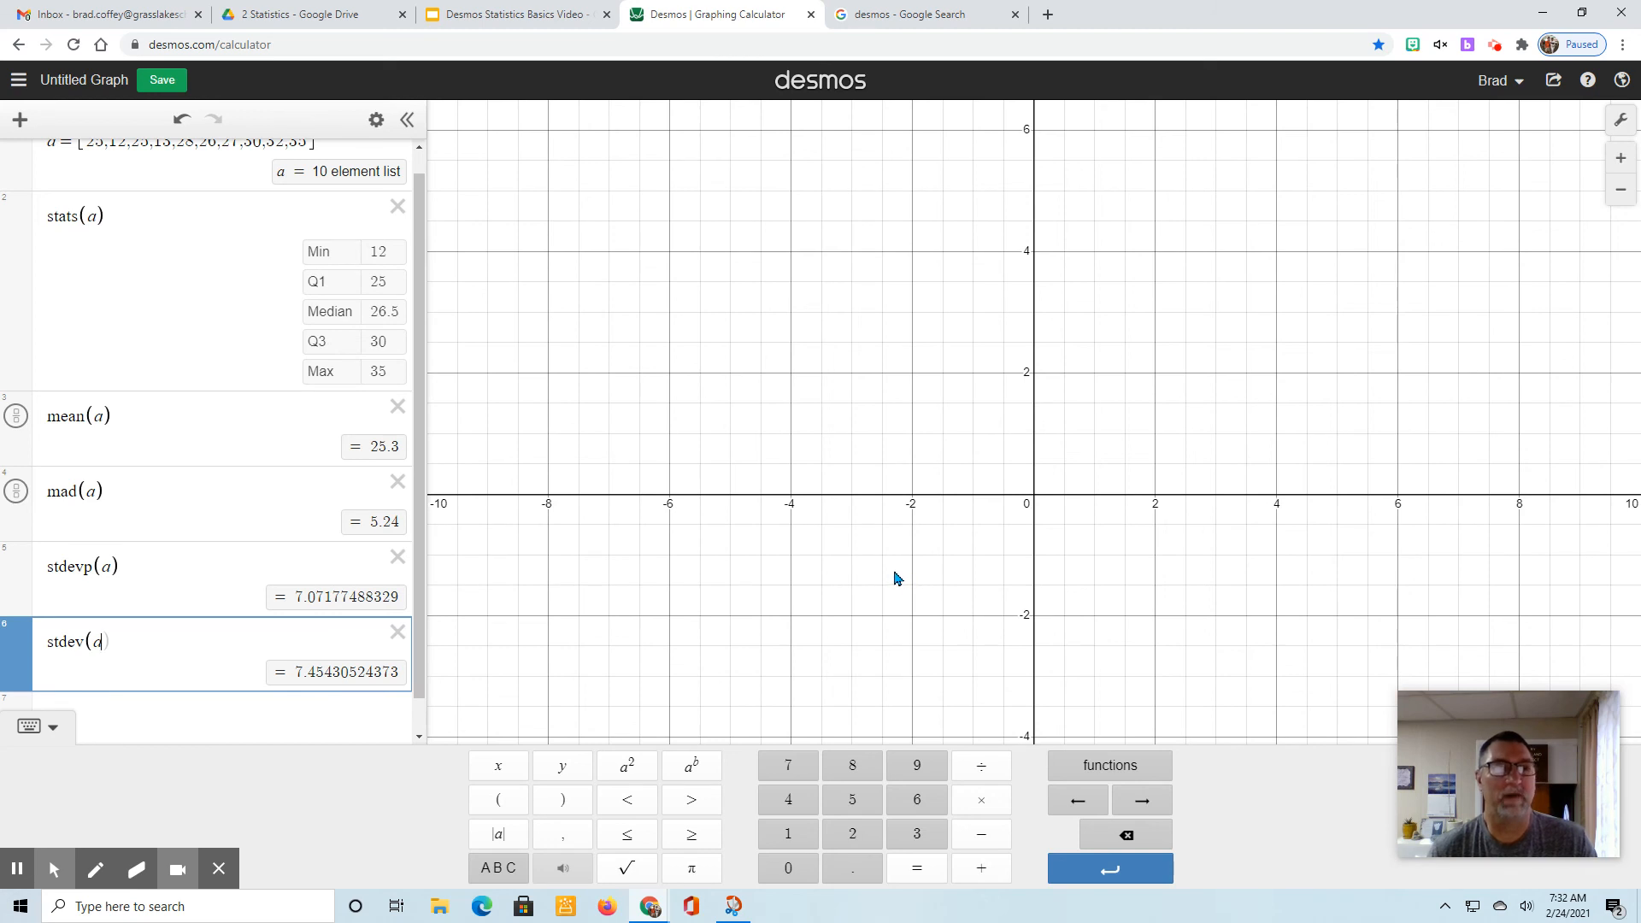
mouse_move(890, 577)
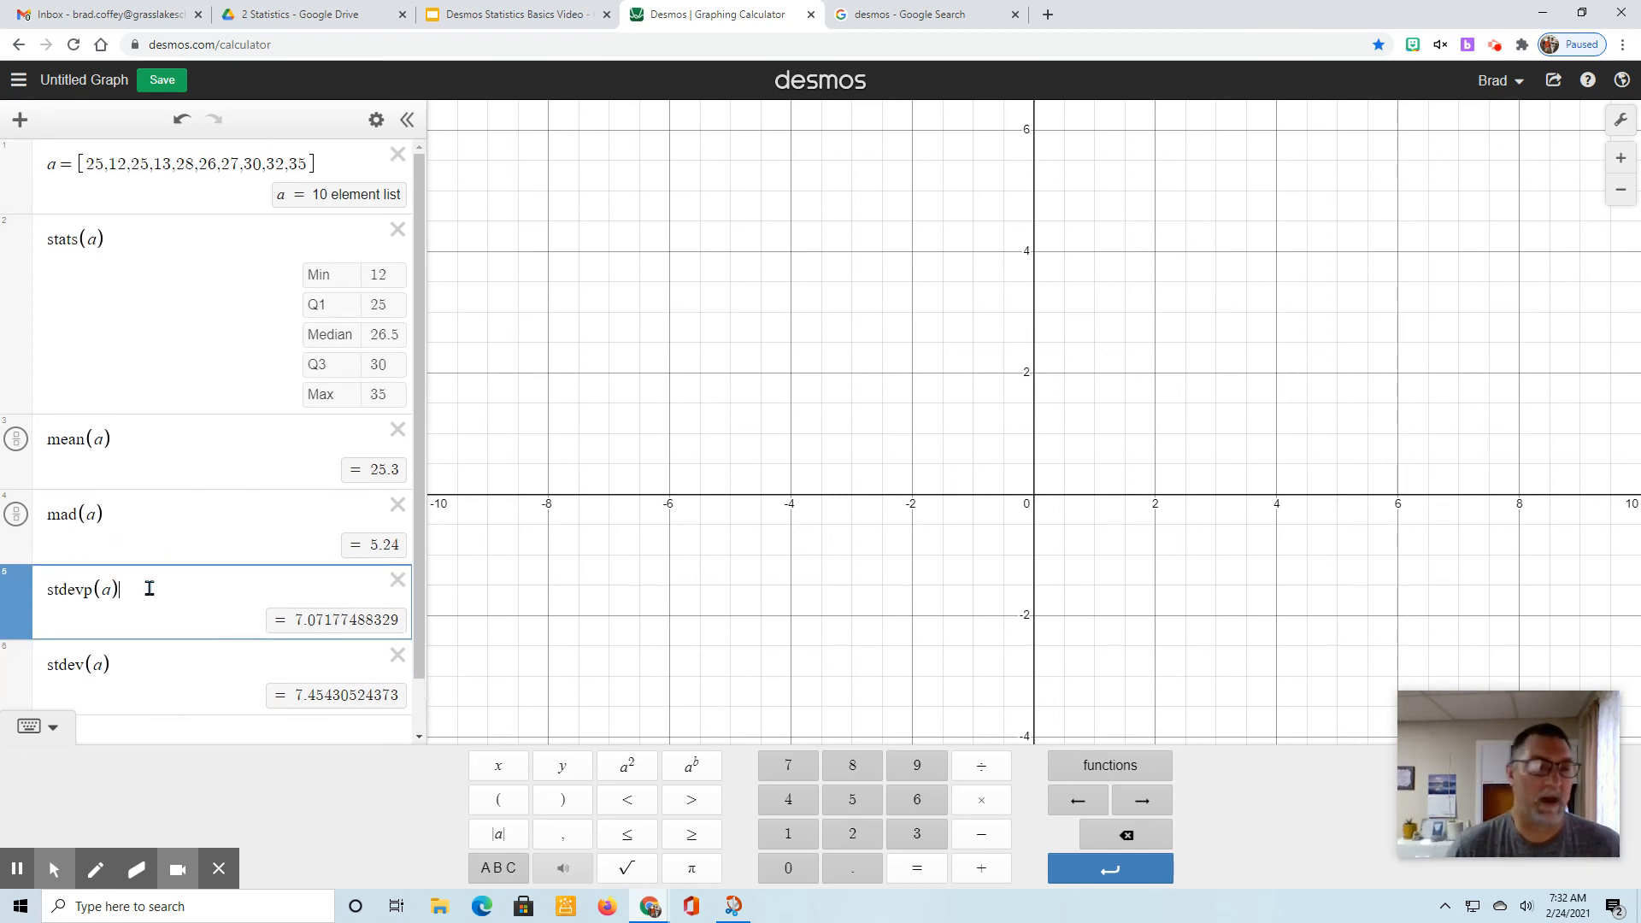
mouse_move(626, 765)
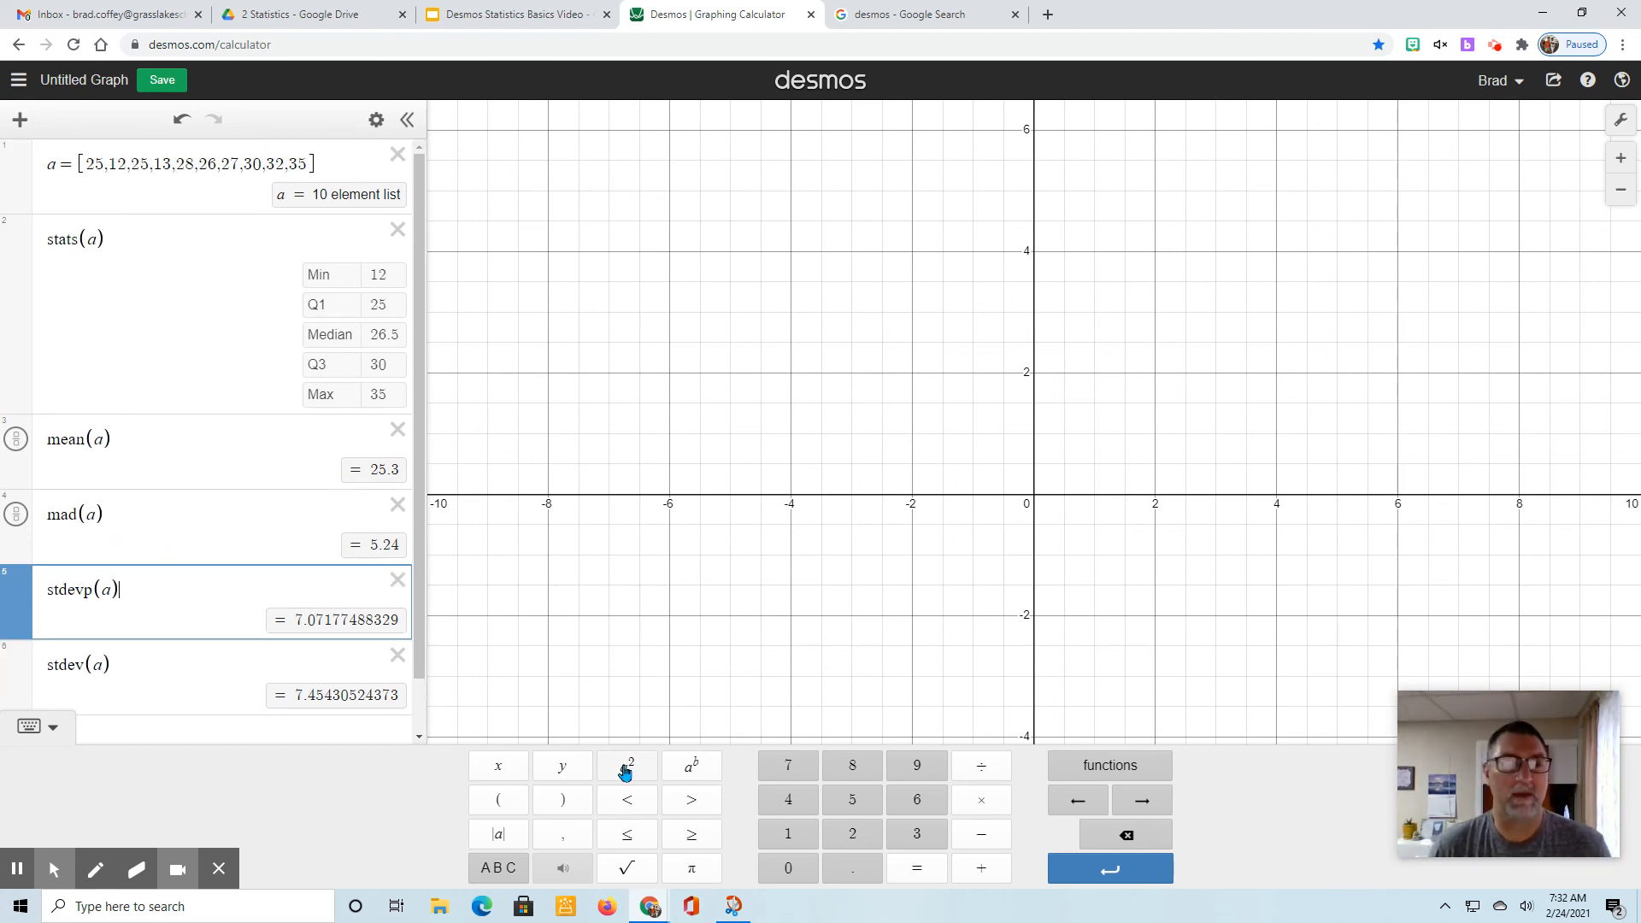